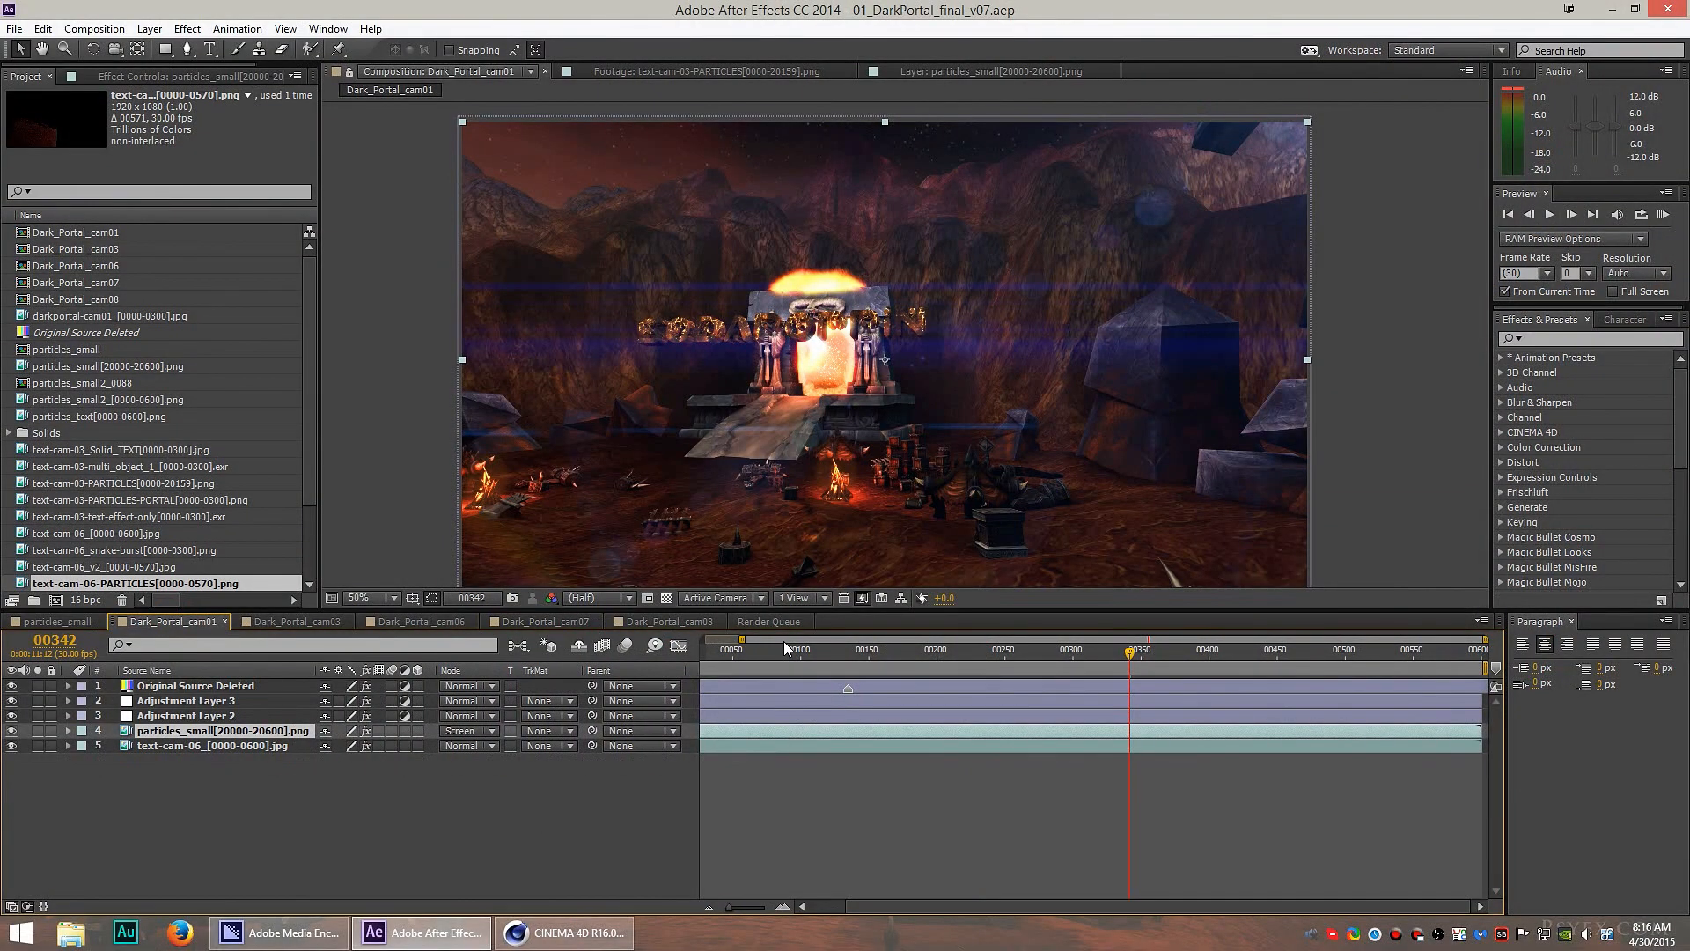
Step through the composited portal shot in After Effects, then switch over to Cinema 4D.
{"action": "left_click", "coordinate": [772, 650]}
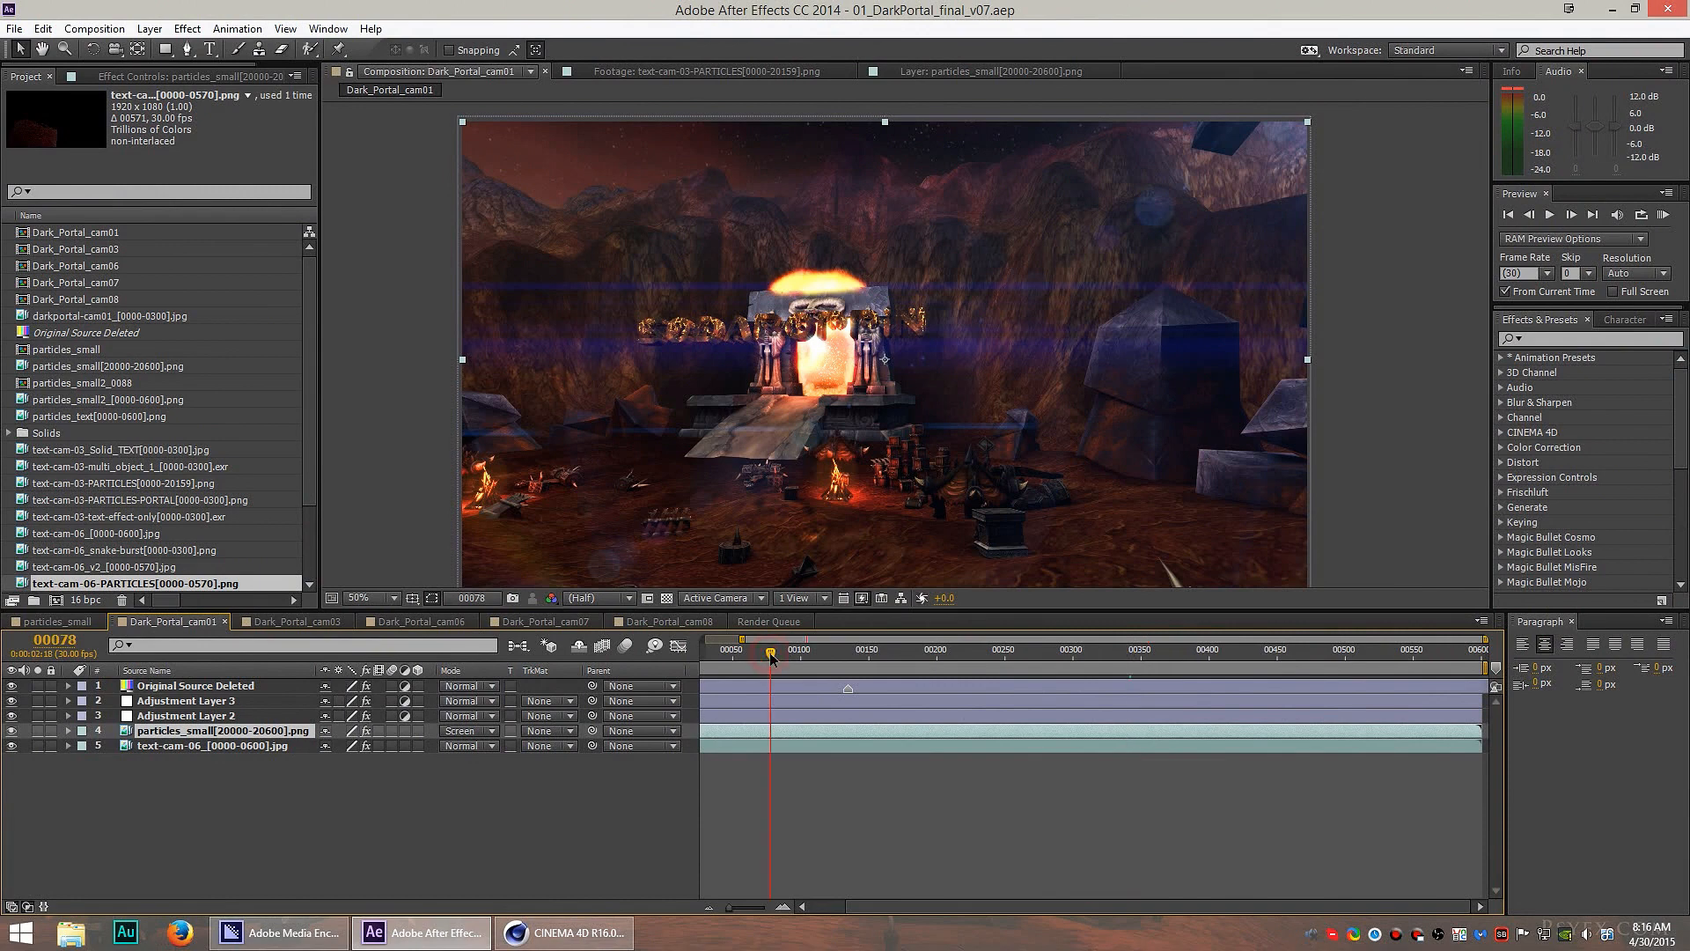
{"action": "left_click_drag", "start_coordinate": [771, 655], "coordinate": [1008, 655]}
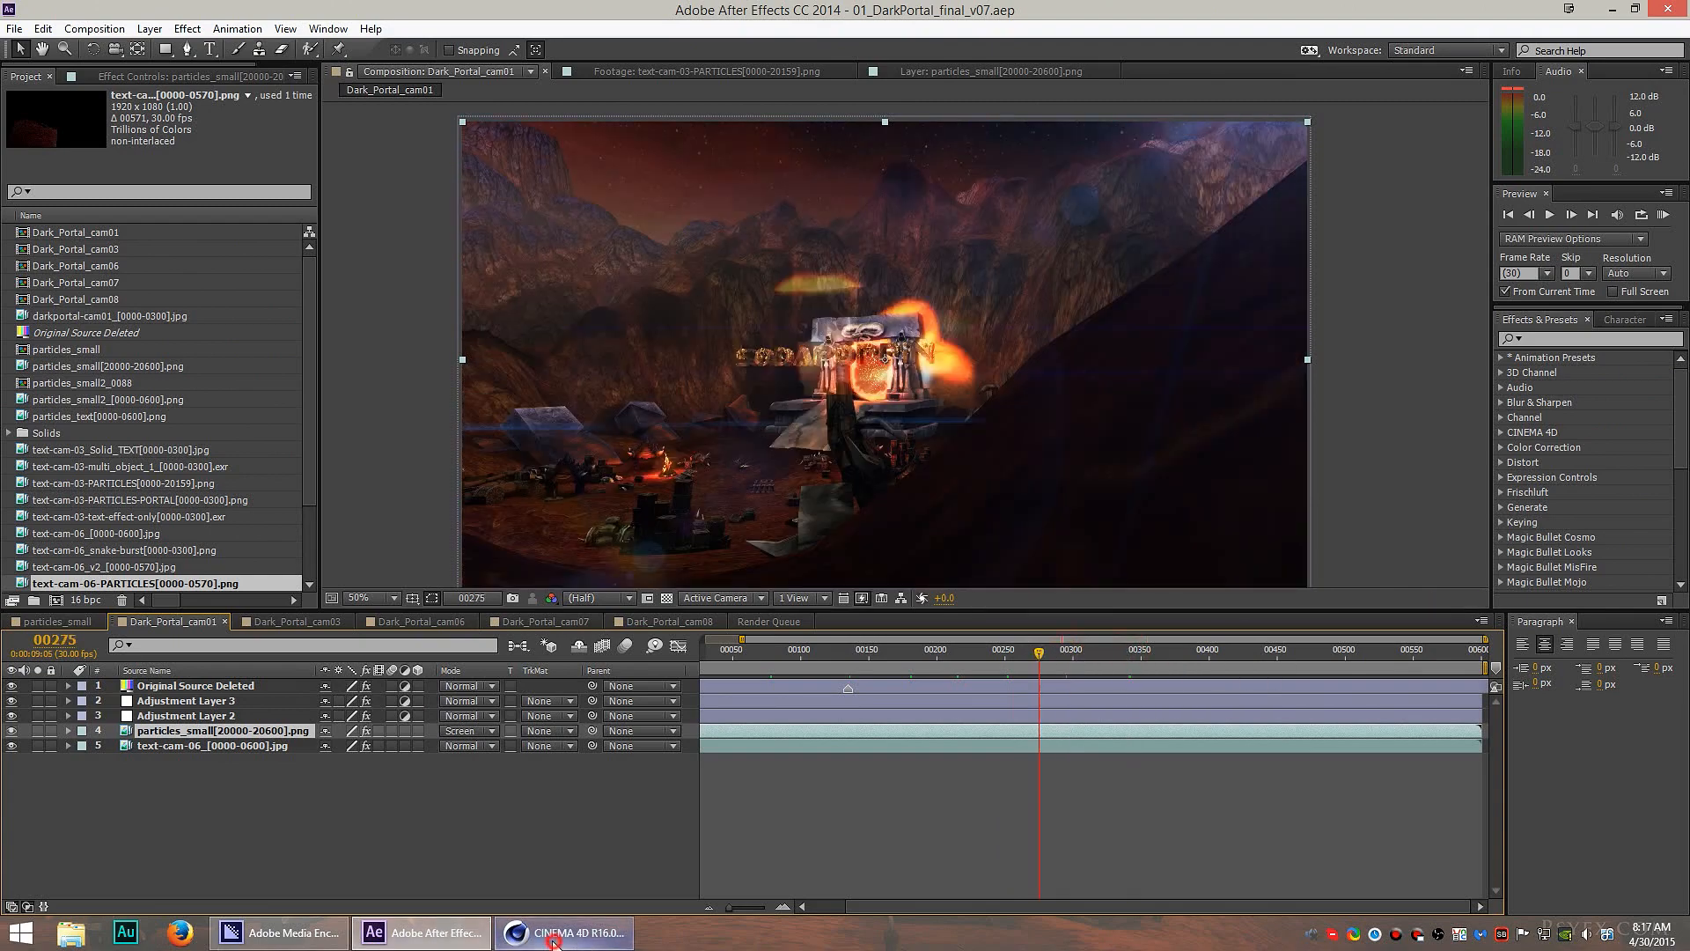
{"action": "left_click", "coordinate": [562, 933]}
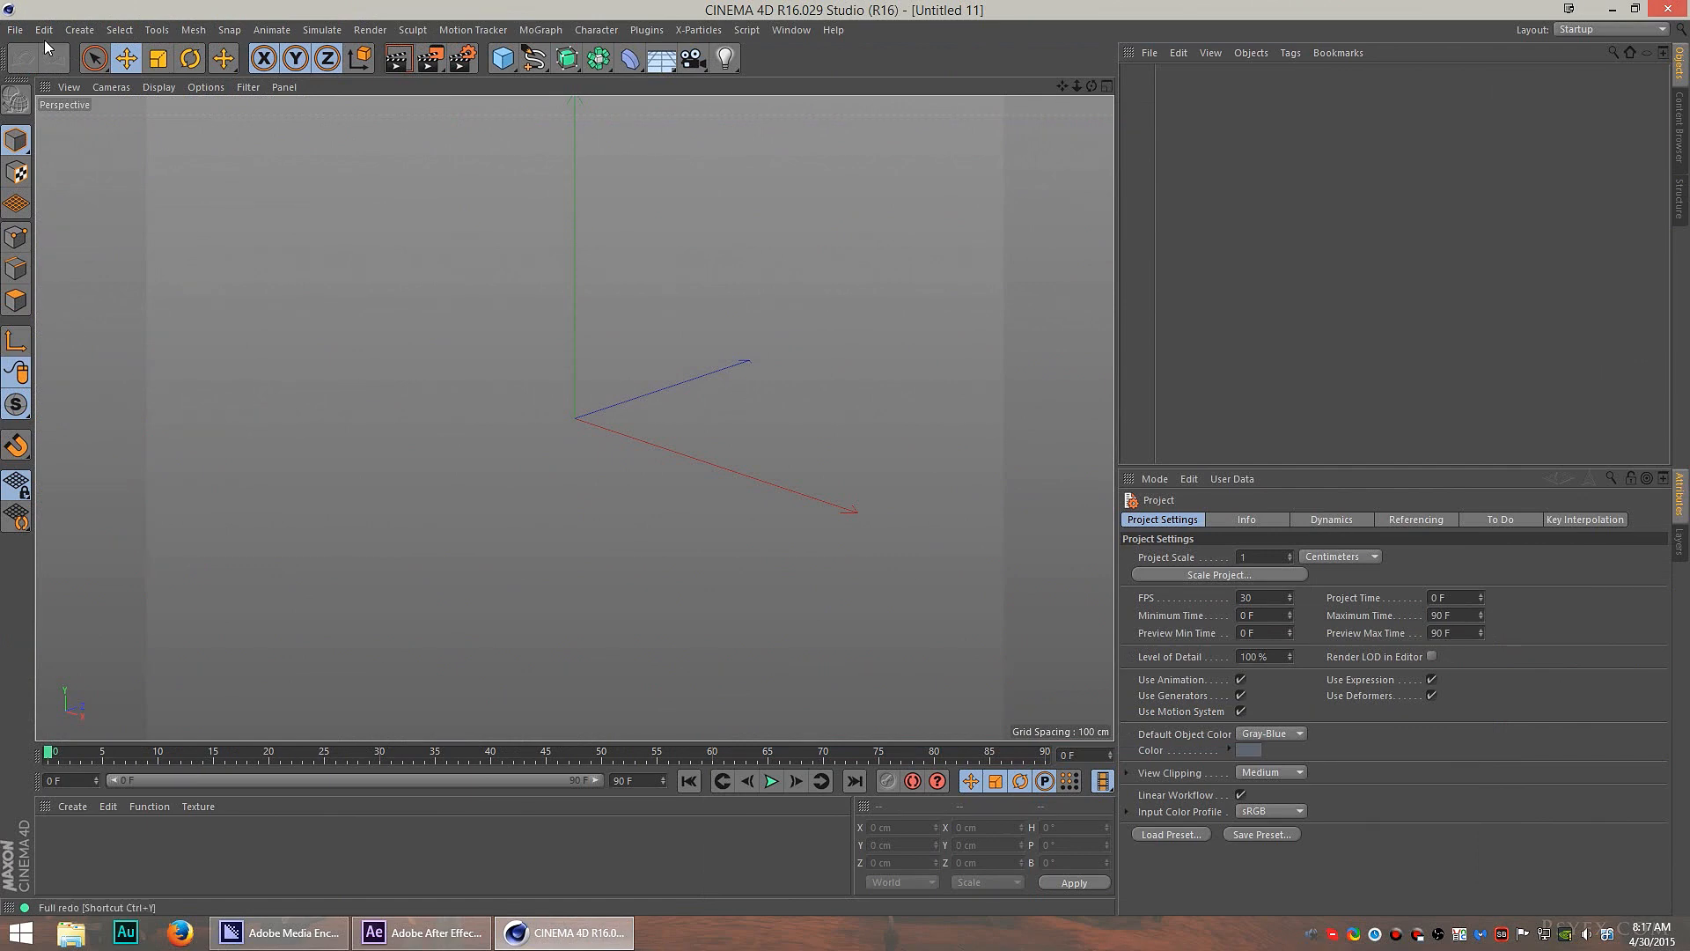
Use File > Open to browse the intro project and enter its 3D scene folder.
{"action": "left_click", "coordinate": [15, 30]}
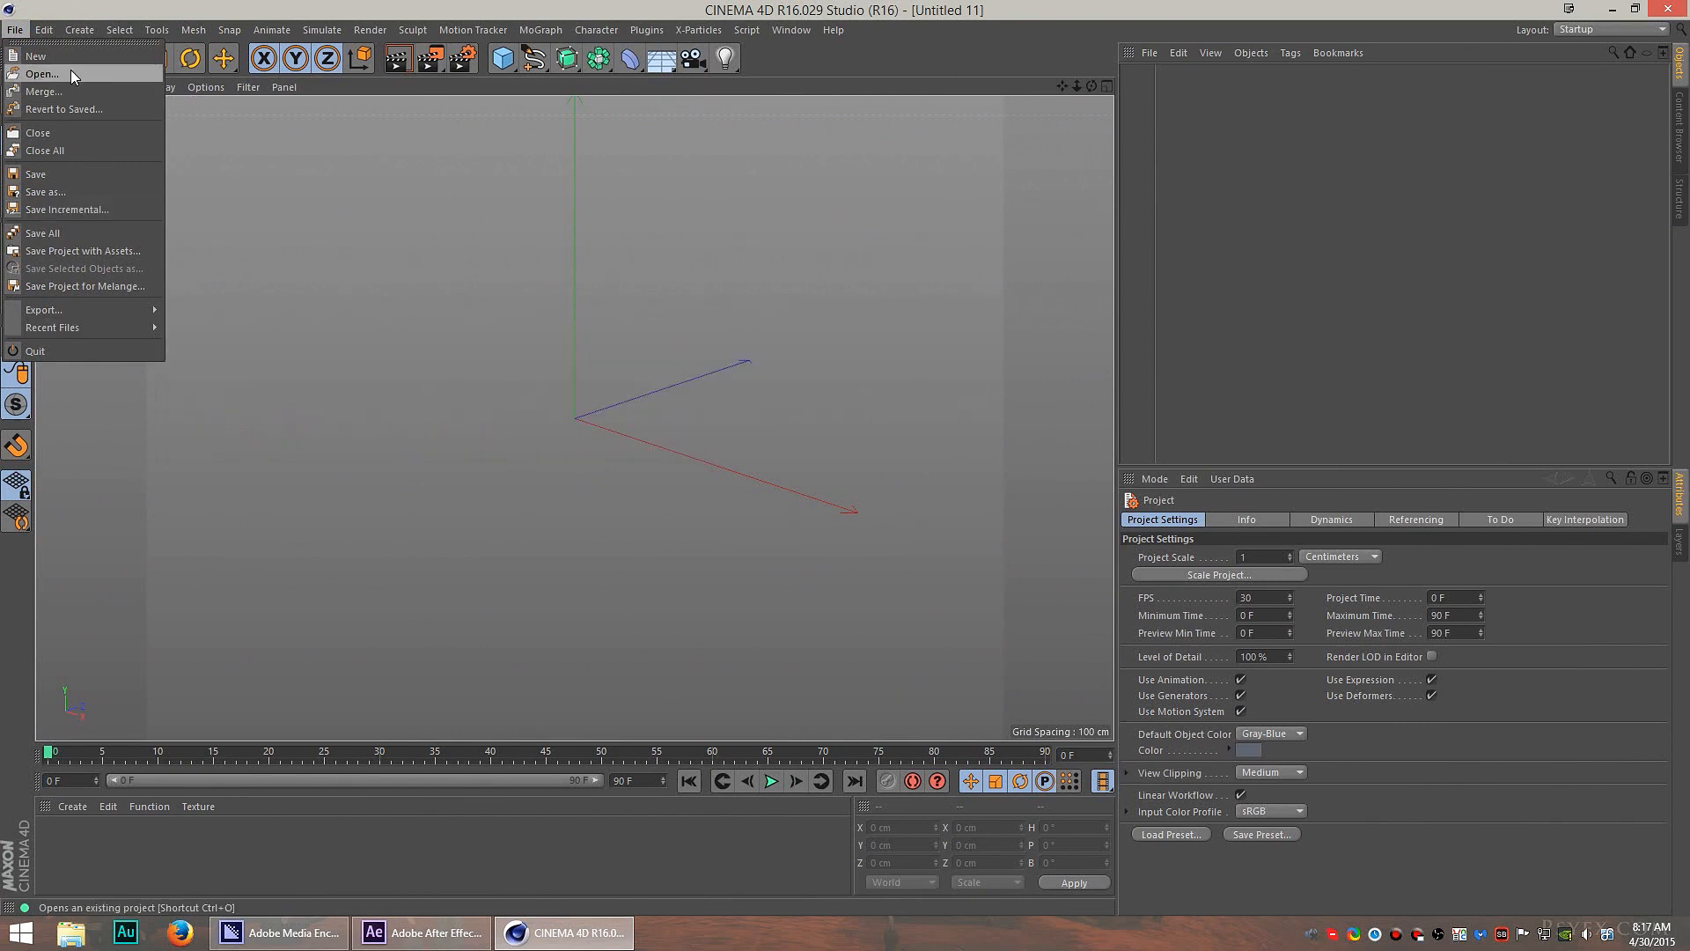
{"action": "left_click", "coordinate": [42, 74]}
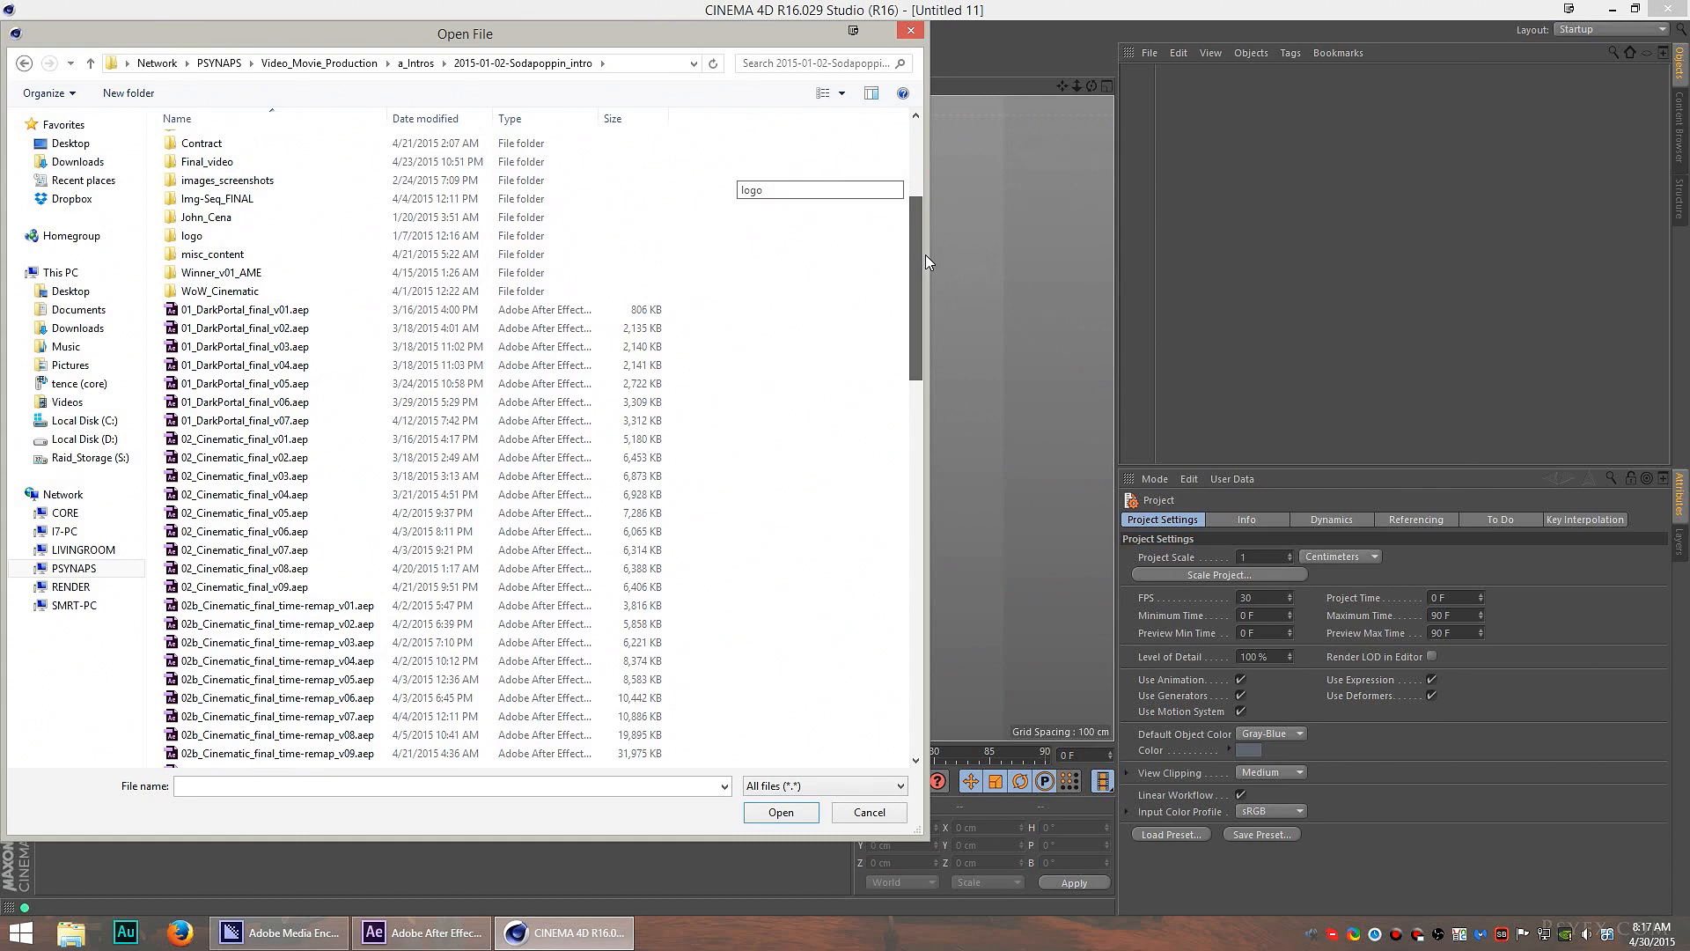
{"action": "scroll", "scroll_direction": "down", "scroll_amount": 3}
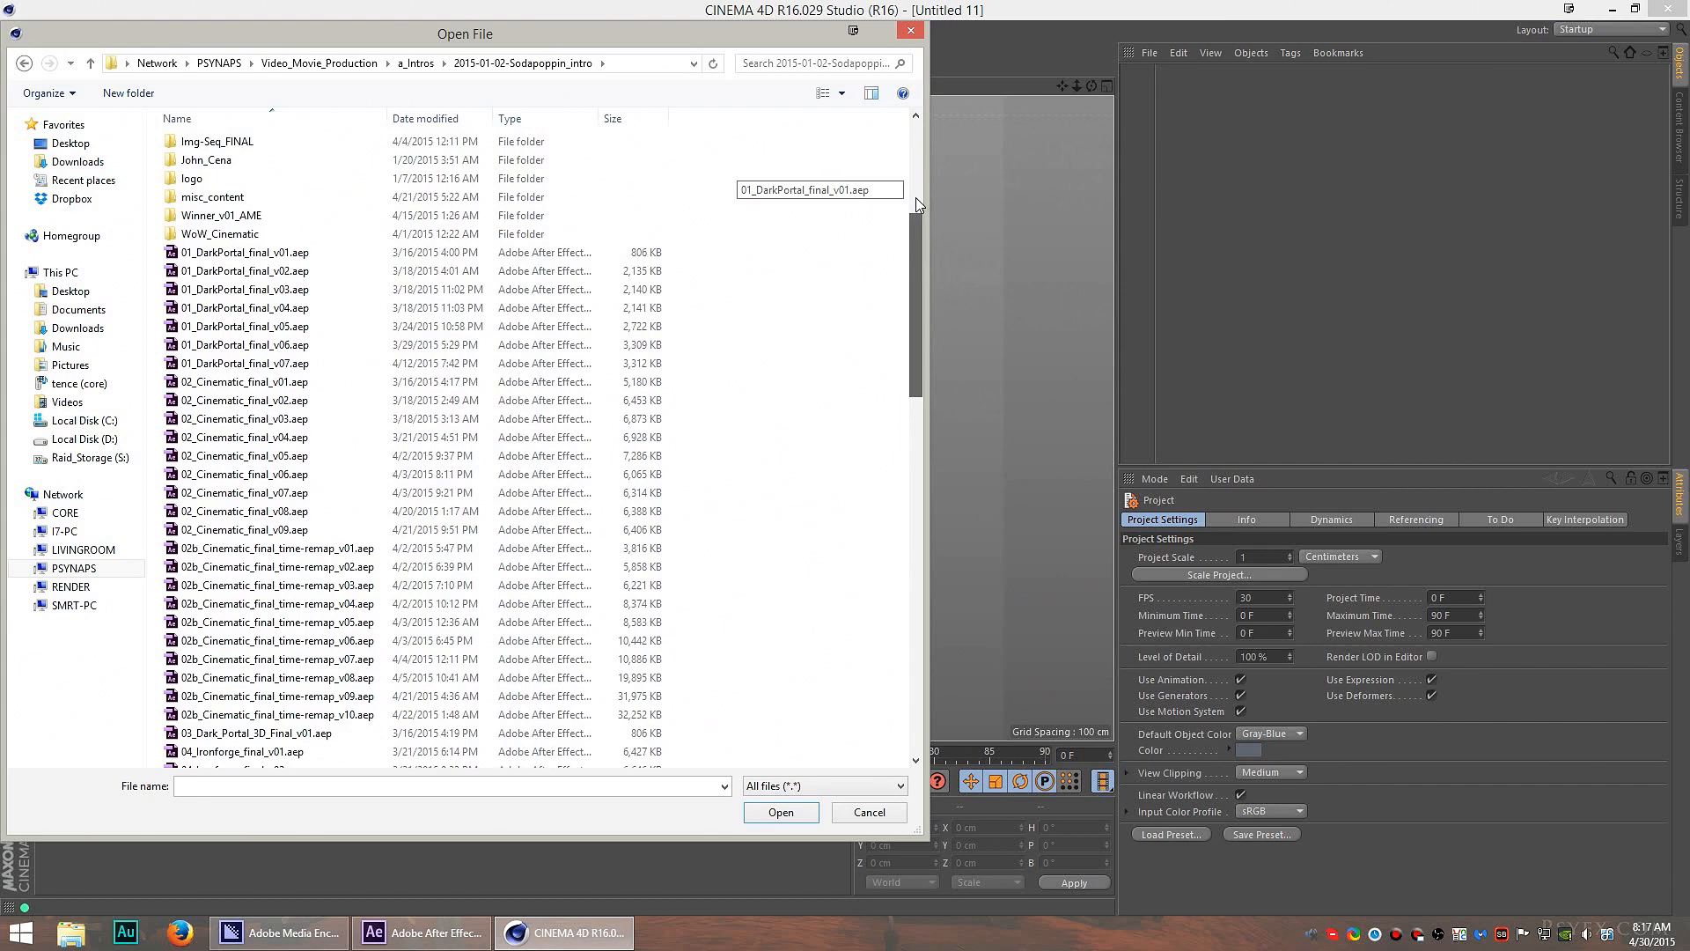
{"action": "scroll", "scroll_direction": "down", "scroll_amount": 3}
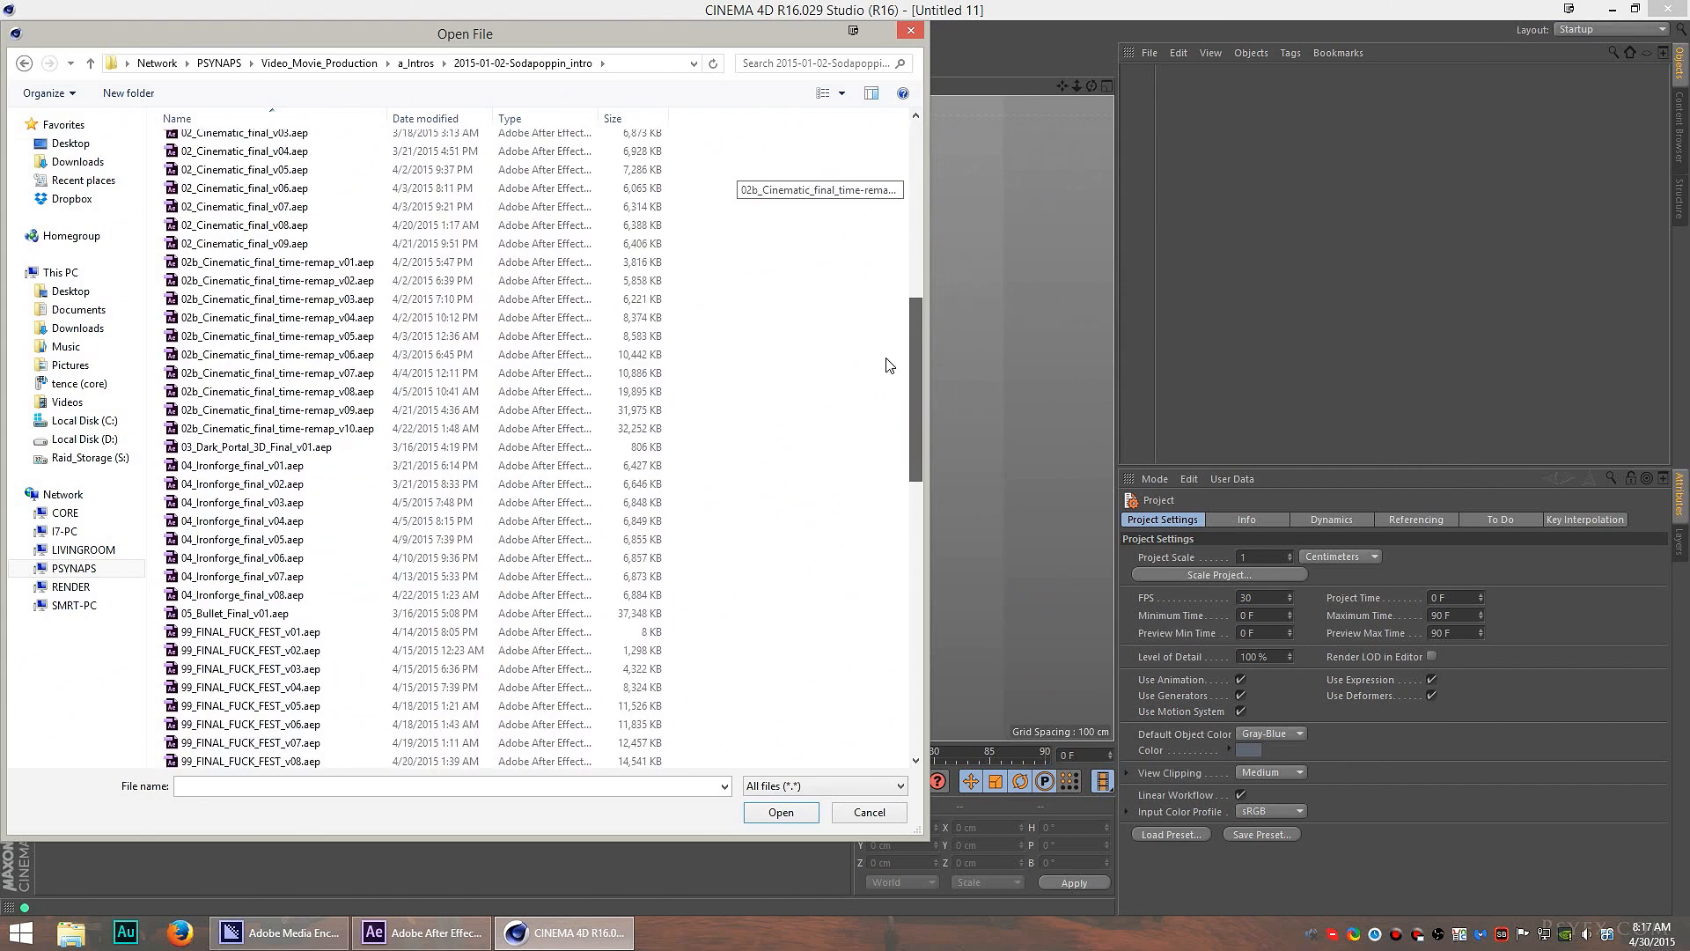
{"action": "mouse_move", "coordinate": [914, 368]}
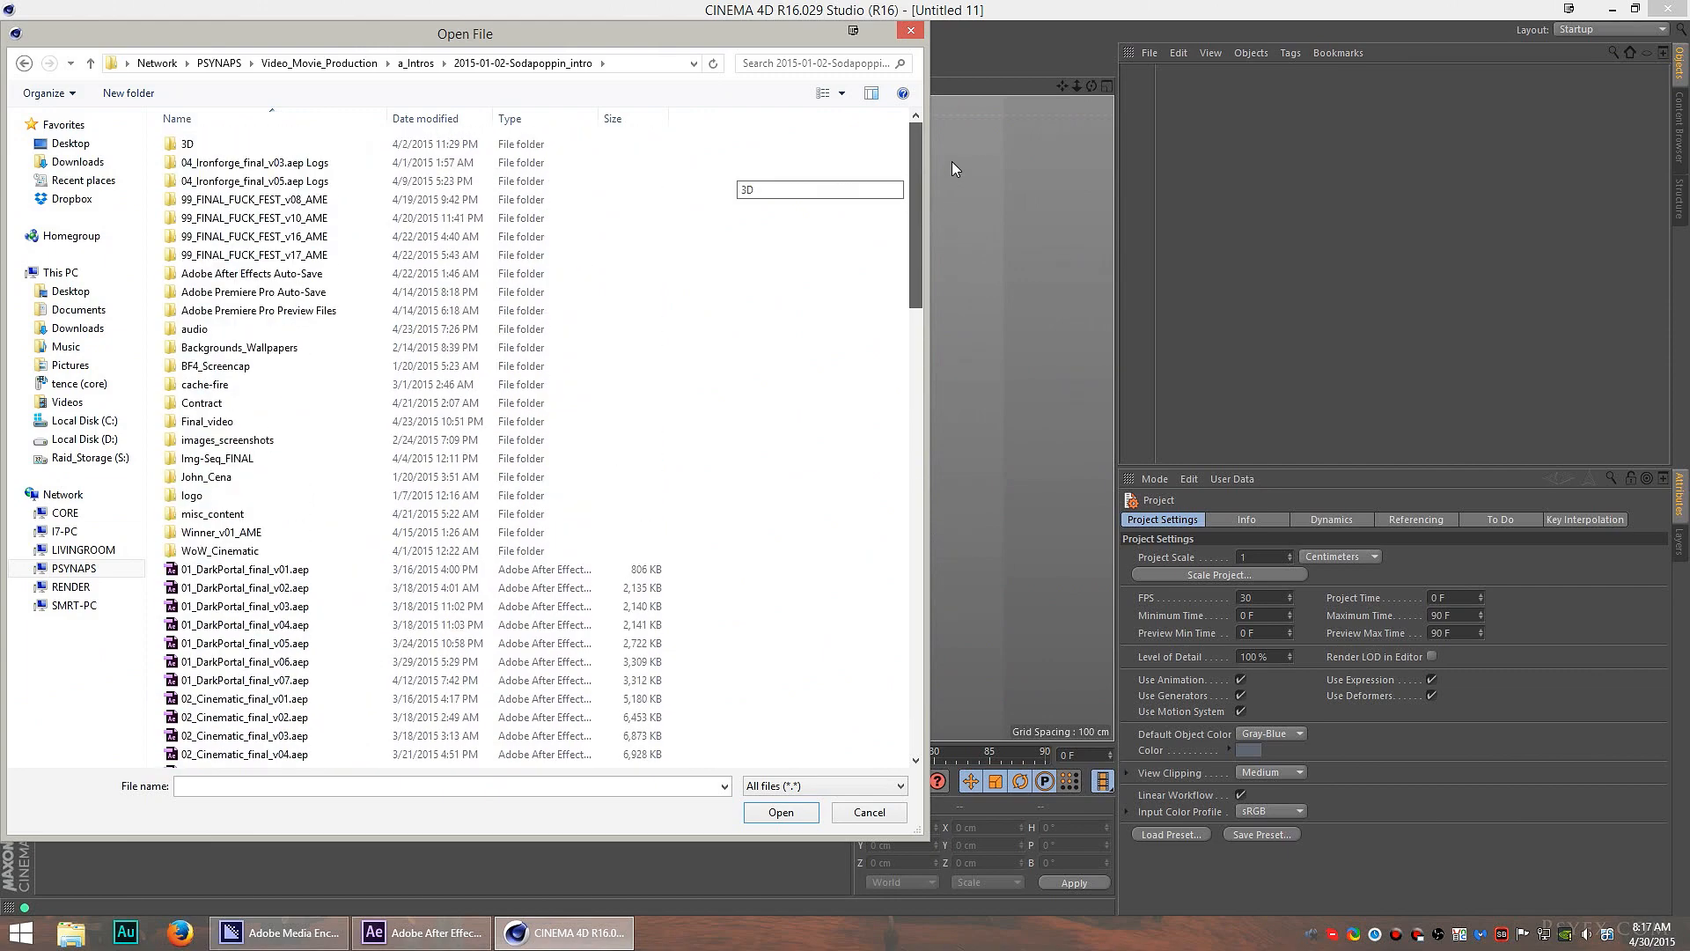
{"action": "double_click", "coordinate": [190, 142]}
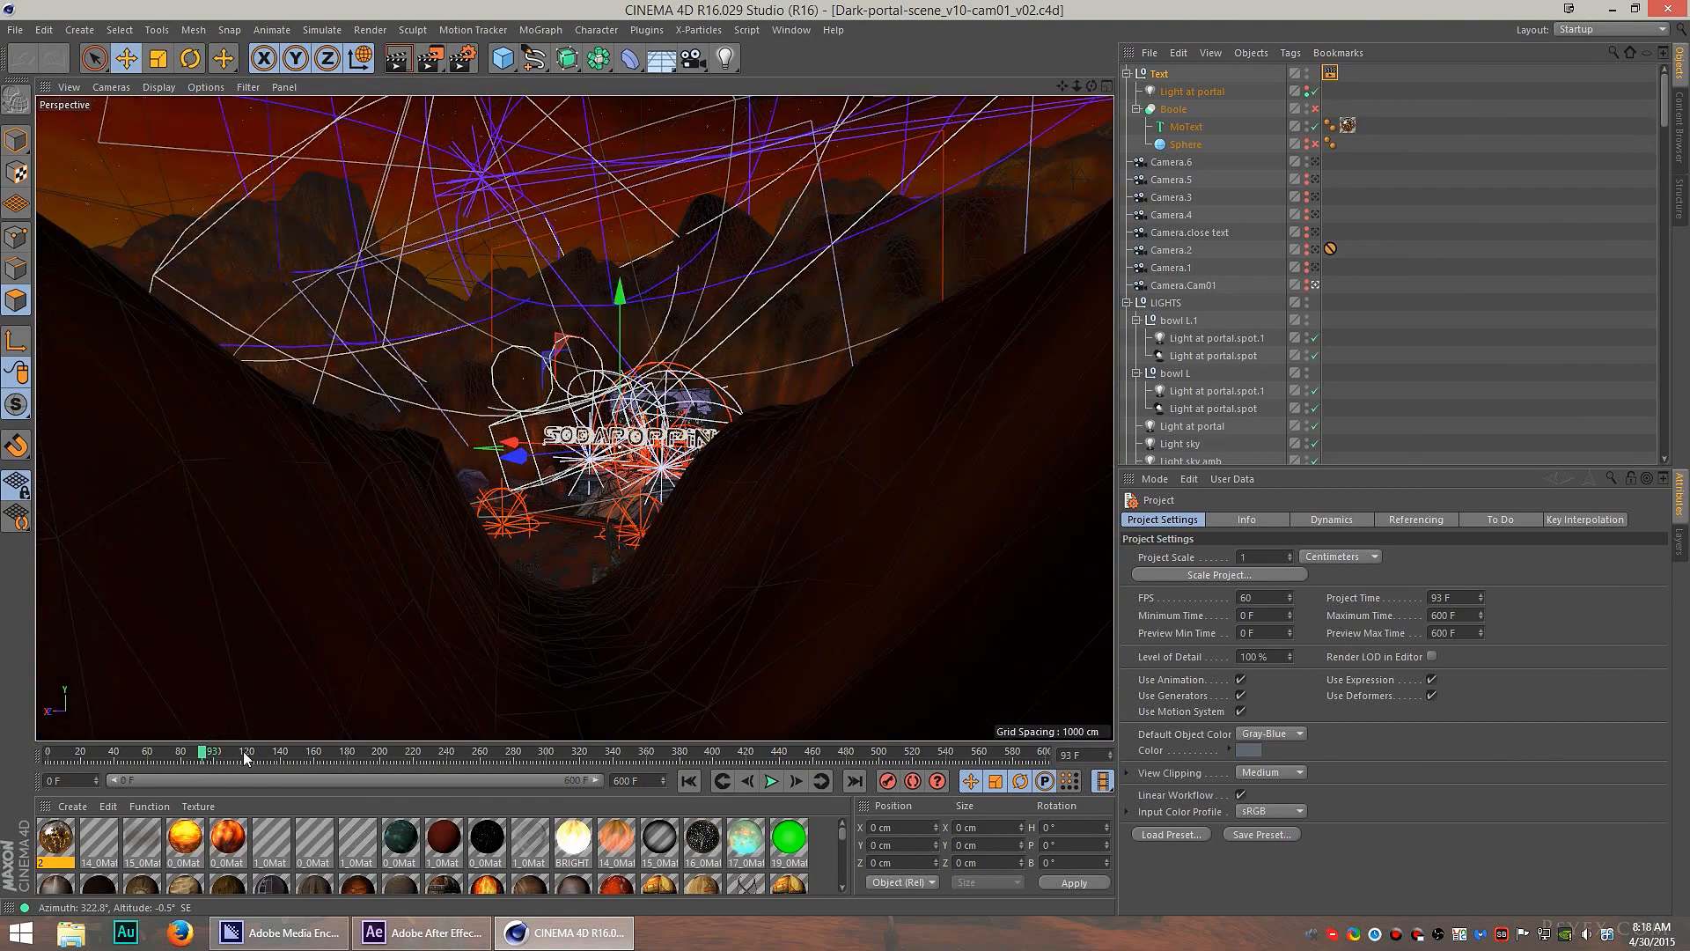
{"action": "left_click_drag", "start_coordinate": [211, 752], "coordinate": [501, 752]}
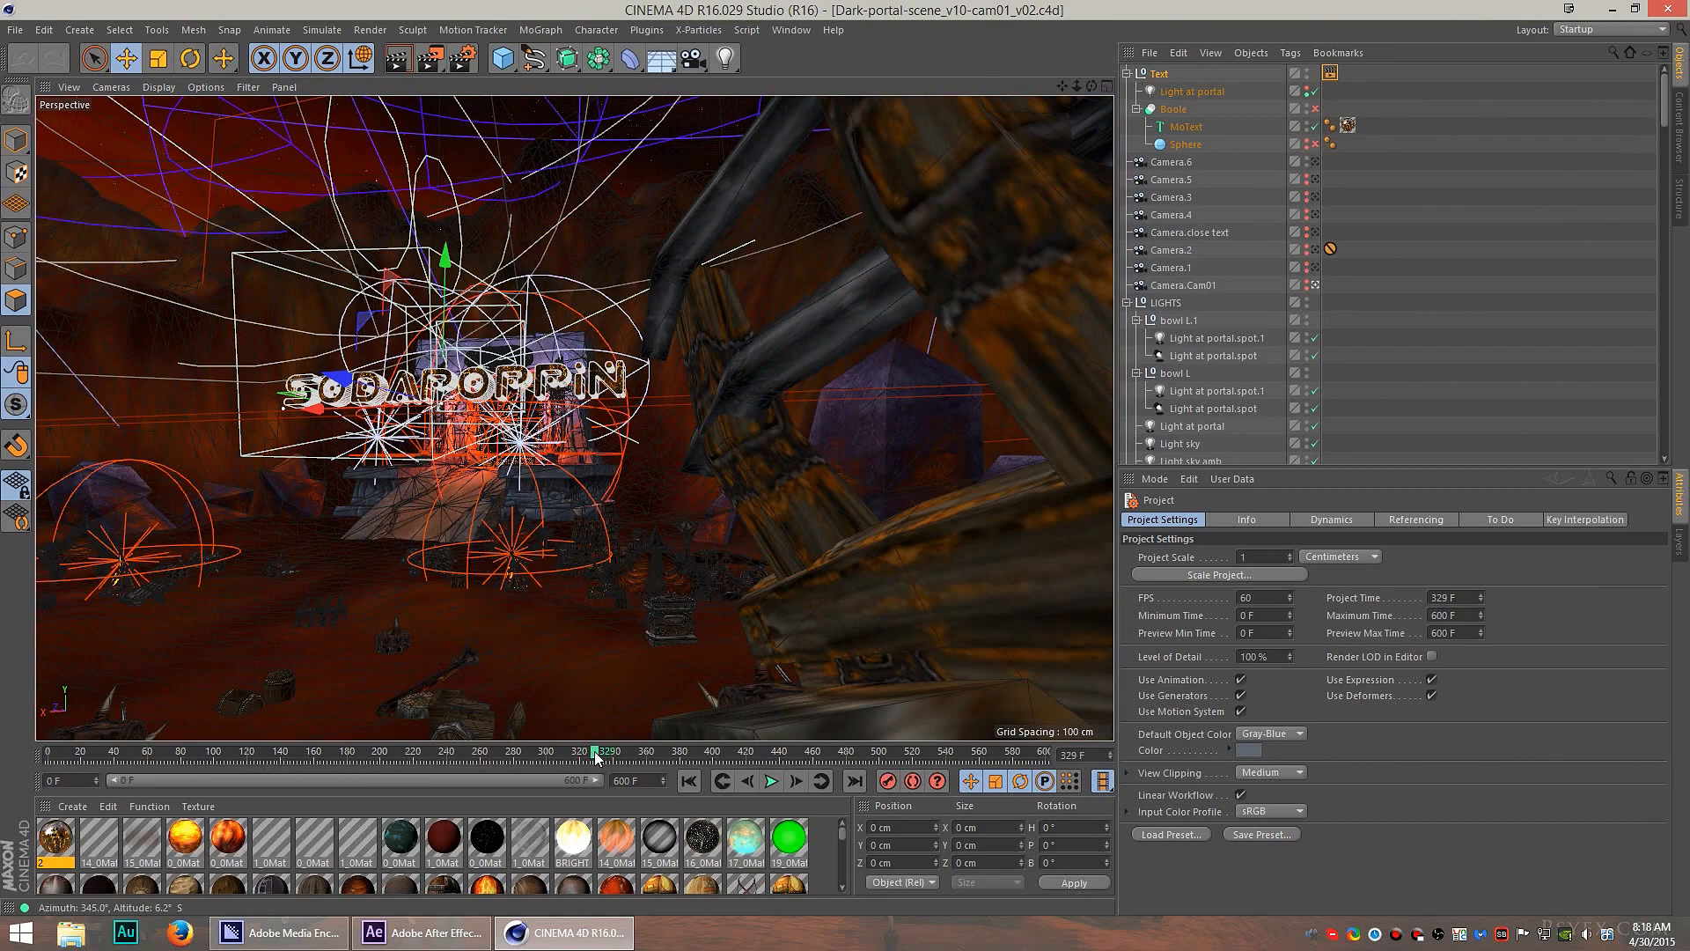
{"action": "left_click_drag", "start_coordinate": [595, 752], "coordinate": [528, 752]}
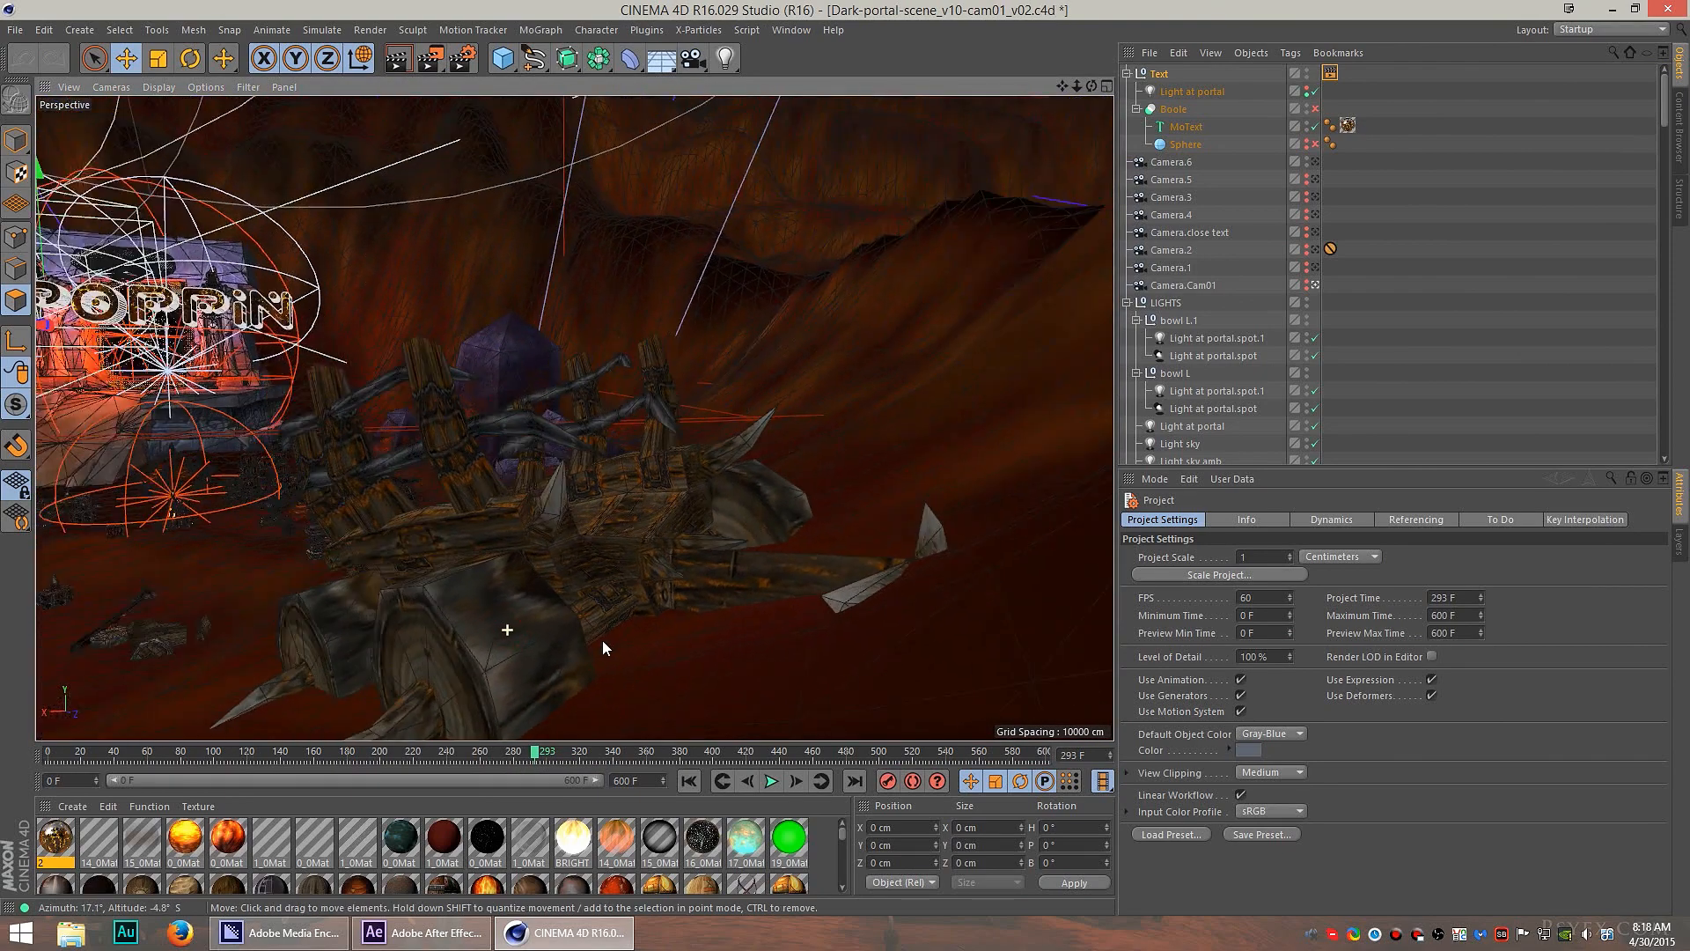
{"action": "left_click_drag", "start_coordinate": [604, 646], "coordinate": [641, 307]}
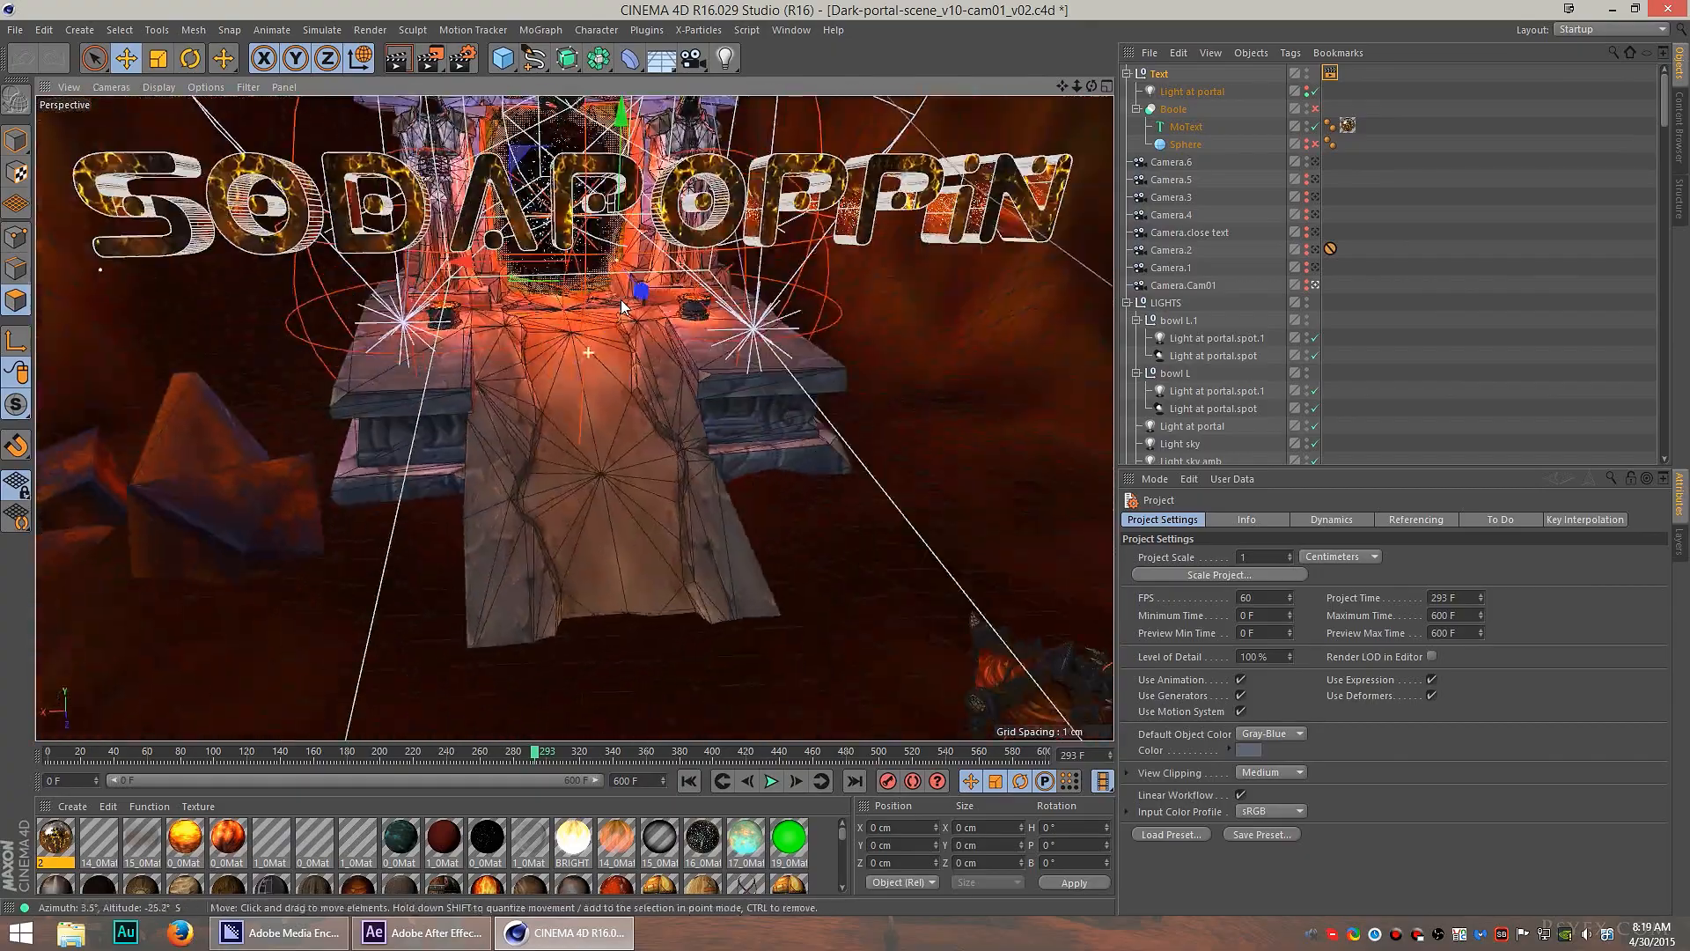
{"action": "left_click_drag", "start_coordinate": [620, 307], "coordinate": [549, 755]}
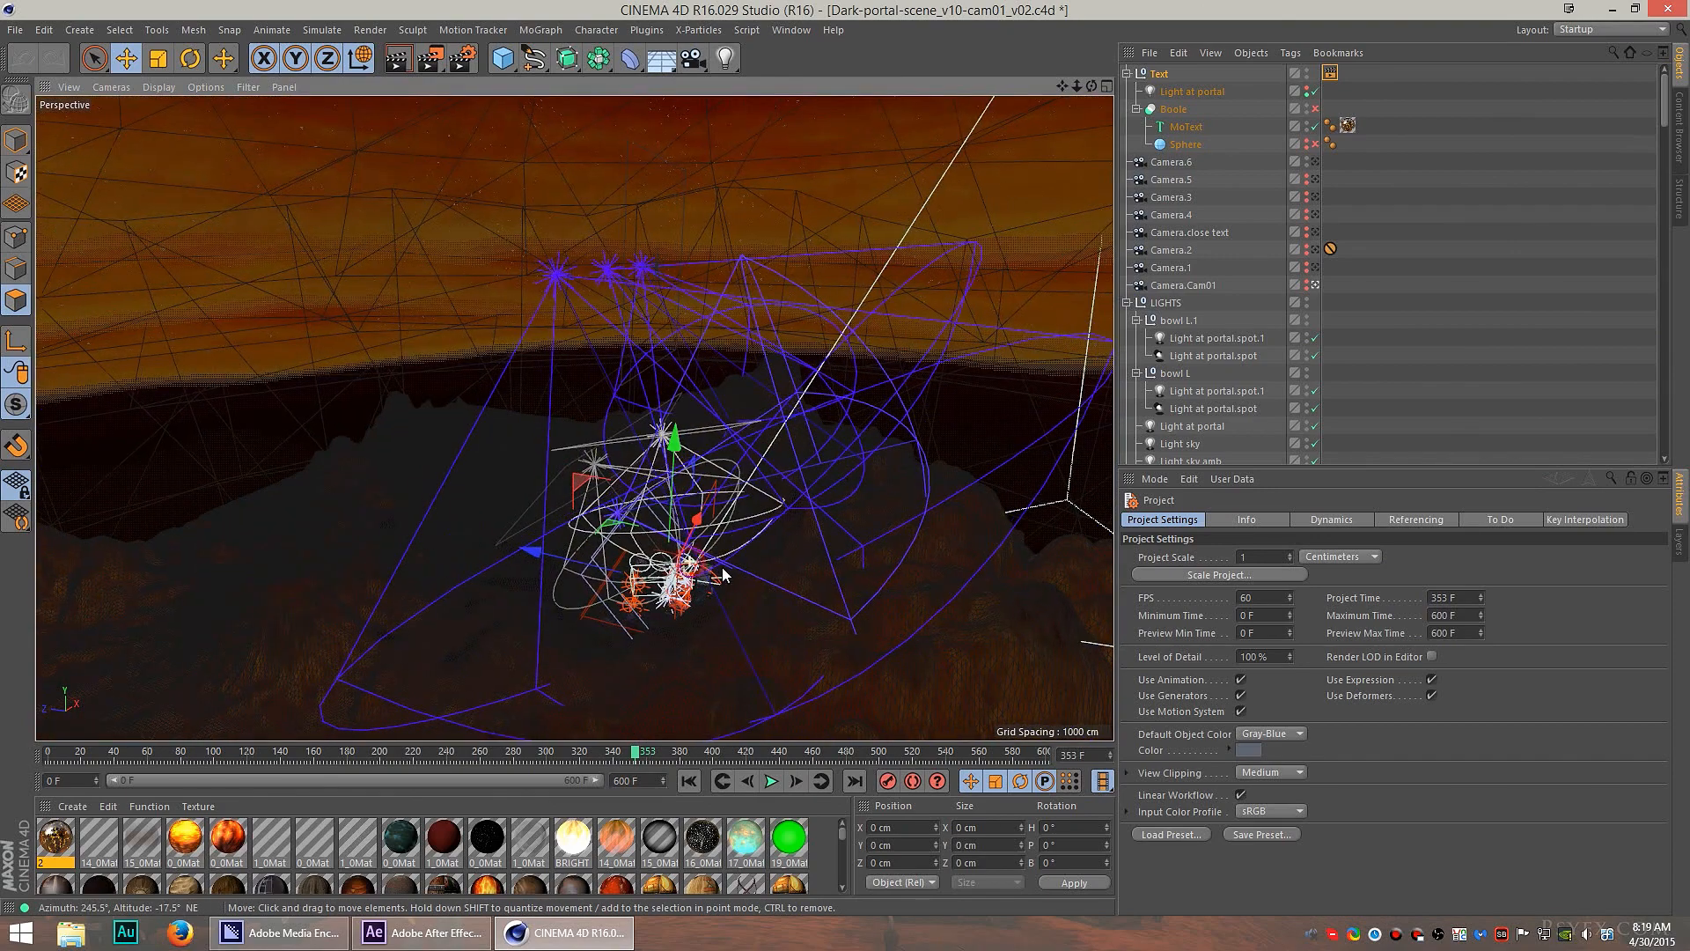
{"action": "left_click_drag", "start_coordinate": [722, 578], "coordinate": [1002, 604]}
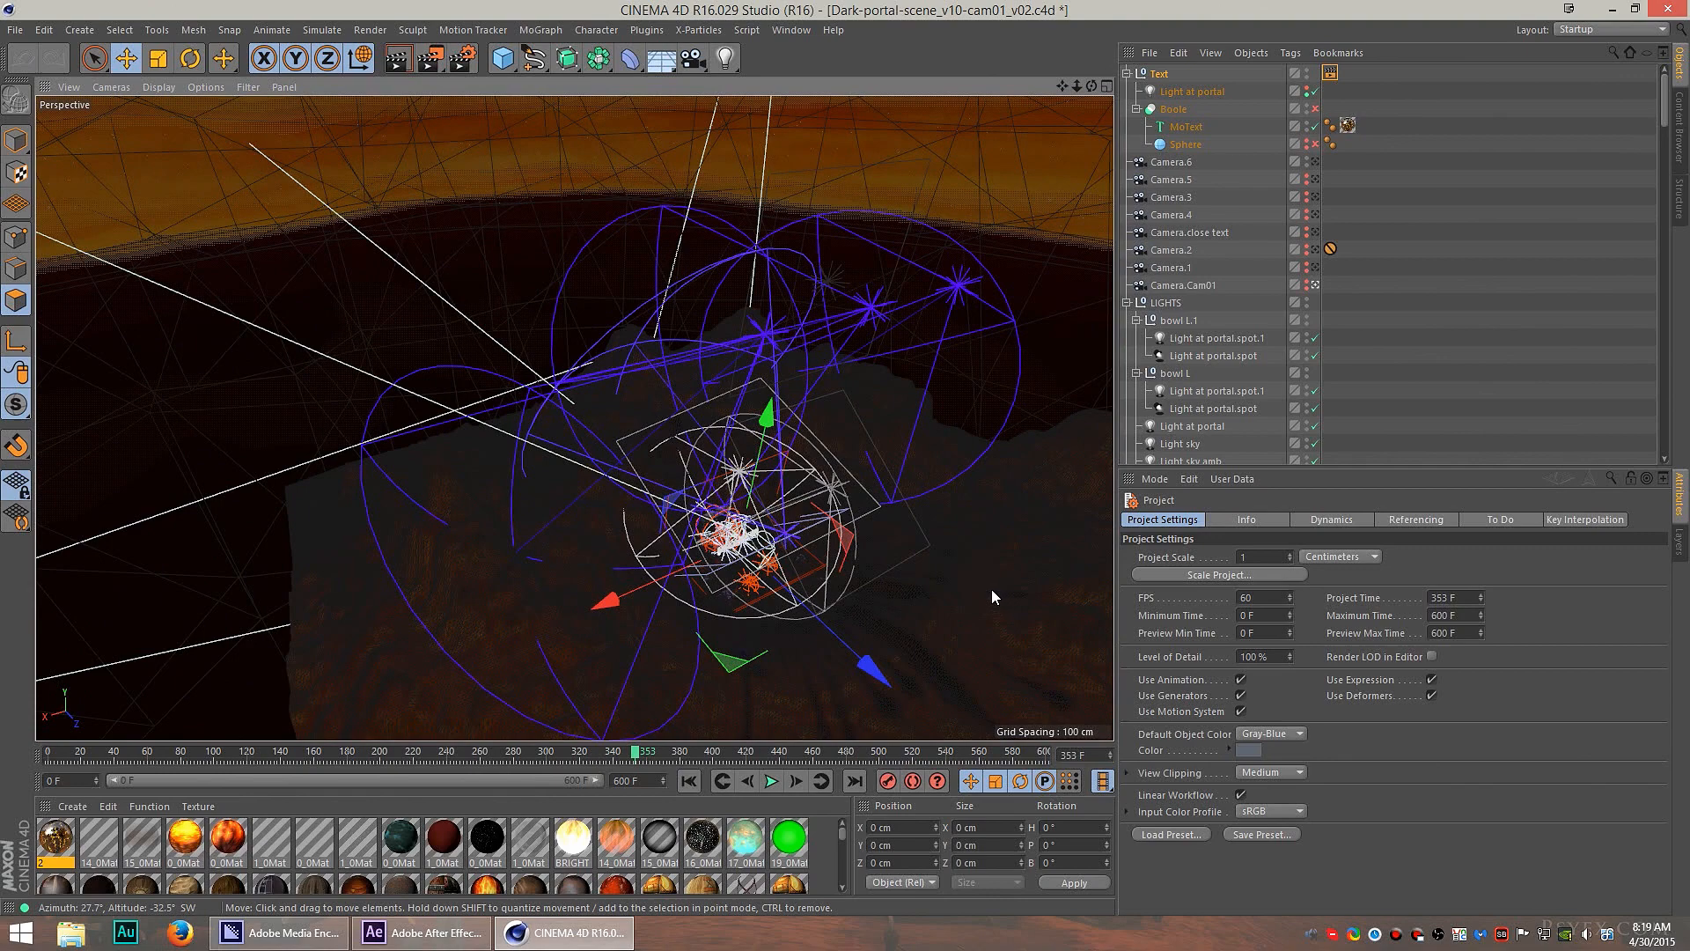
{"action": "mouse_move", "coordinate": [951, 588]}
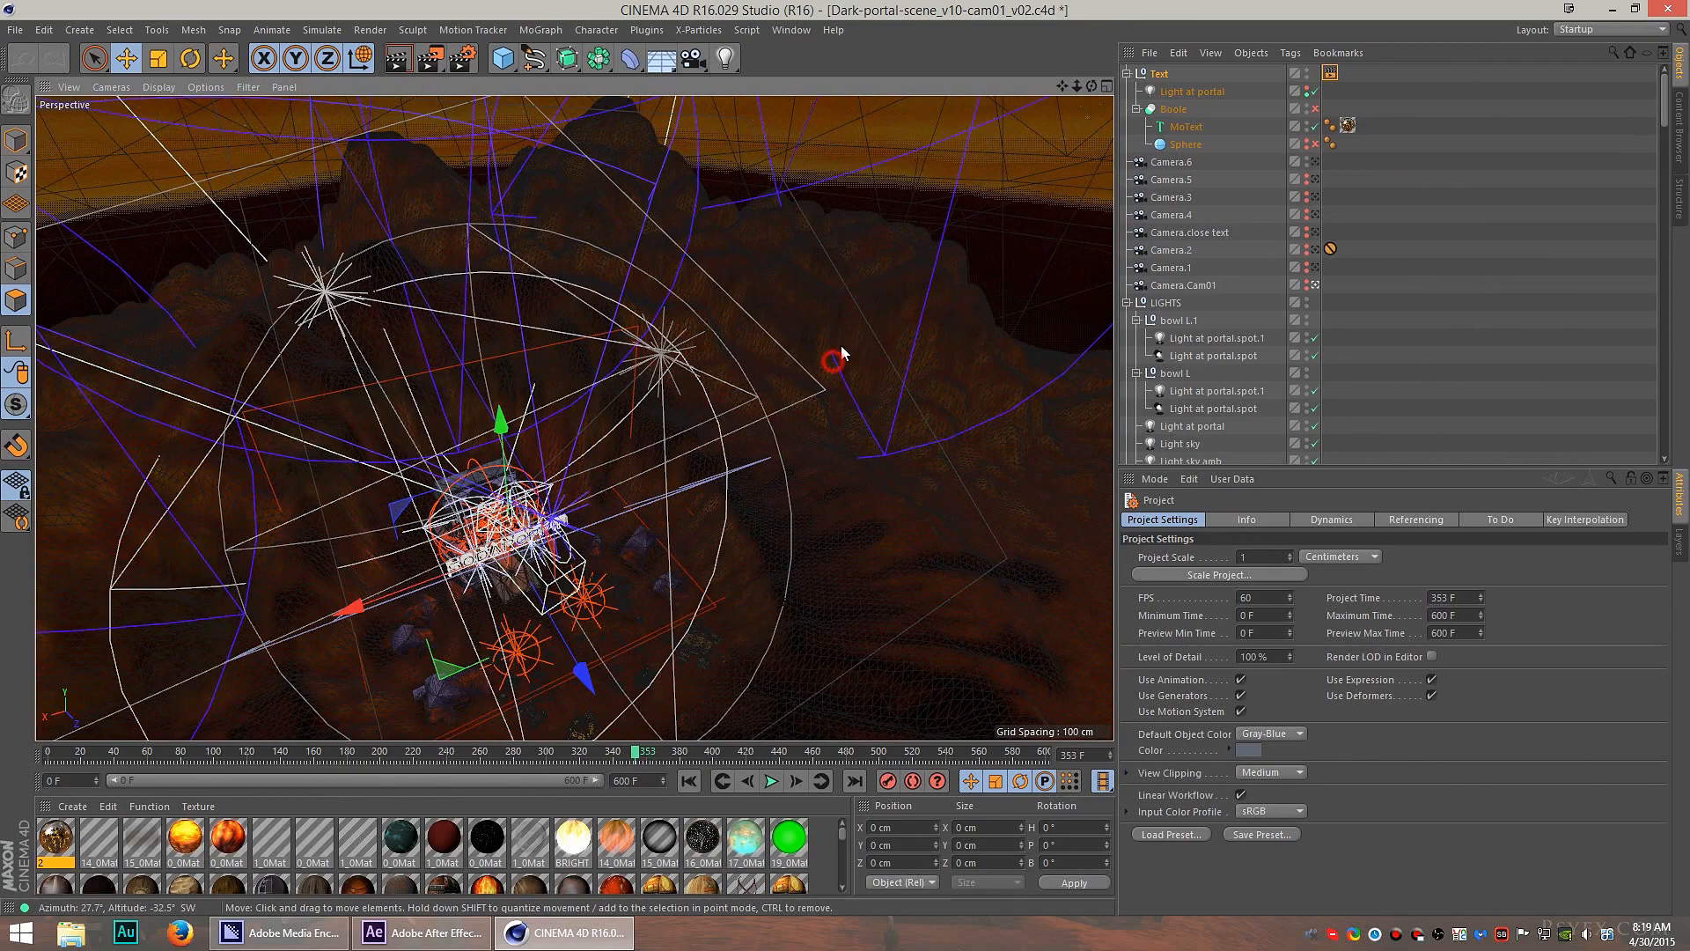
{"action": "left_click_drag", "start_coordinate": [835, 361], "coordinate": [474, 549]}
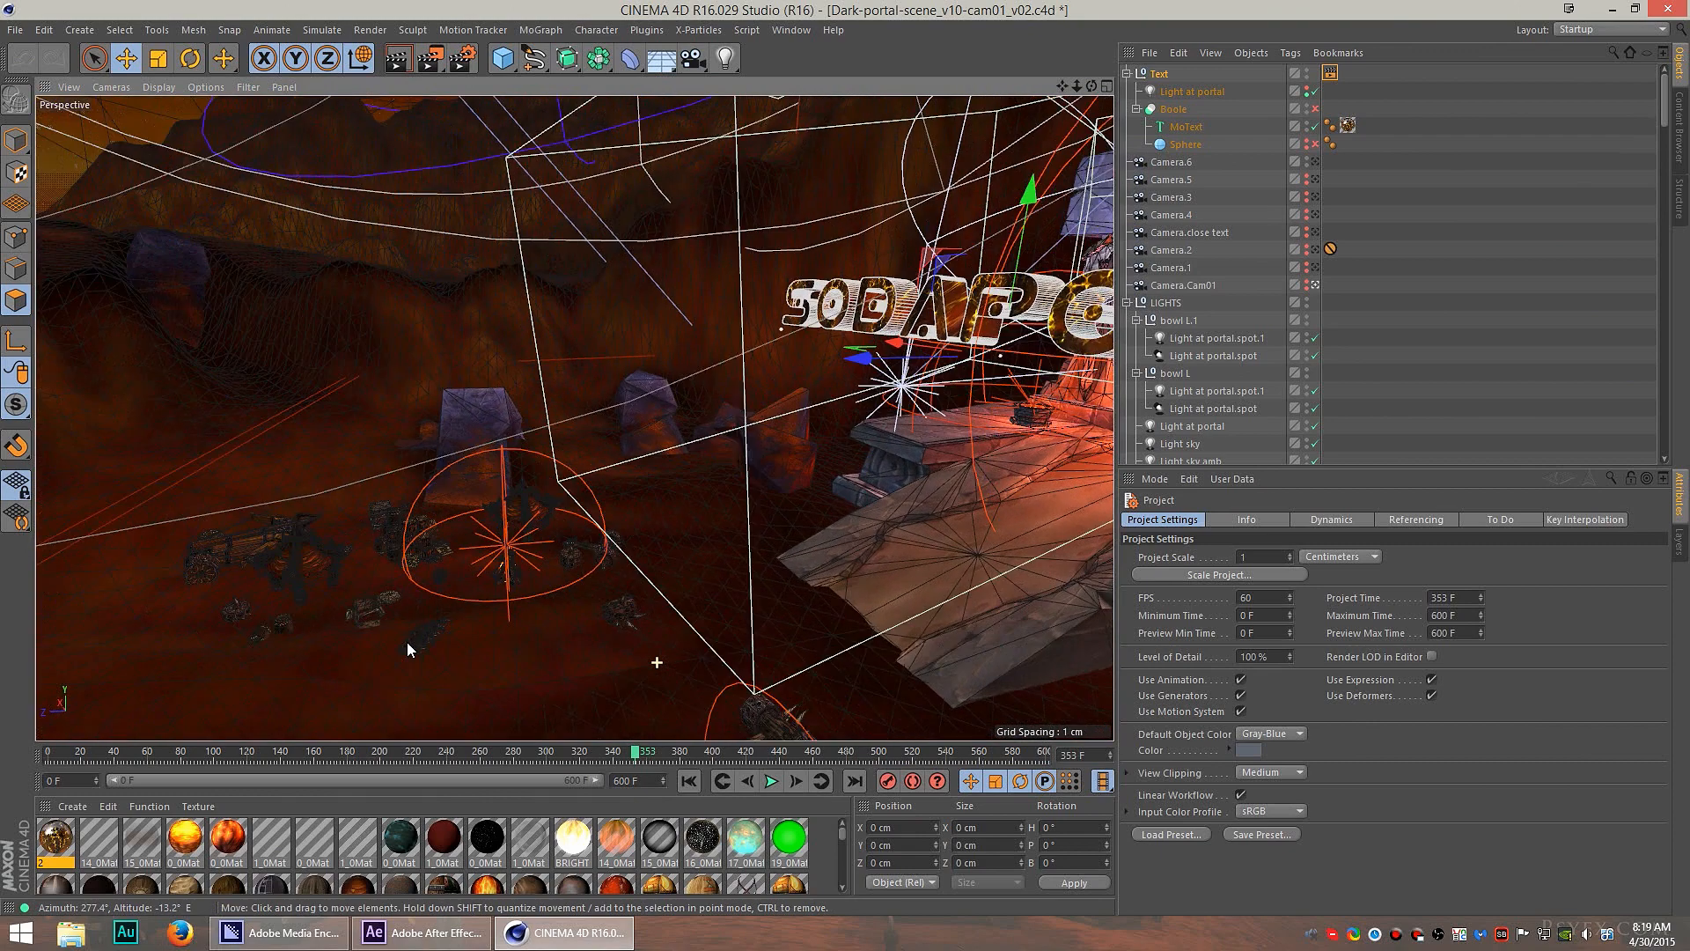
{"action": "left_click_drag", "start_coordinate": [410, 650], "coordinate": [492, 558]}
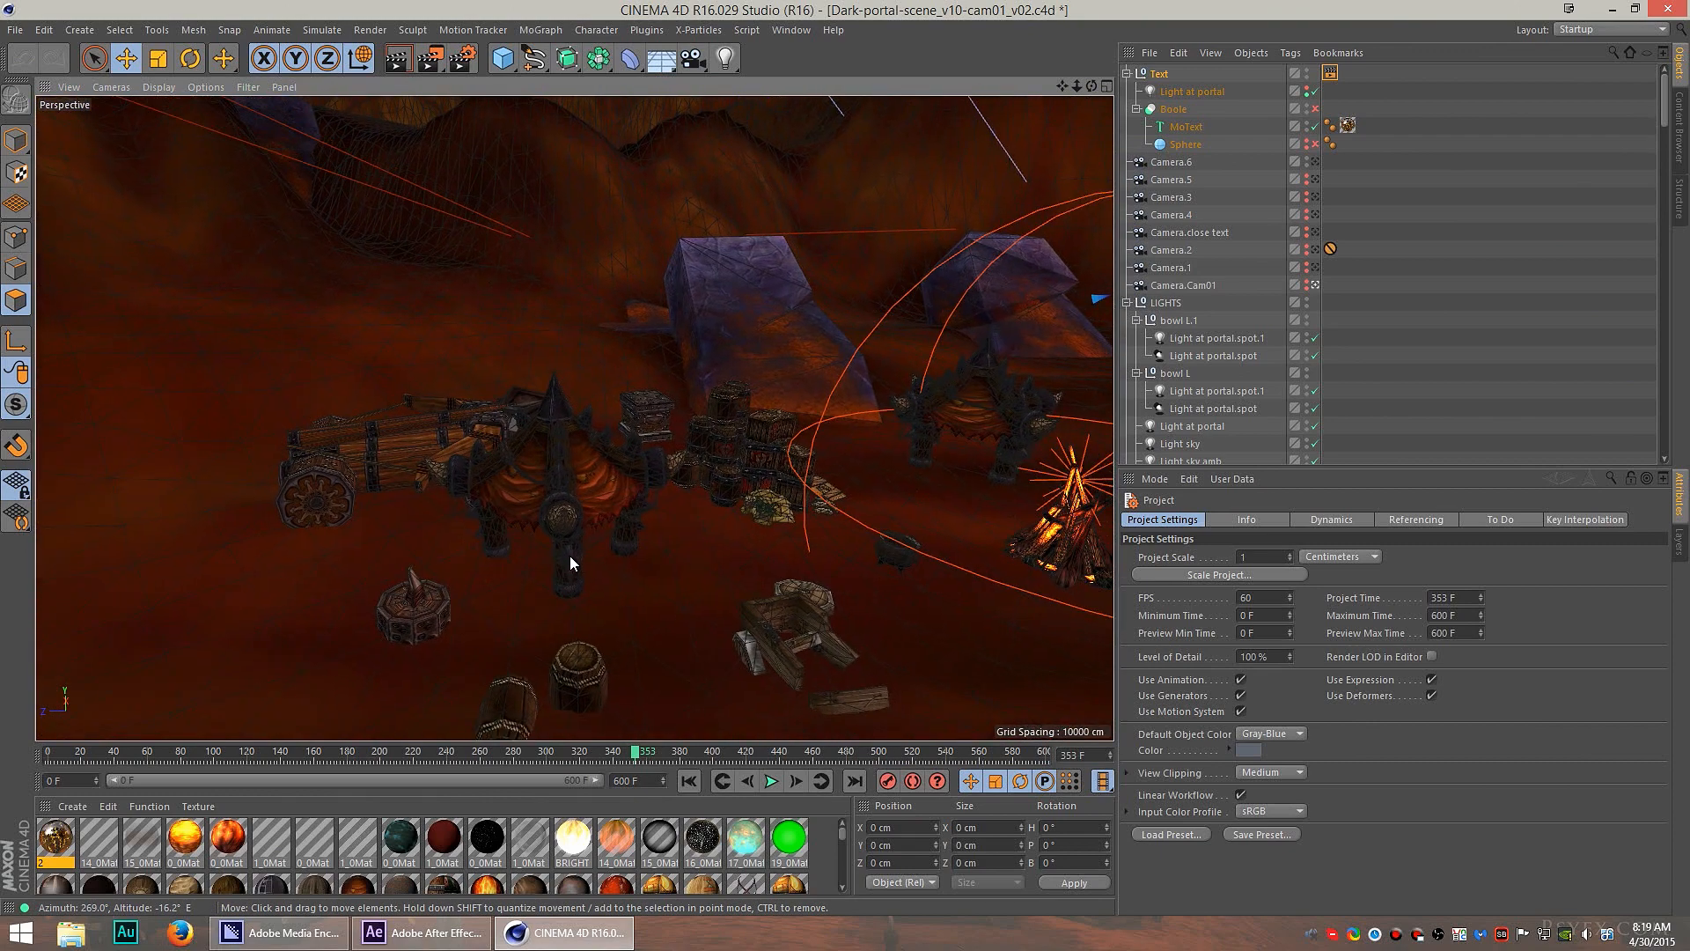
{"action": "mouse_move", "coordinate": [574, 535]}
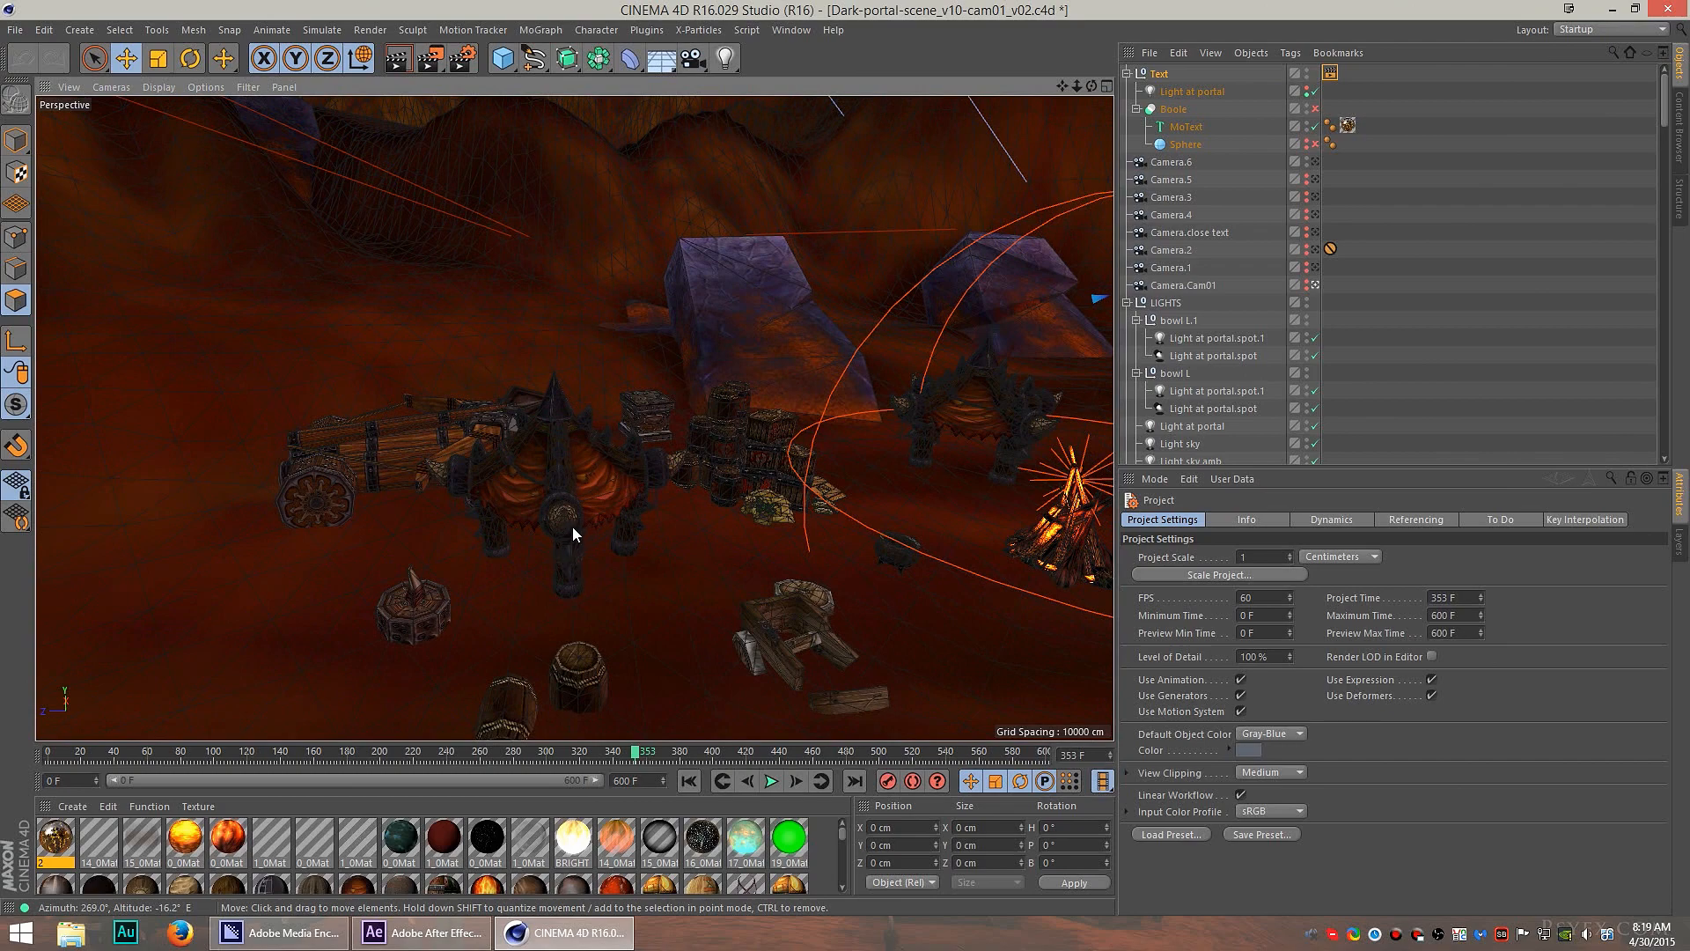
{"action": "left_click_drag", "start_coordinate": [574, 536], "coordinate": [910, 554]}
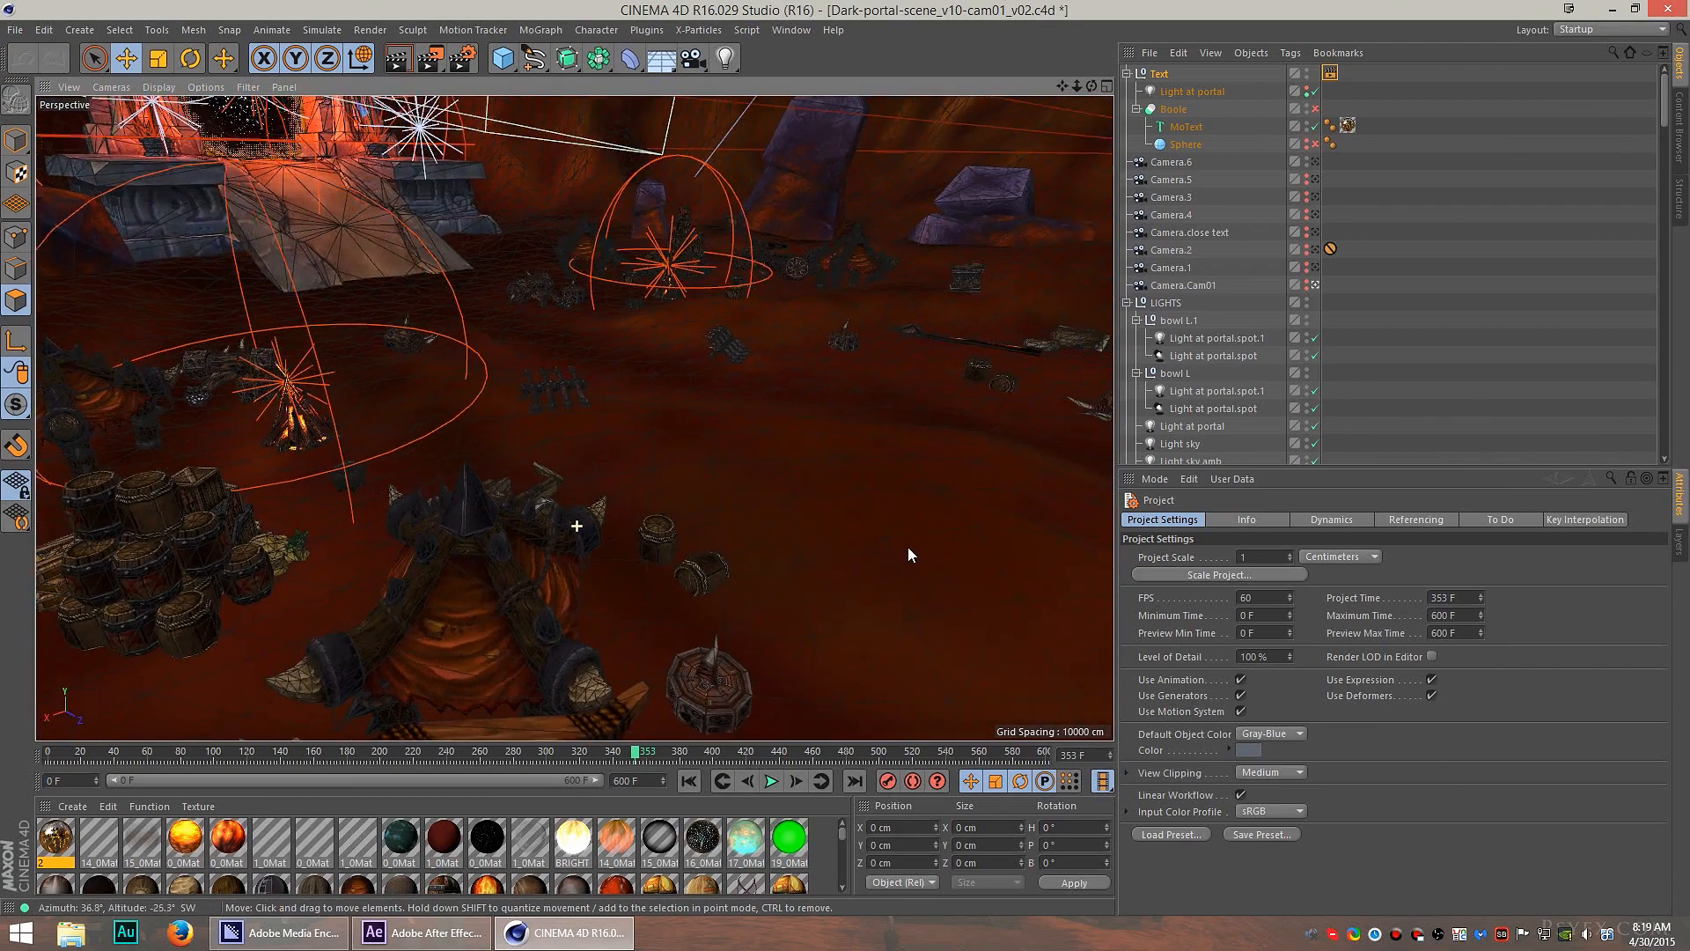
{"action": "left_click_drag", "start_coordinate": [909, 554], "coordinate": [703, 546]}
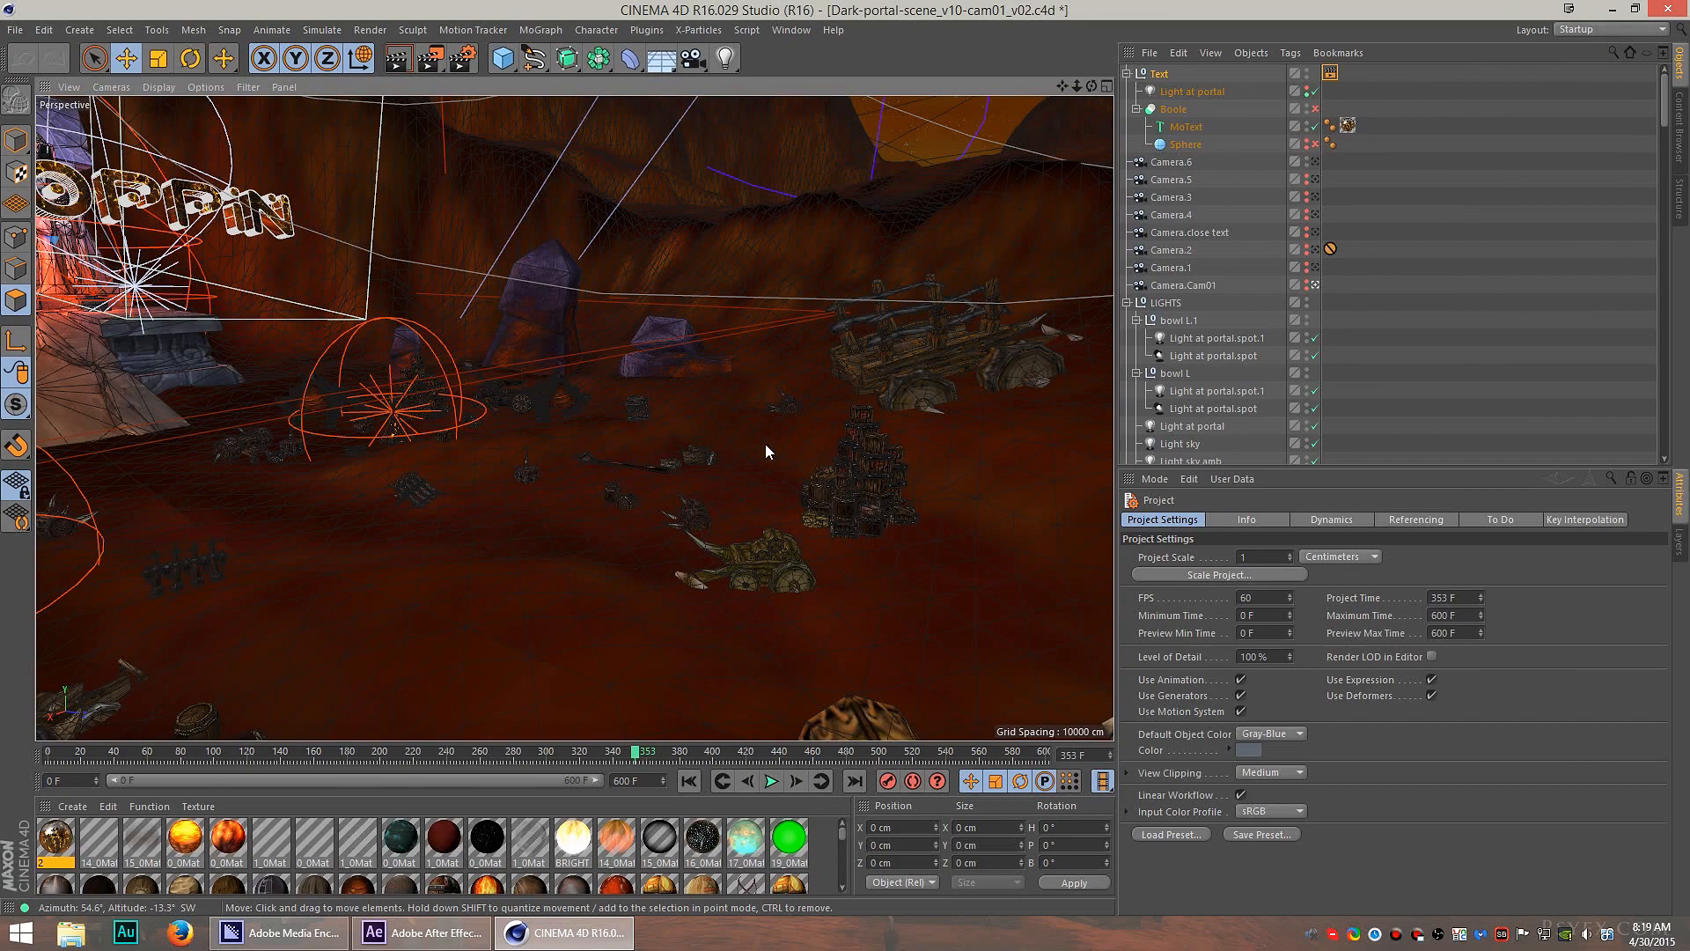
{"action": "left_click_drag", "start_coordinate": [766, 453], "coordinate": [630, 486]}
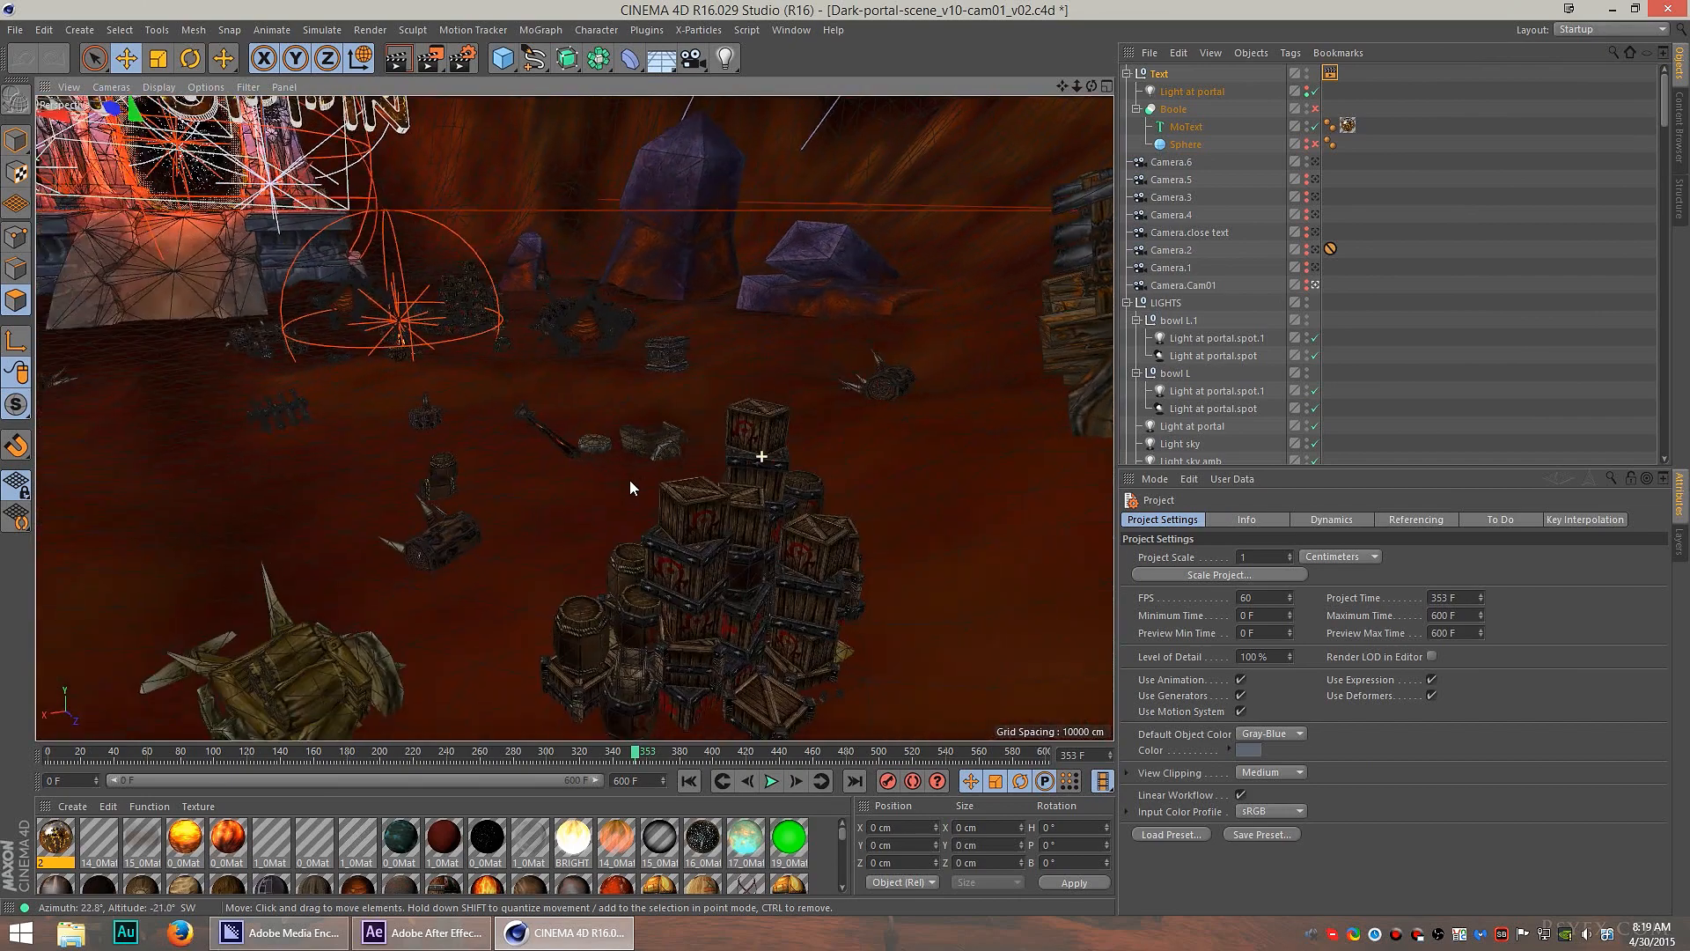
{"action": "left_click_drag", "start_coordinate": [630, 488], "coordinate": [534, 416]}
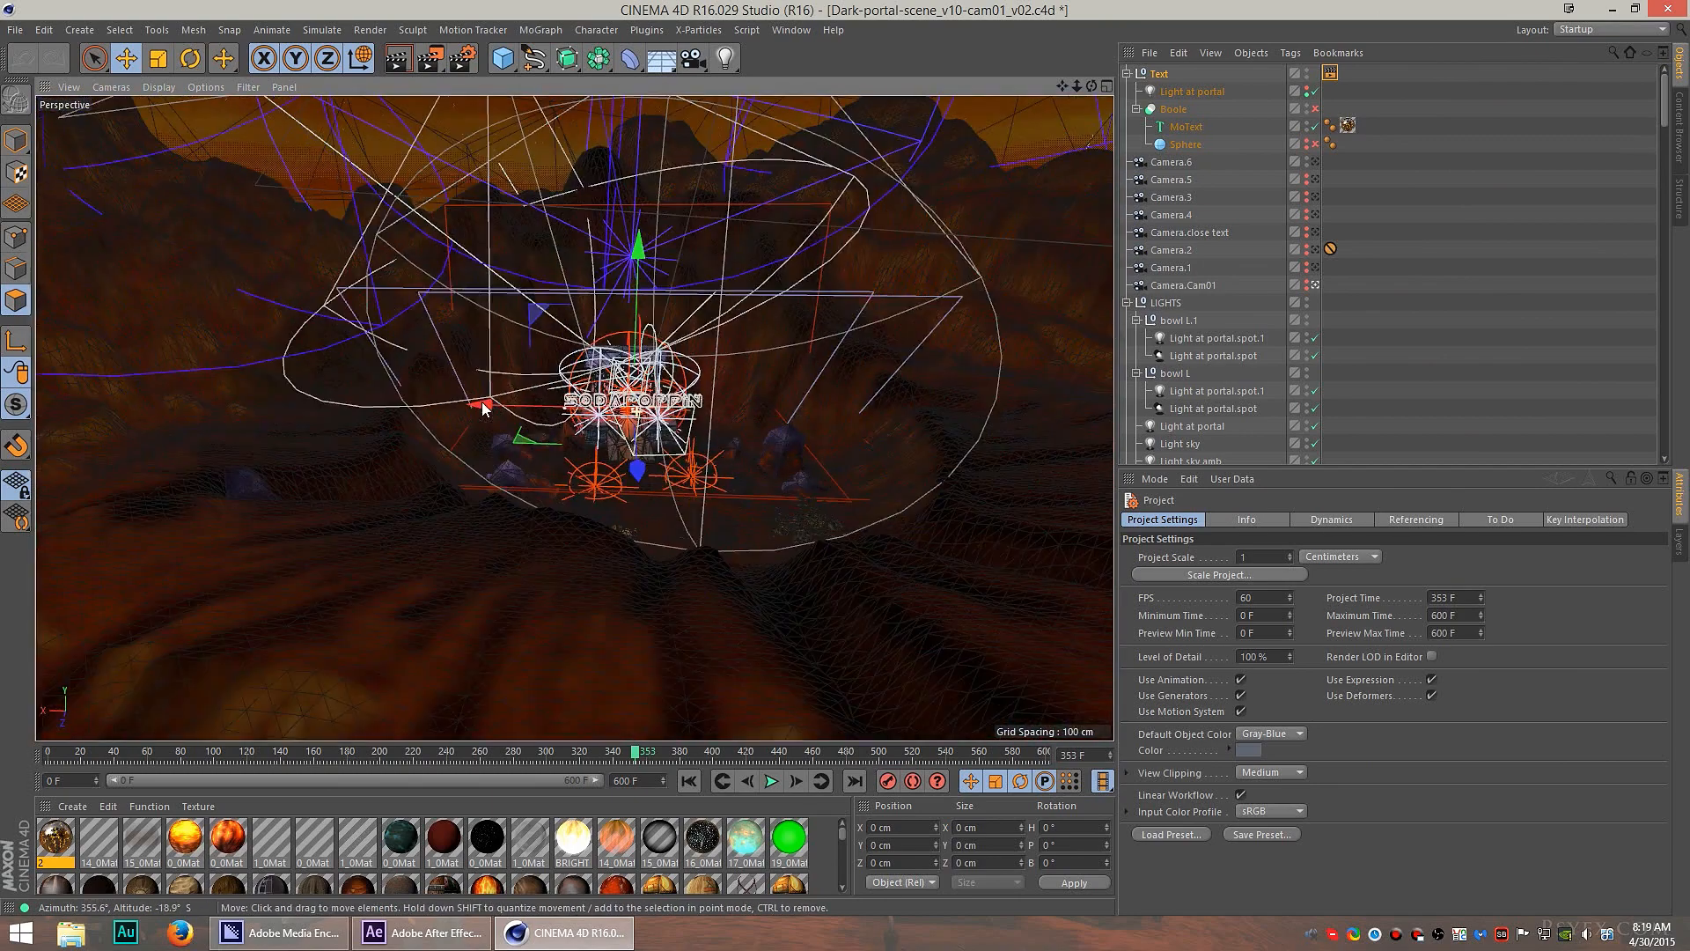
{"action": "left_click_drag", "start_coordinate": [646, 752], "coordinate": [471, 752]}
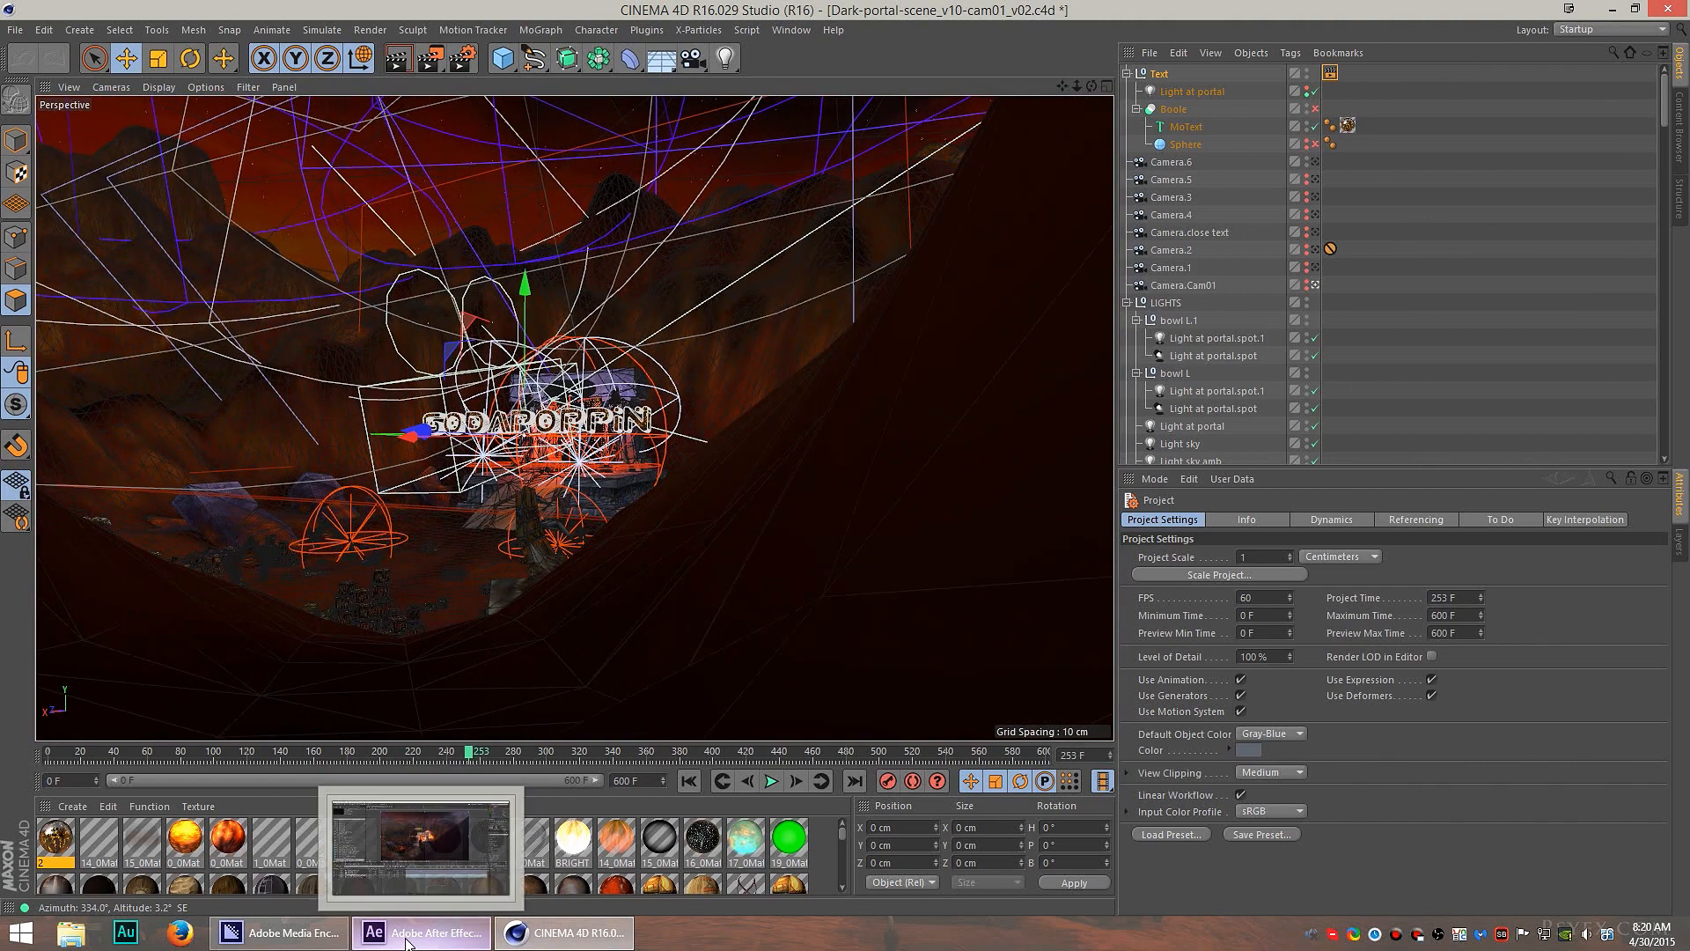
Bring the Dark_Portal_cam01 composite up in After Effects, then return to Cinema 4D.
{"action": "left_click", "coordinate": [420, 933]}
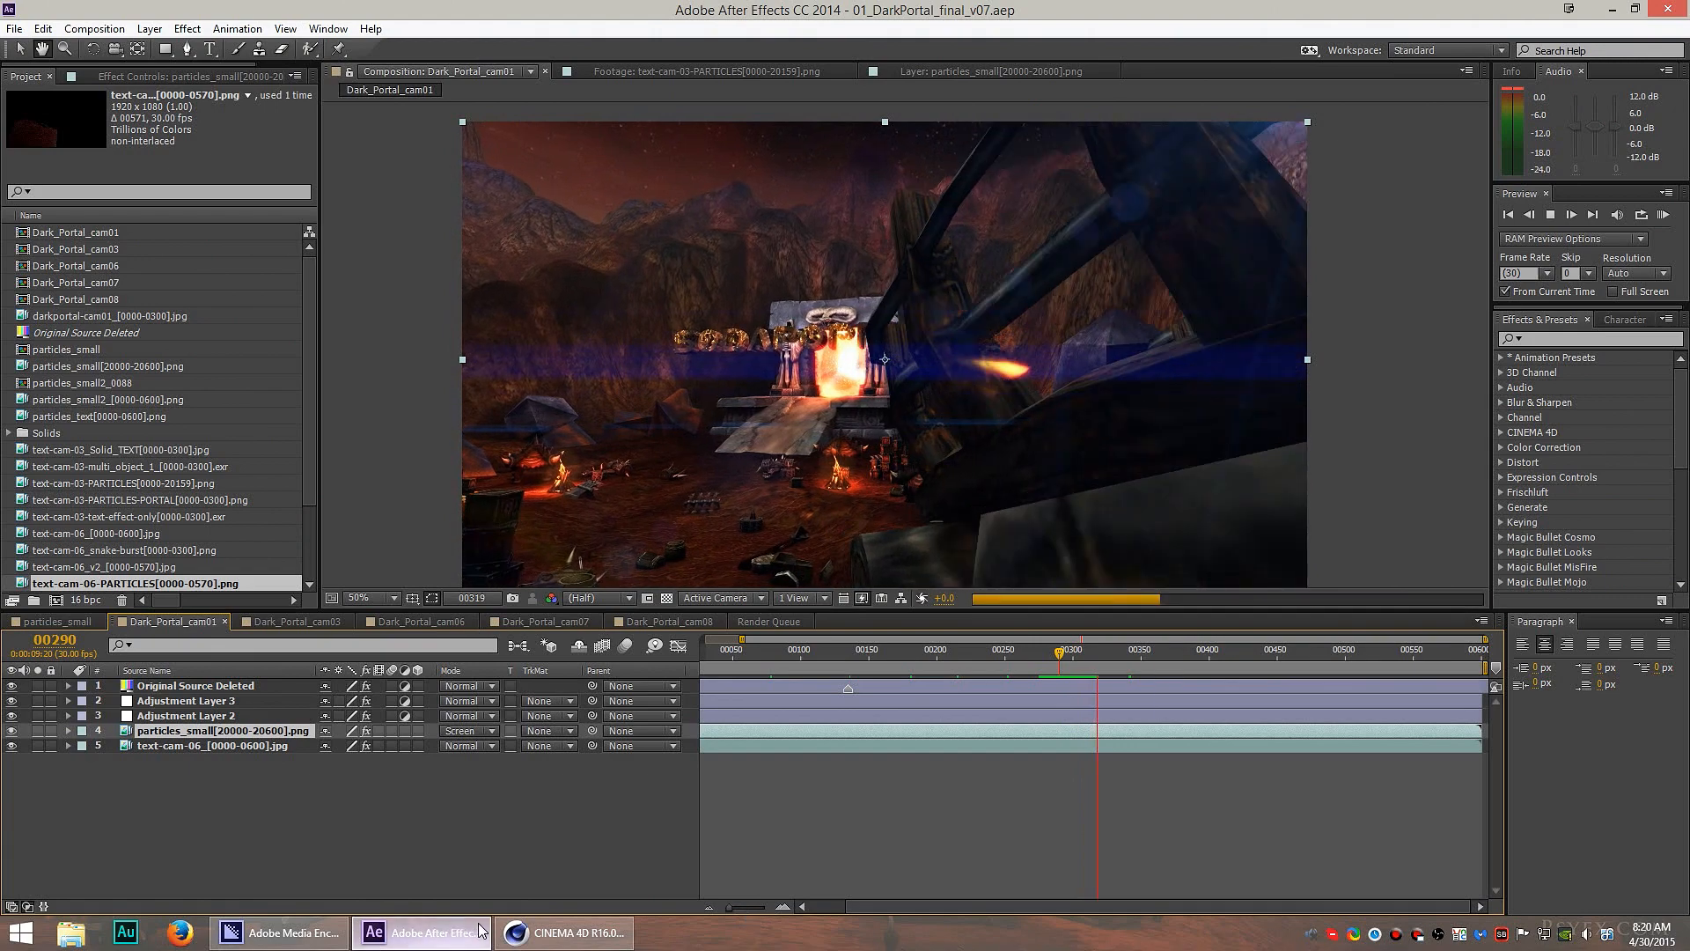
{"action": "left_click", "coordinate": [564, 933]}
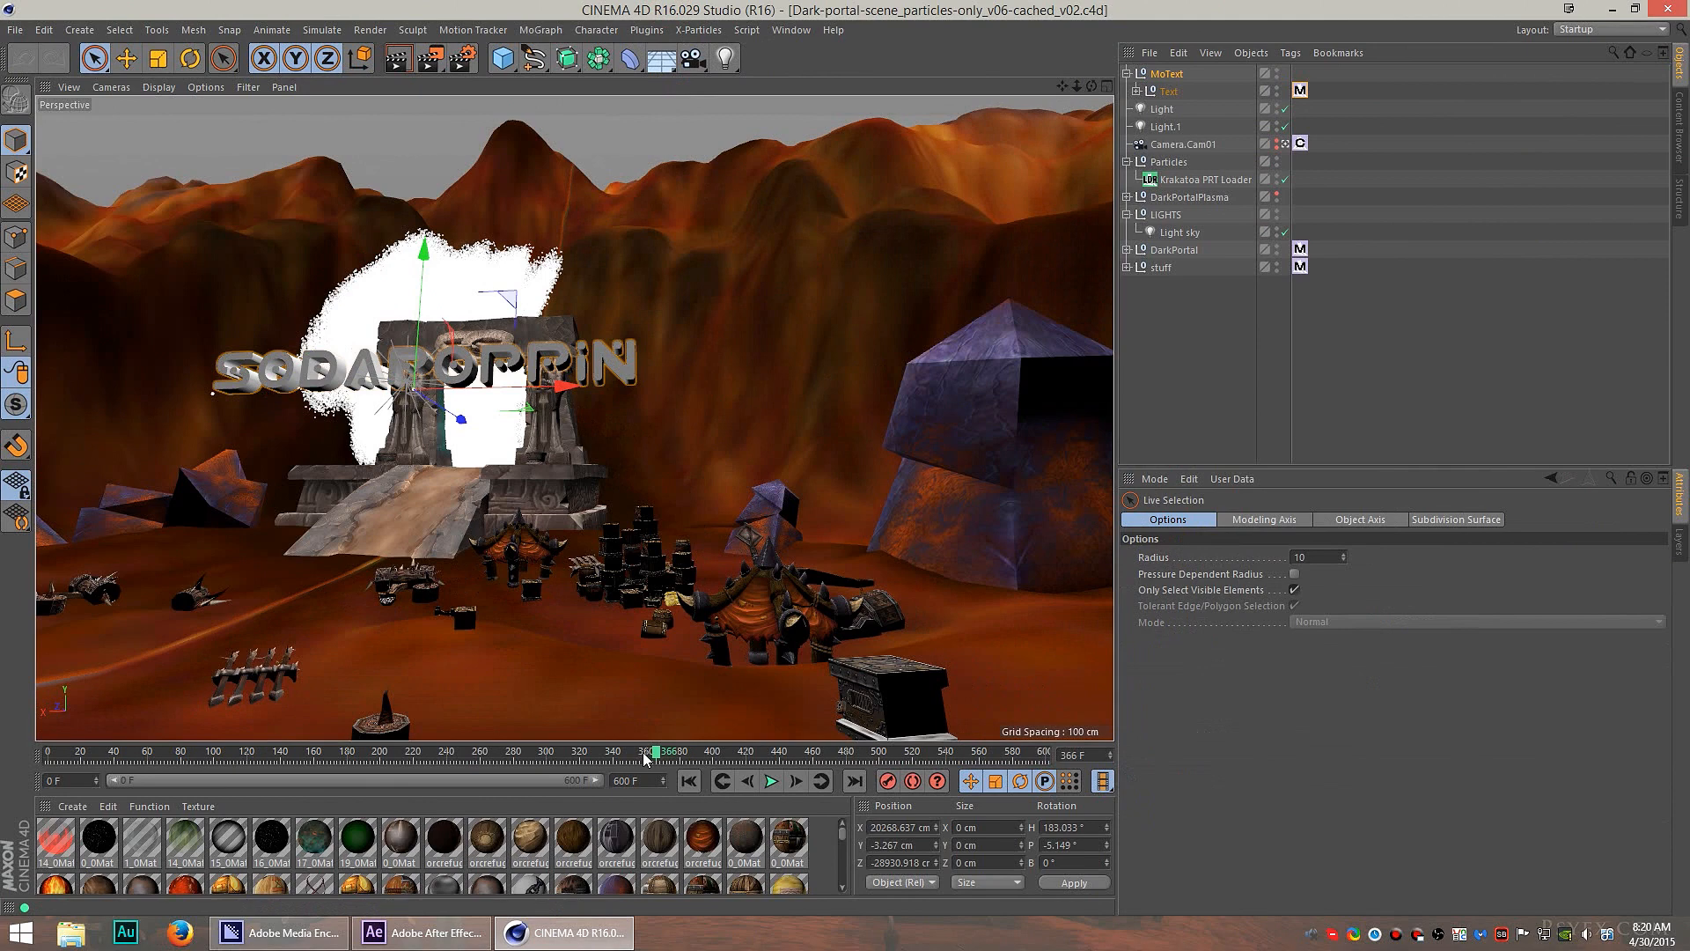
Play the particle animation, render a quick preview and scrub to around frame 410 of the dissolve.
{"action": "left_click", "coordinate": [769, 780]}
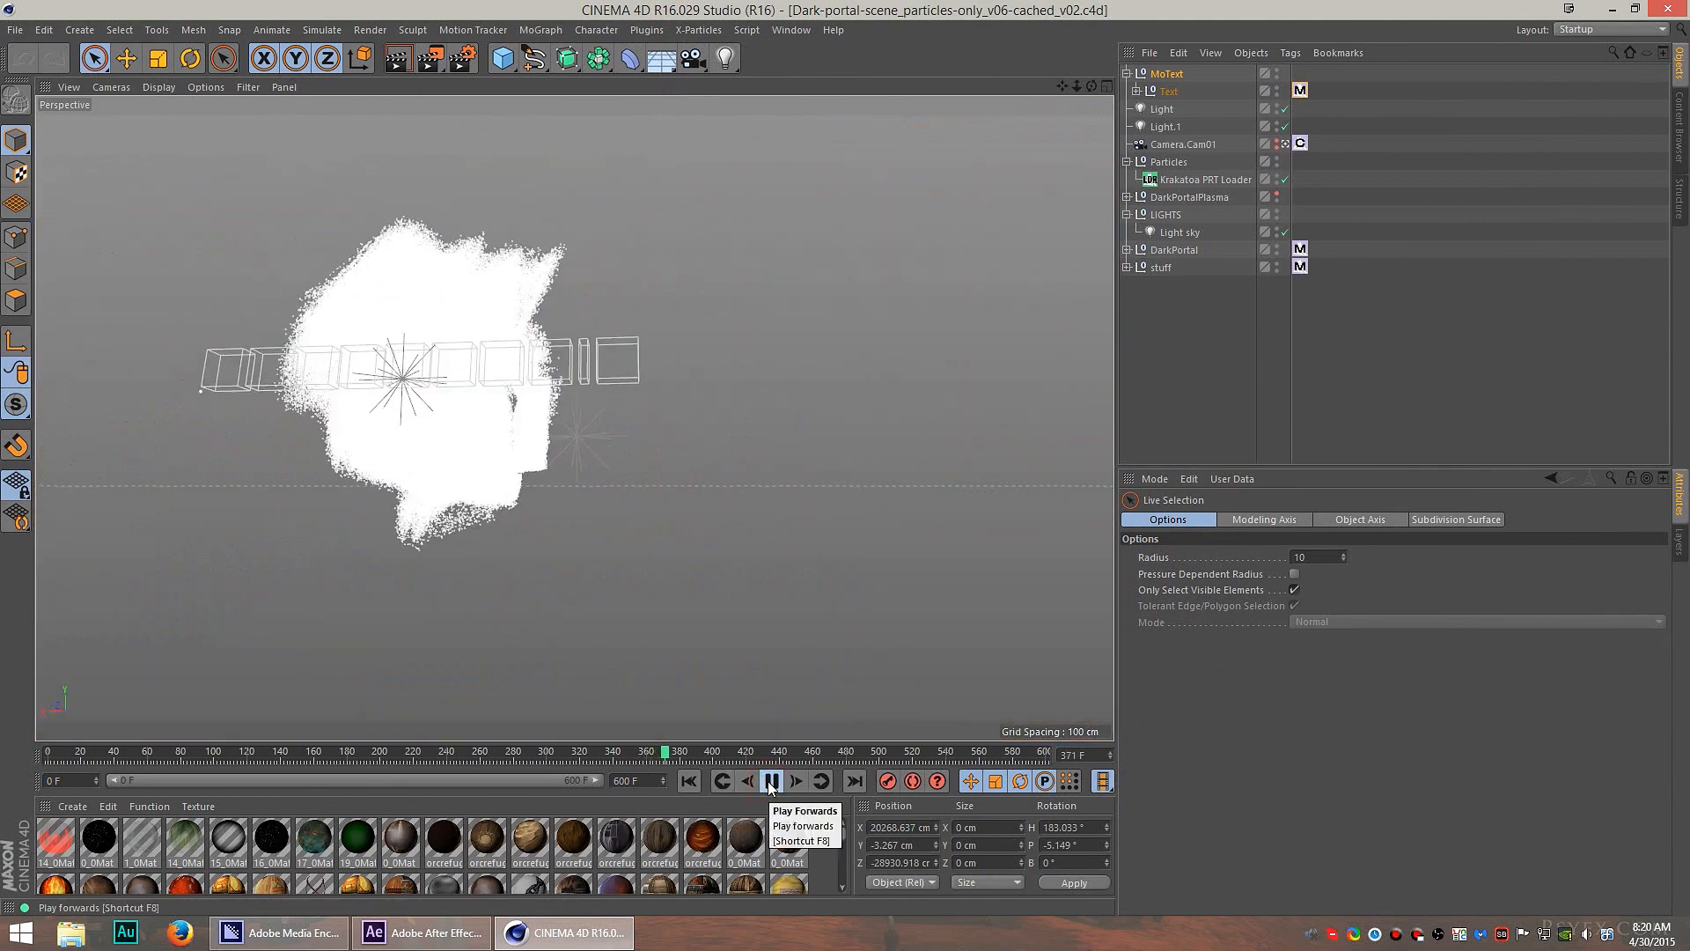
{"action": "left_click", "coordinate": [770, 780]}
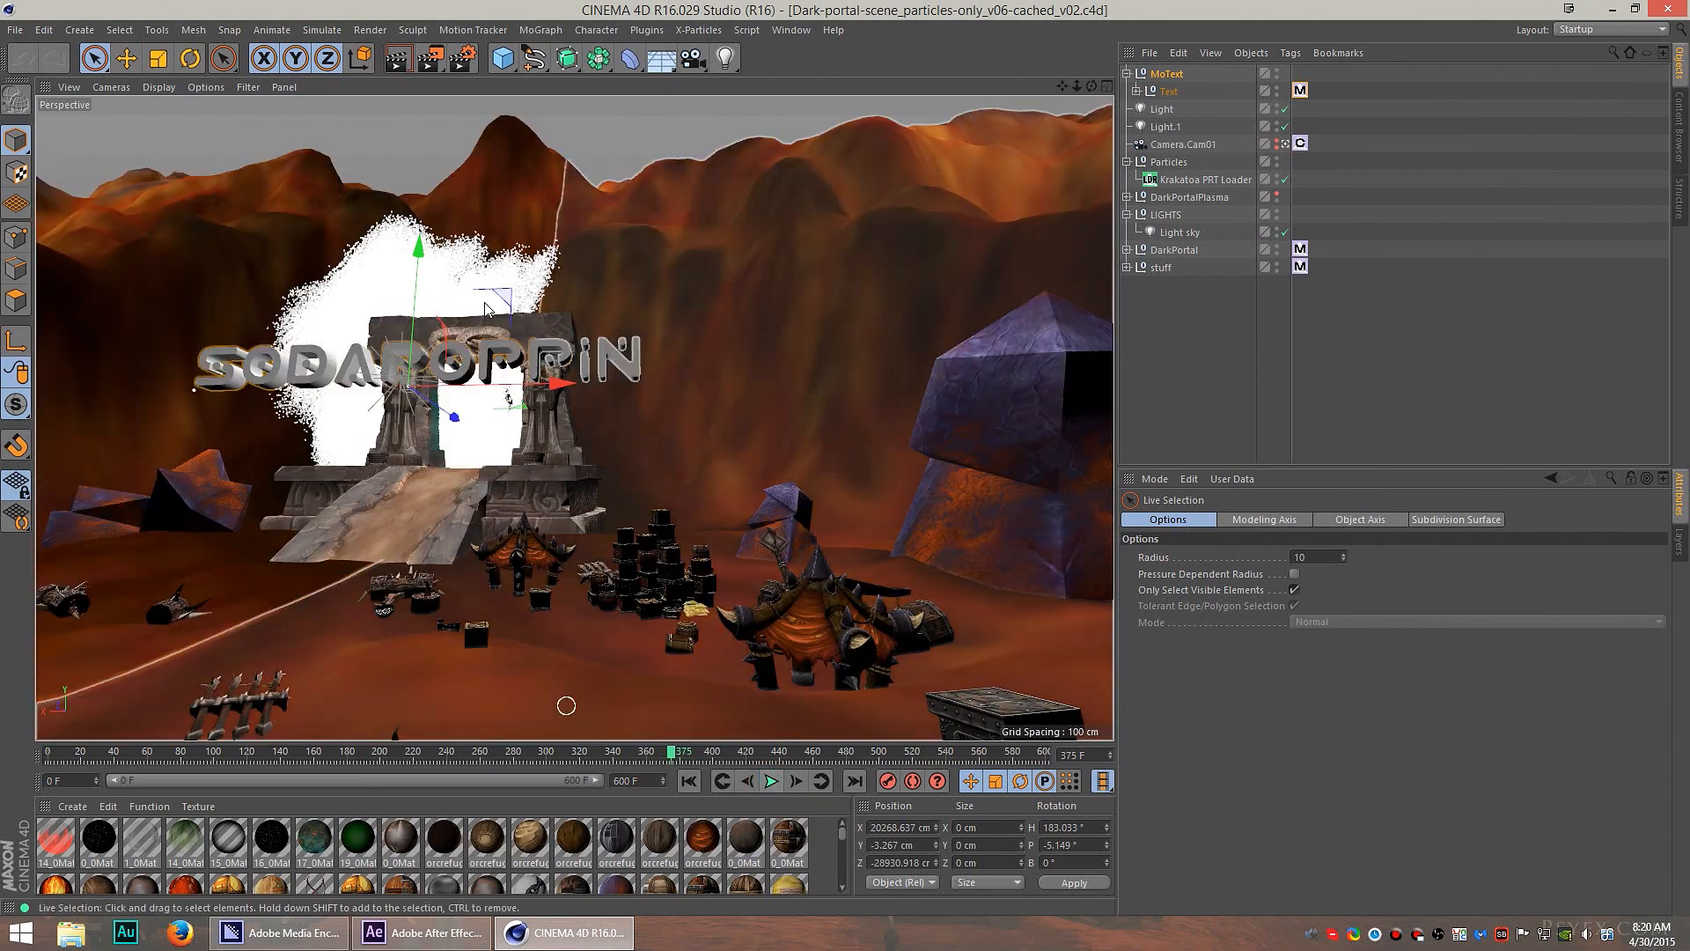
{"action": "mouse_move", "coordinate": [397, 58]}
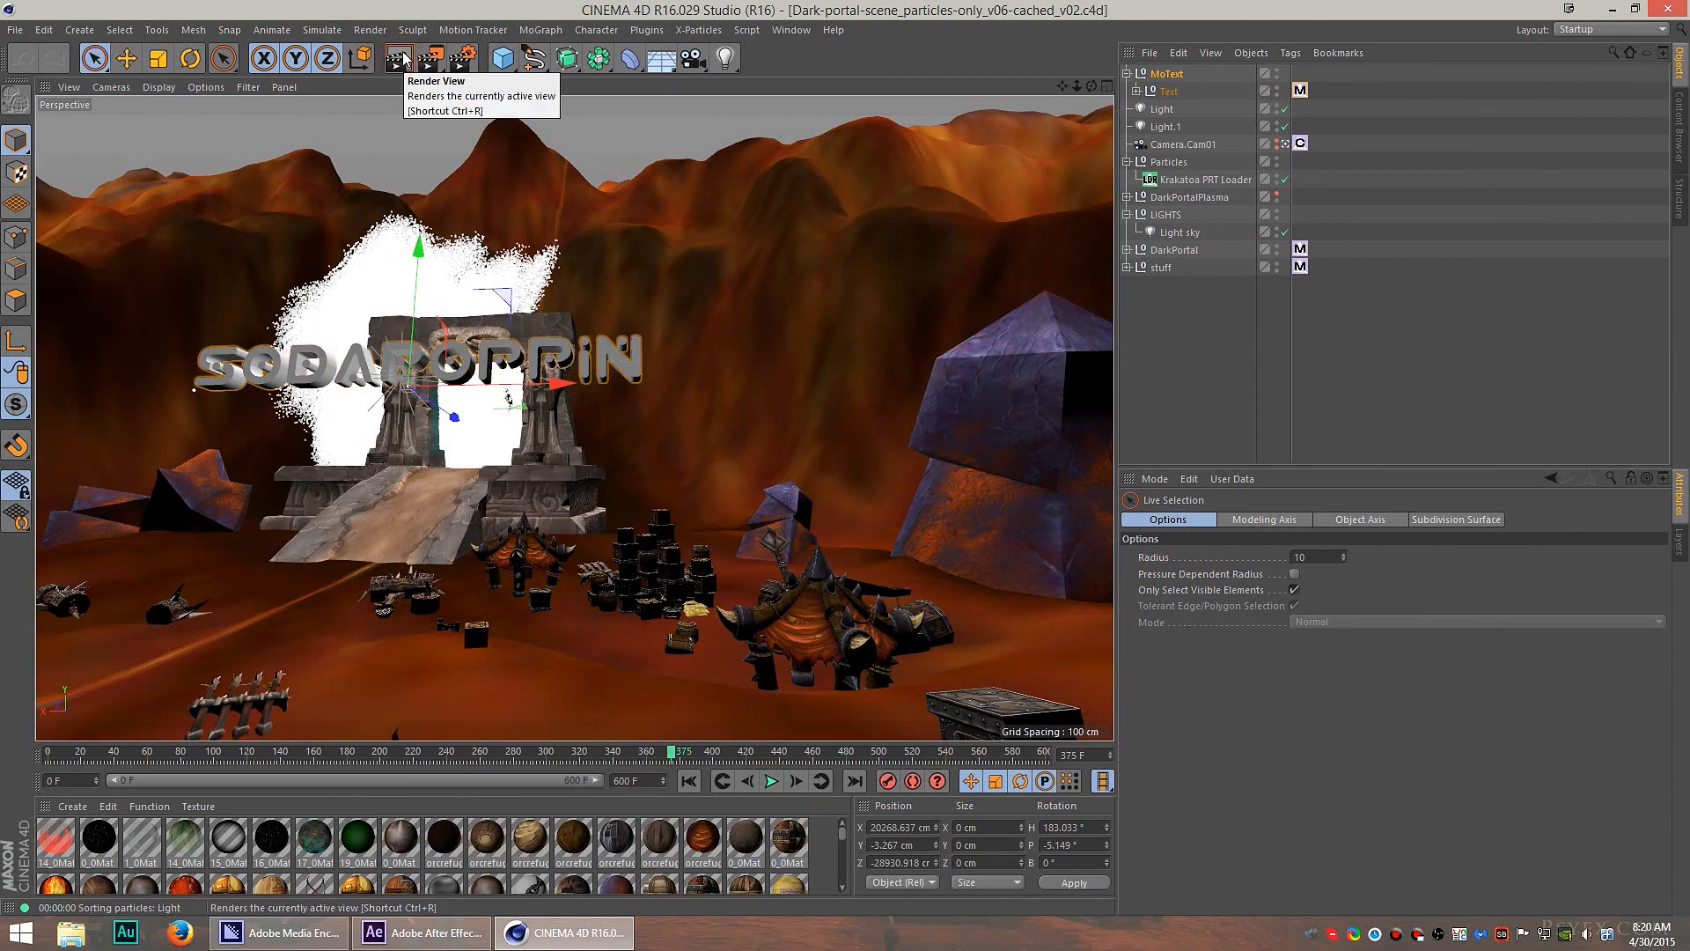
{"action": "left_click", "coordinate": [398, 60]}
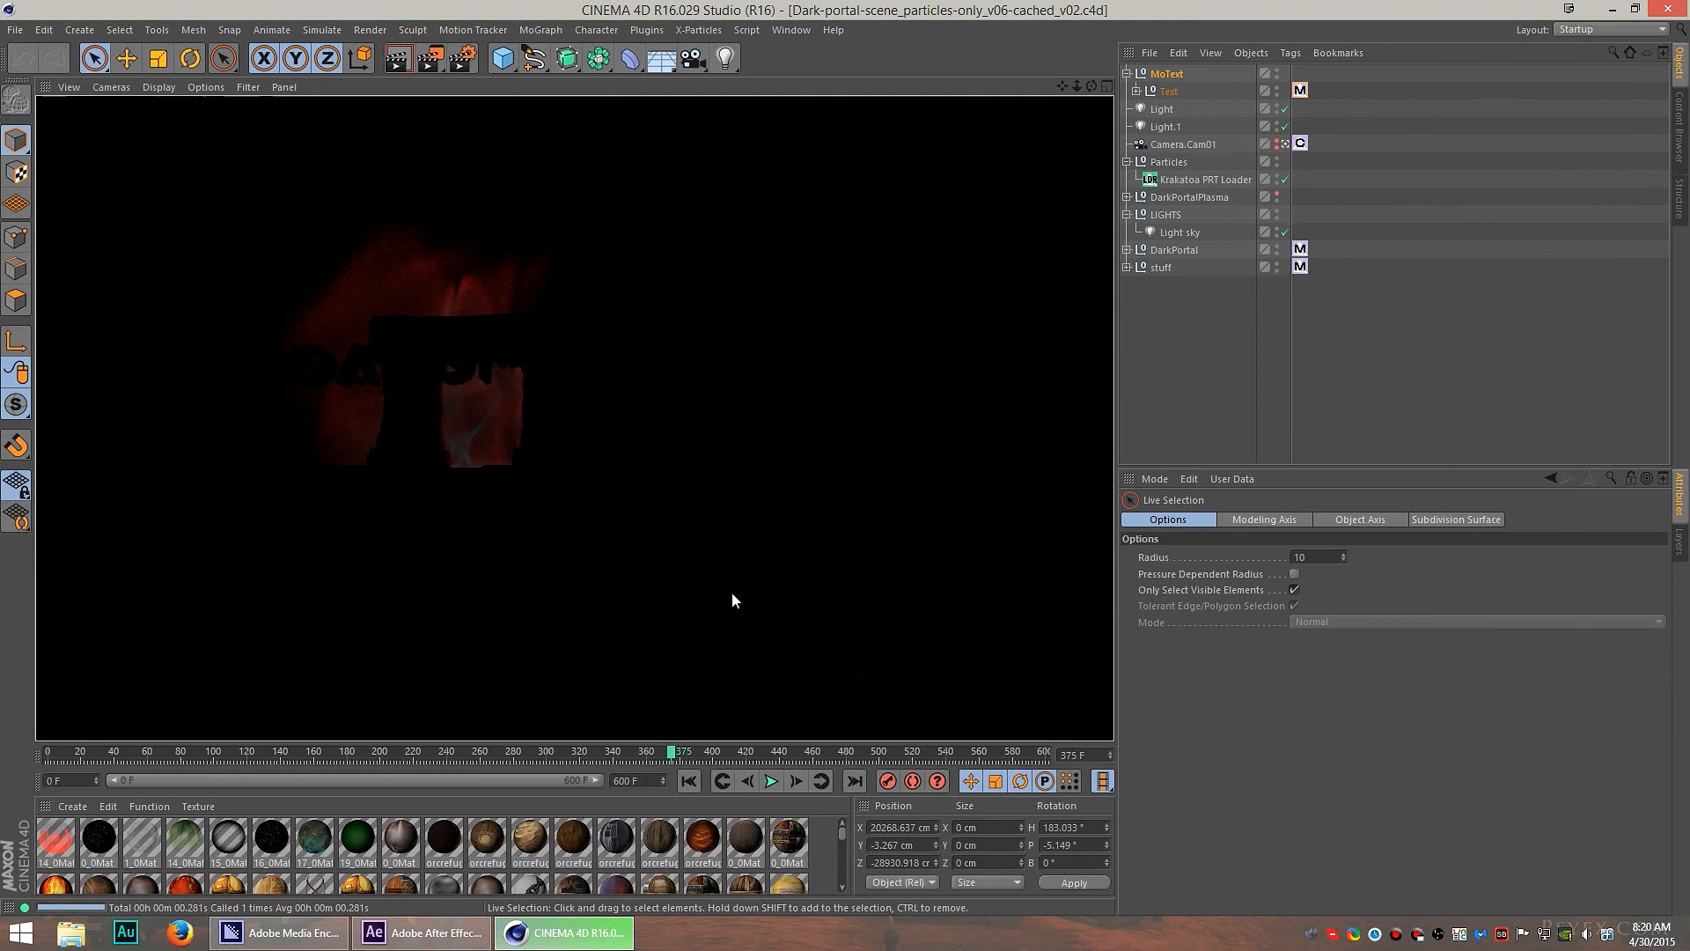
{"action": "left_click_drag", "start_coordinate": [671, 751], "coordinate": [733, 752]}
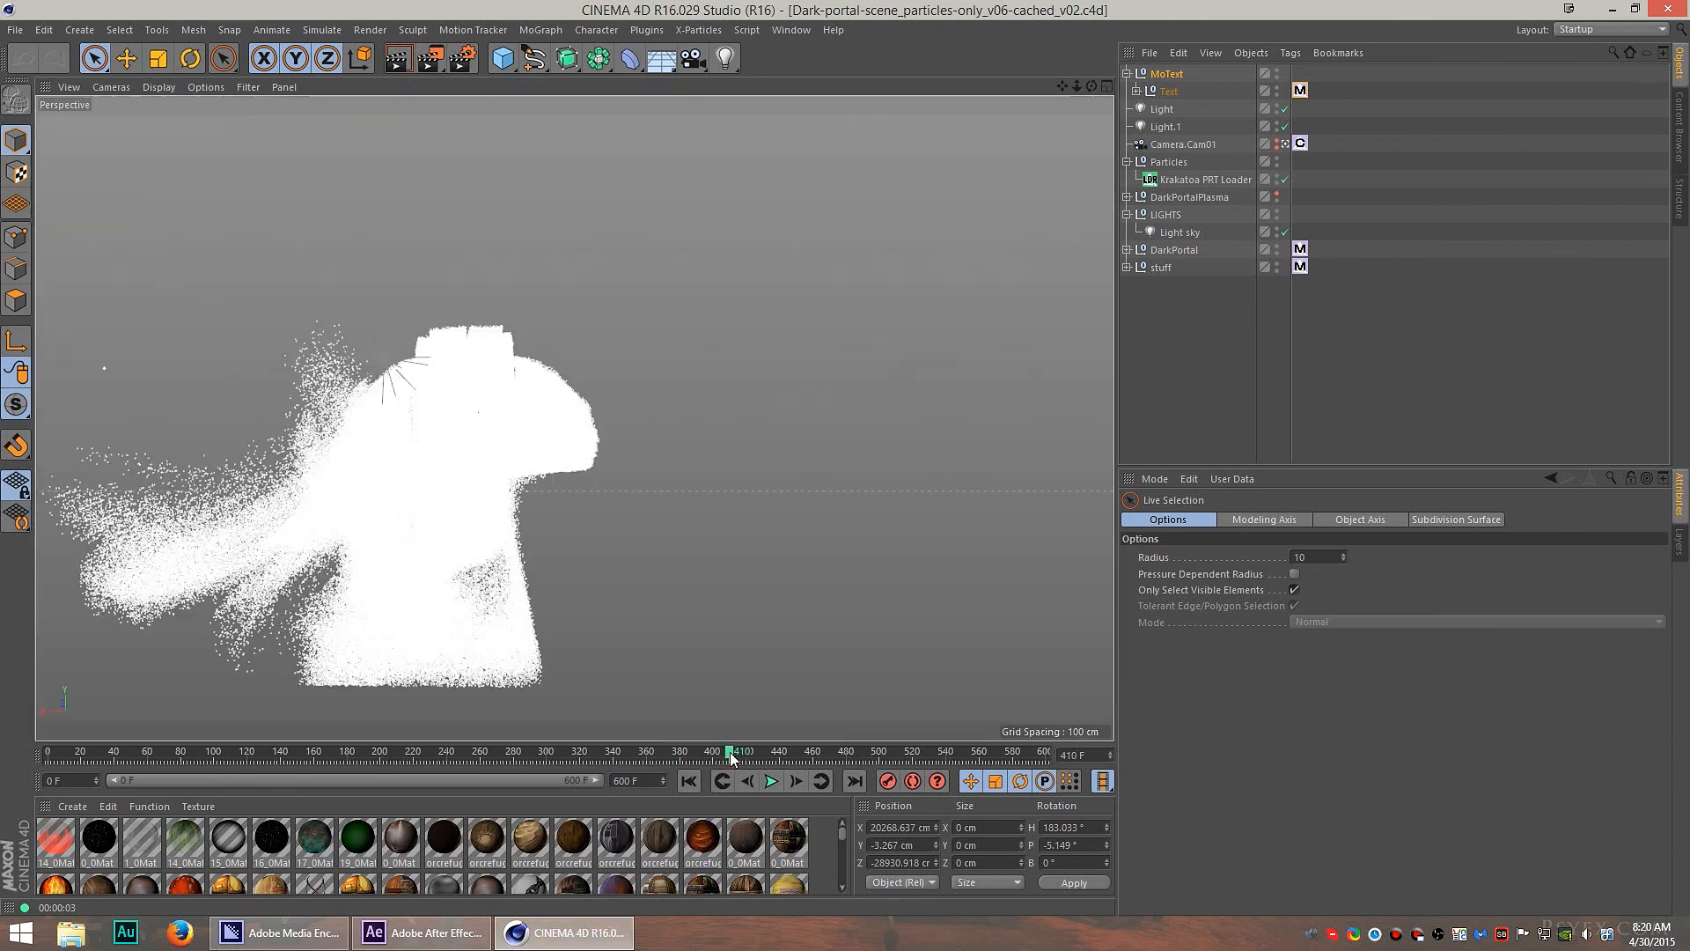
{"action": "left_click_drag", "start_coordinate": [731, 754], "coordinate": [787, 754]}
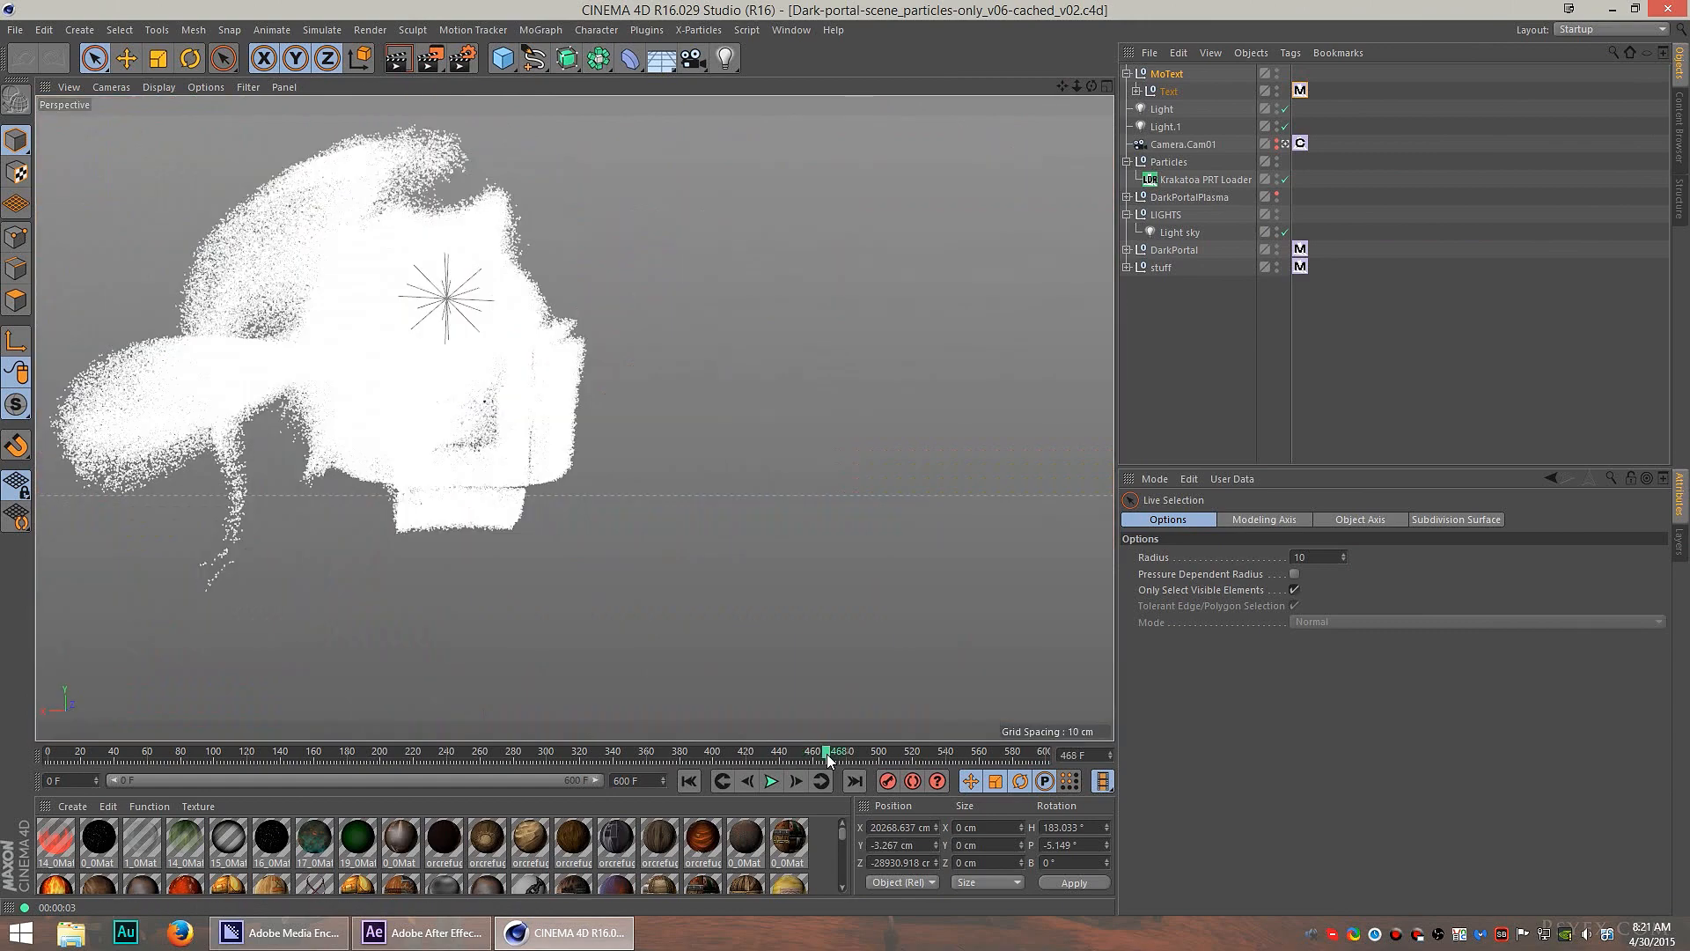
Render the particles together with the portal environment, then switch to After Effects.
{"action": "left_click", "coordinate": [398, 59]}
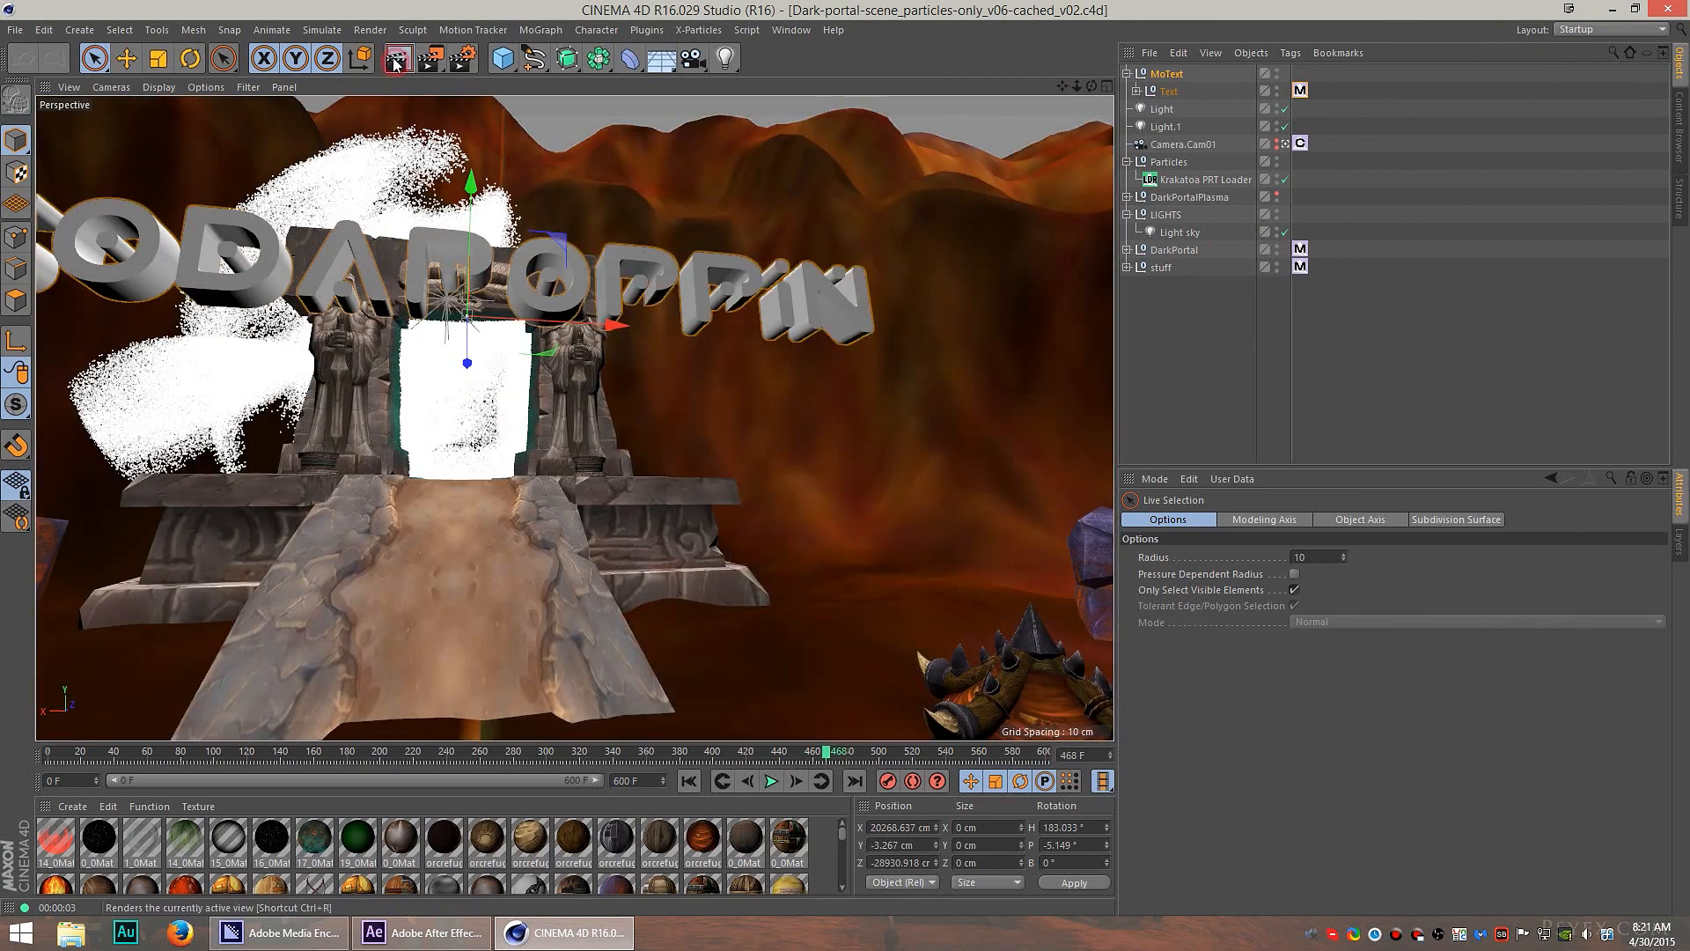
{"action": "left_click", "coordinate": [398, 59]}
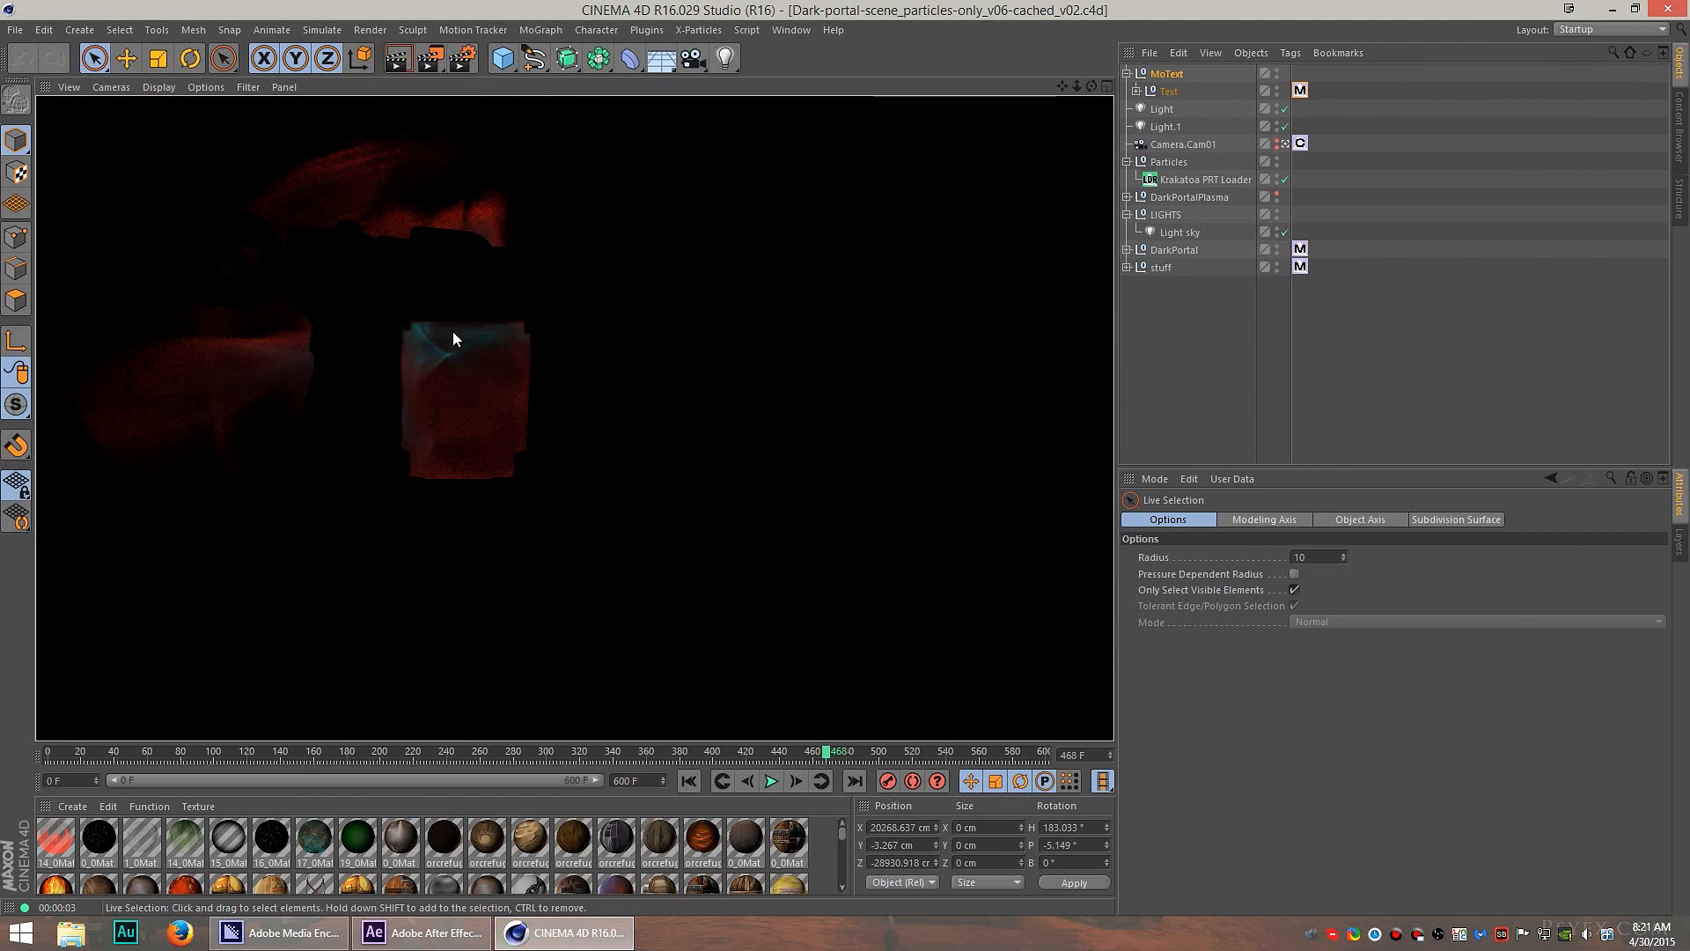
{"action": "mouse_move", "coordinate": [452, 366]}
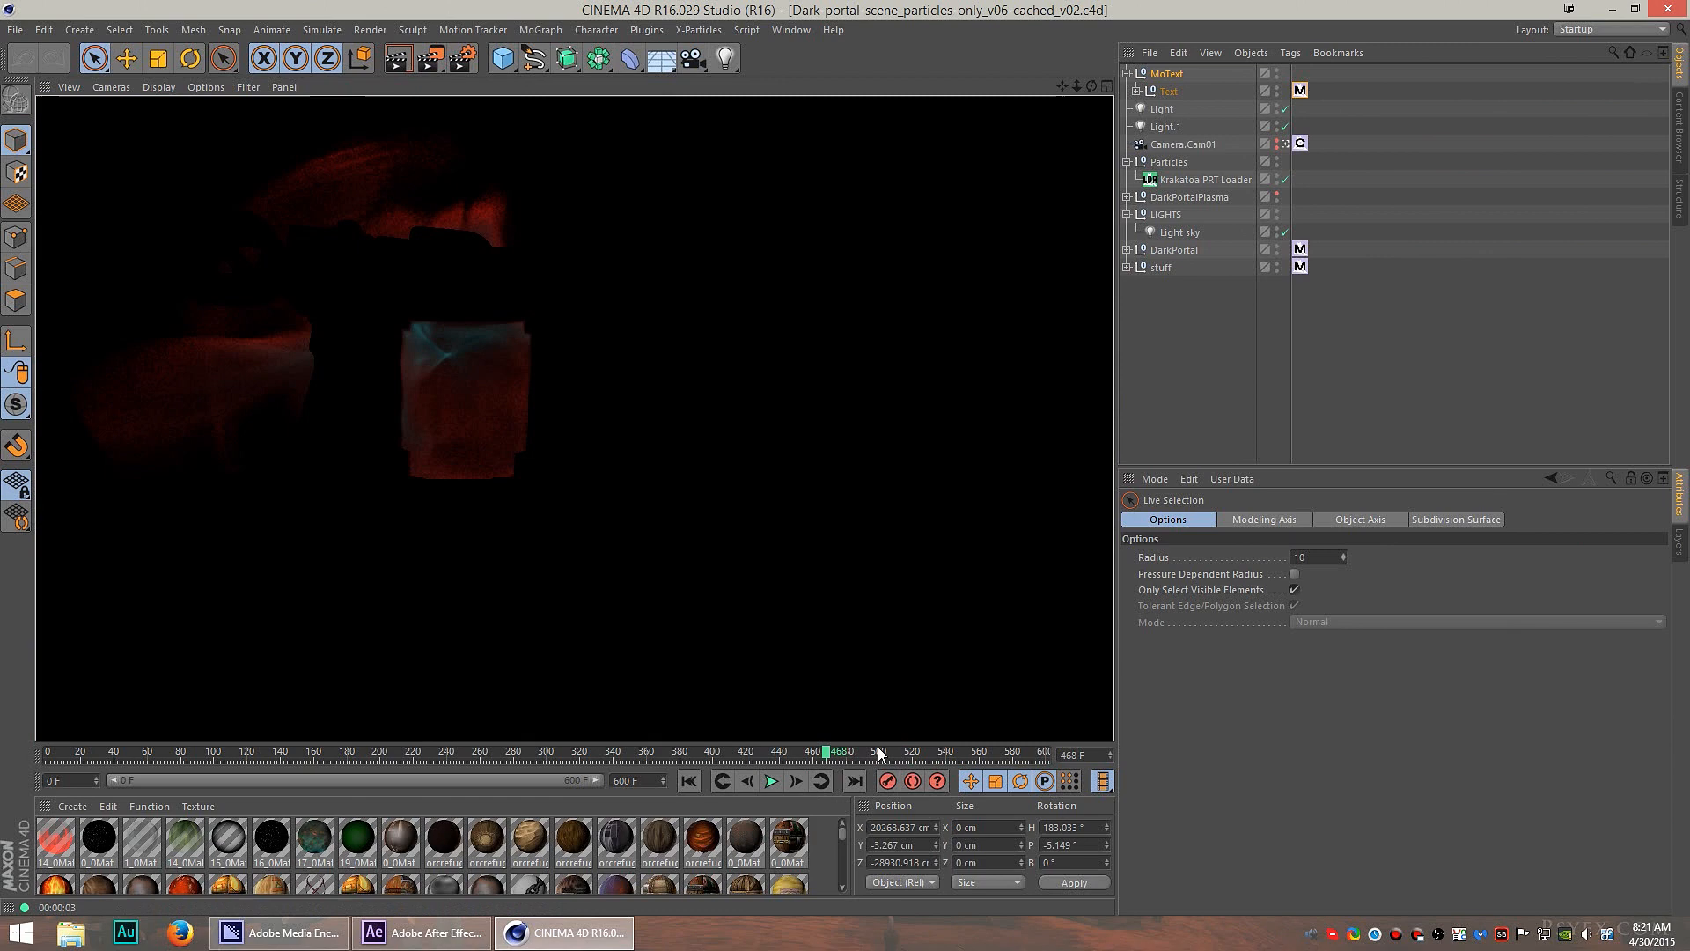
{"action": "left_click", "coordinate": [420, 933]}
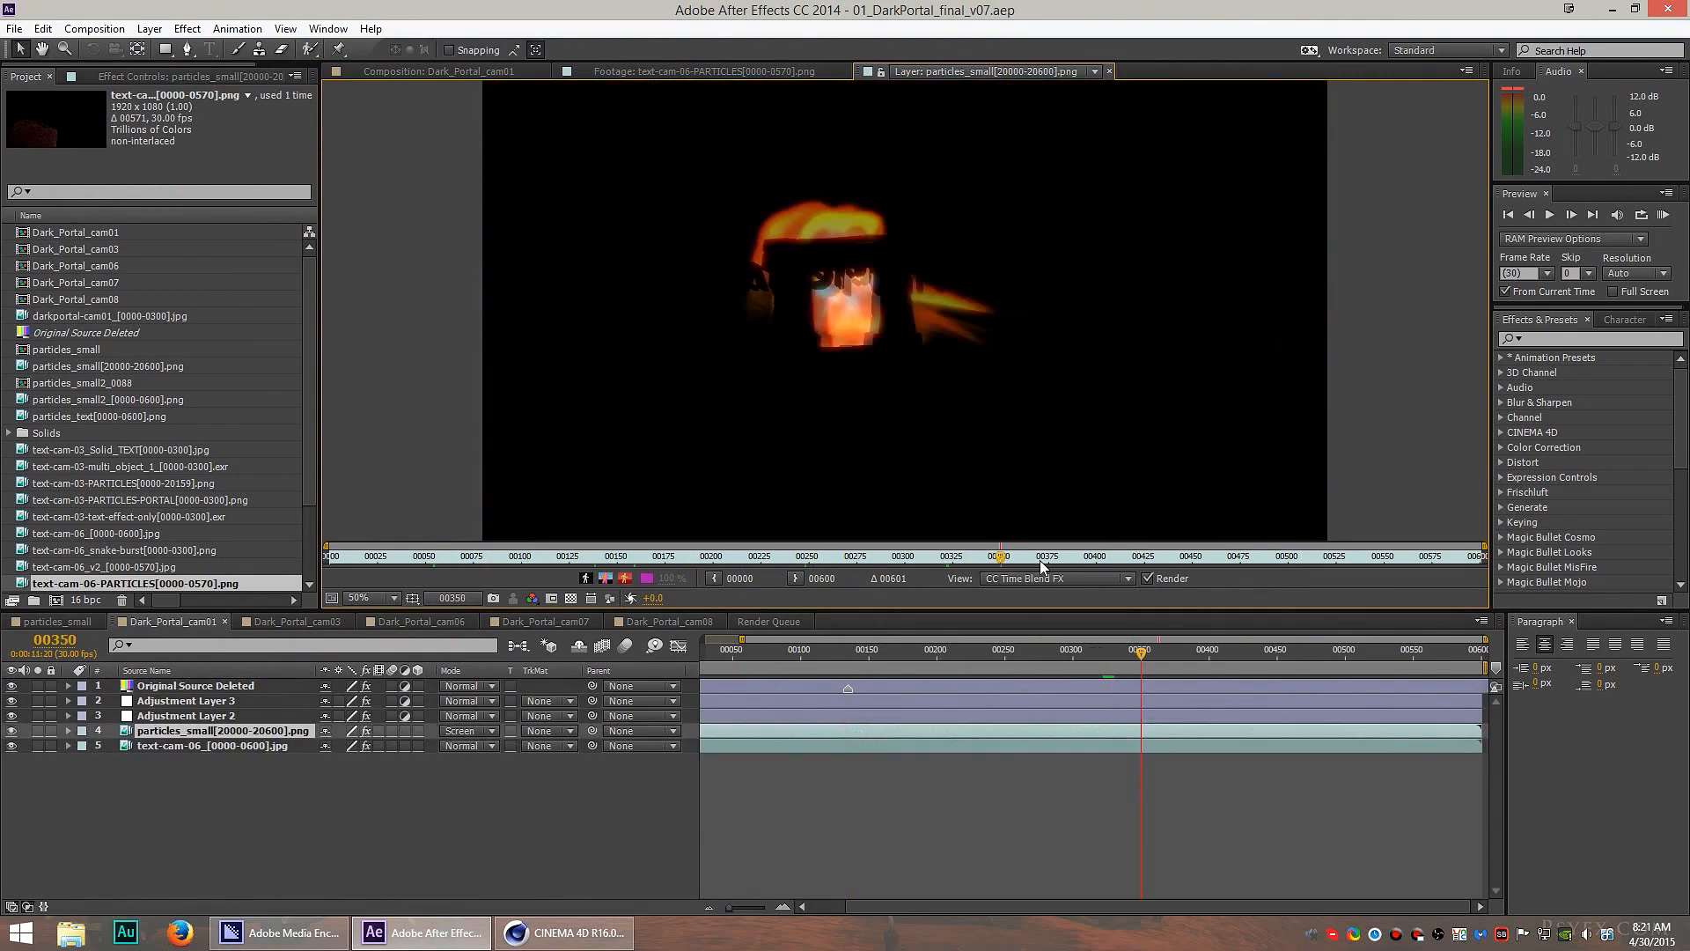
Show the Dark_Portal_cam03 composition with particle streams pouring around the portal.
{"action": "left_click", "coordinate": [438, 71]}
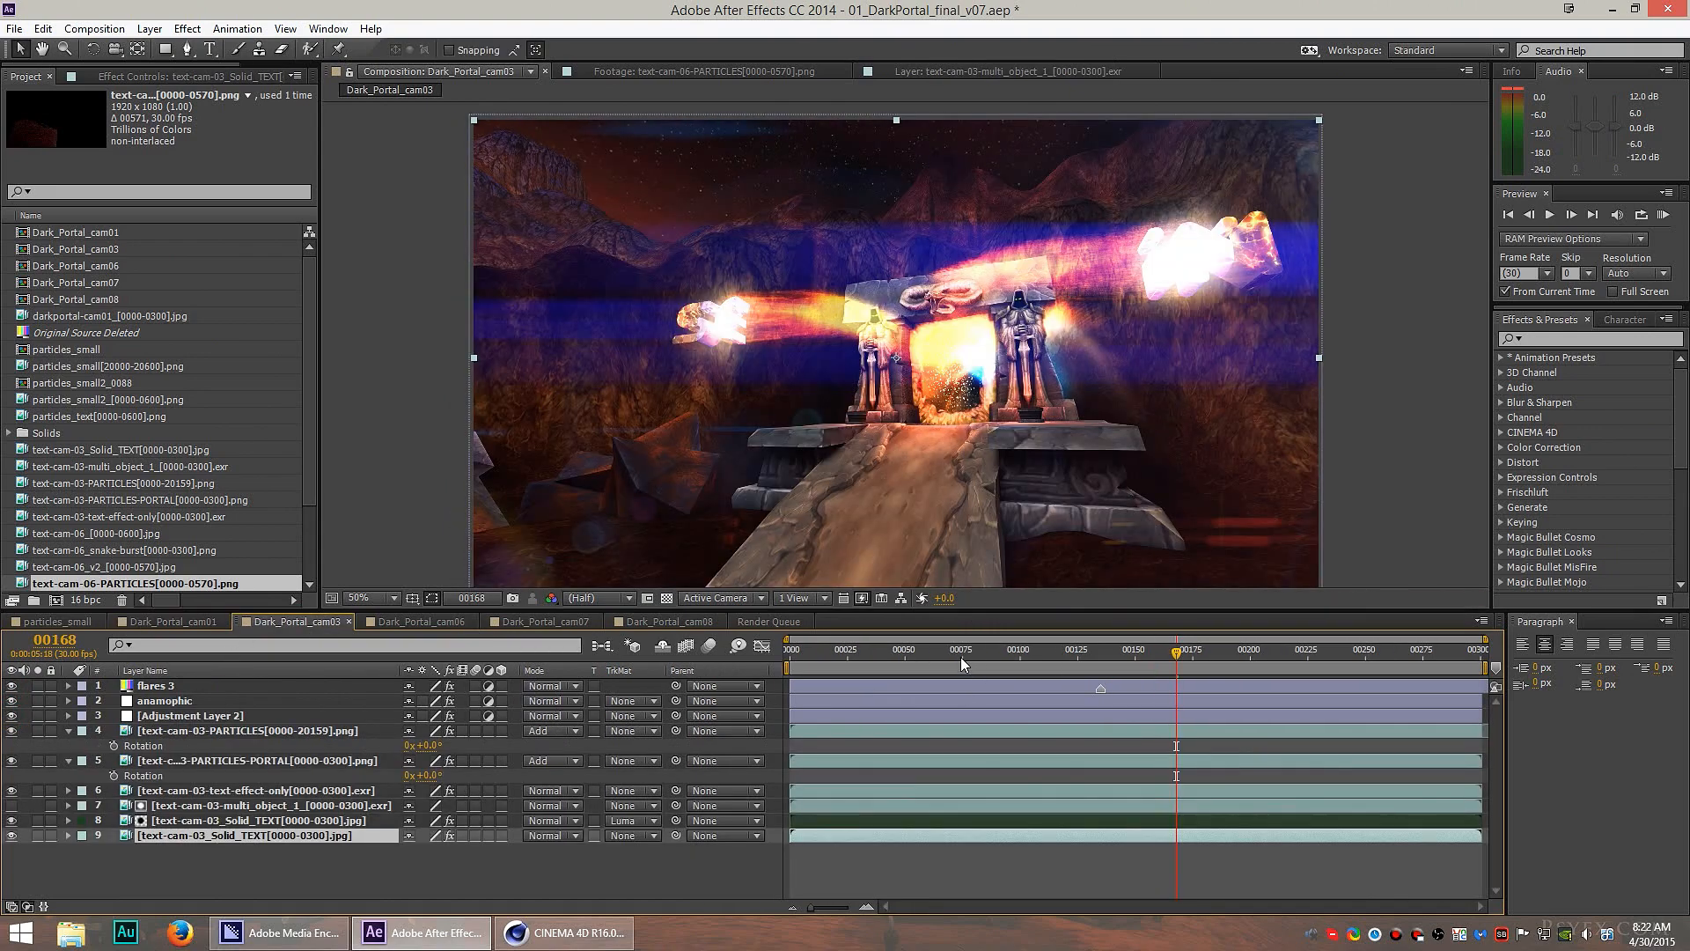
Move the cam03 shot to frame 161, then switch to the Cinema 4D scene.
{"action": "left_click", "coordinate": [995, 650]}
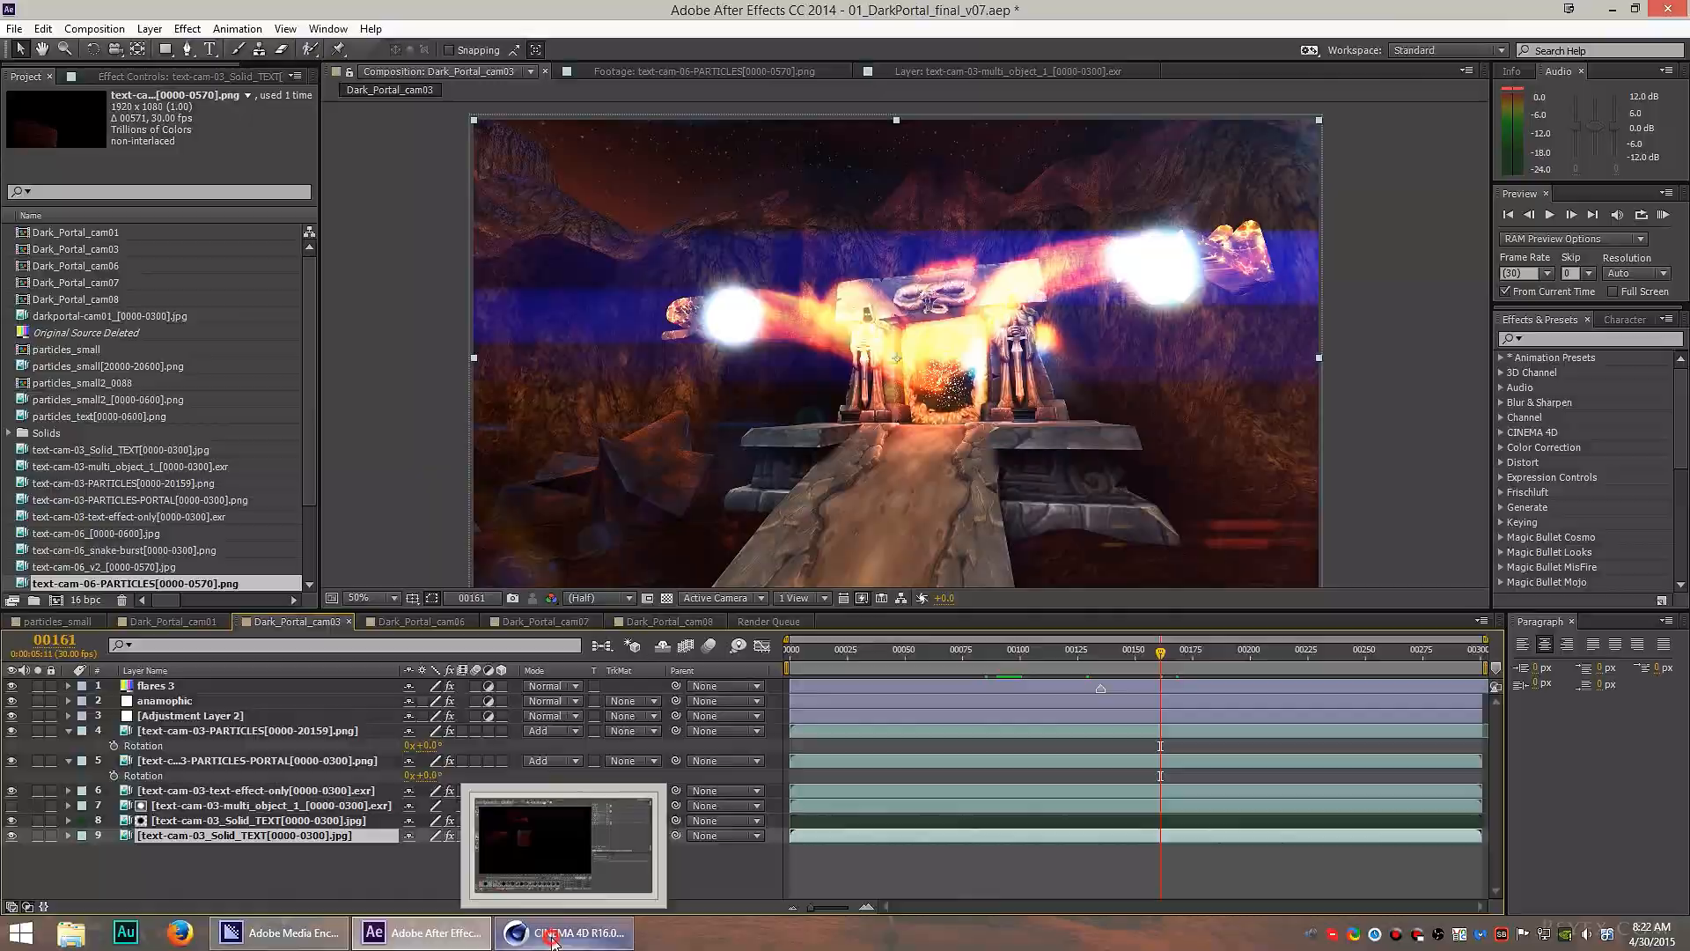
{"action": "left_click", "coordinate": [561, 933]}
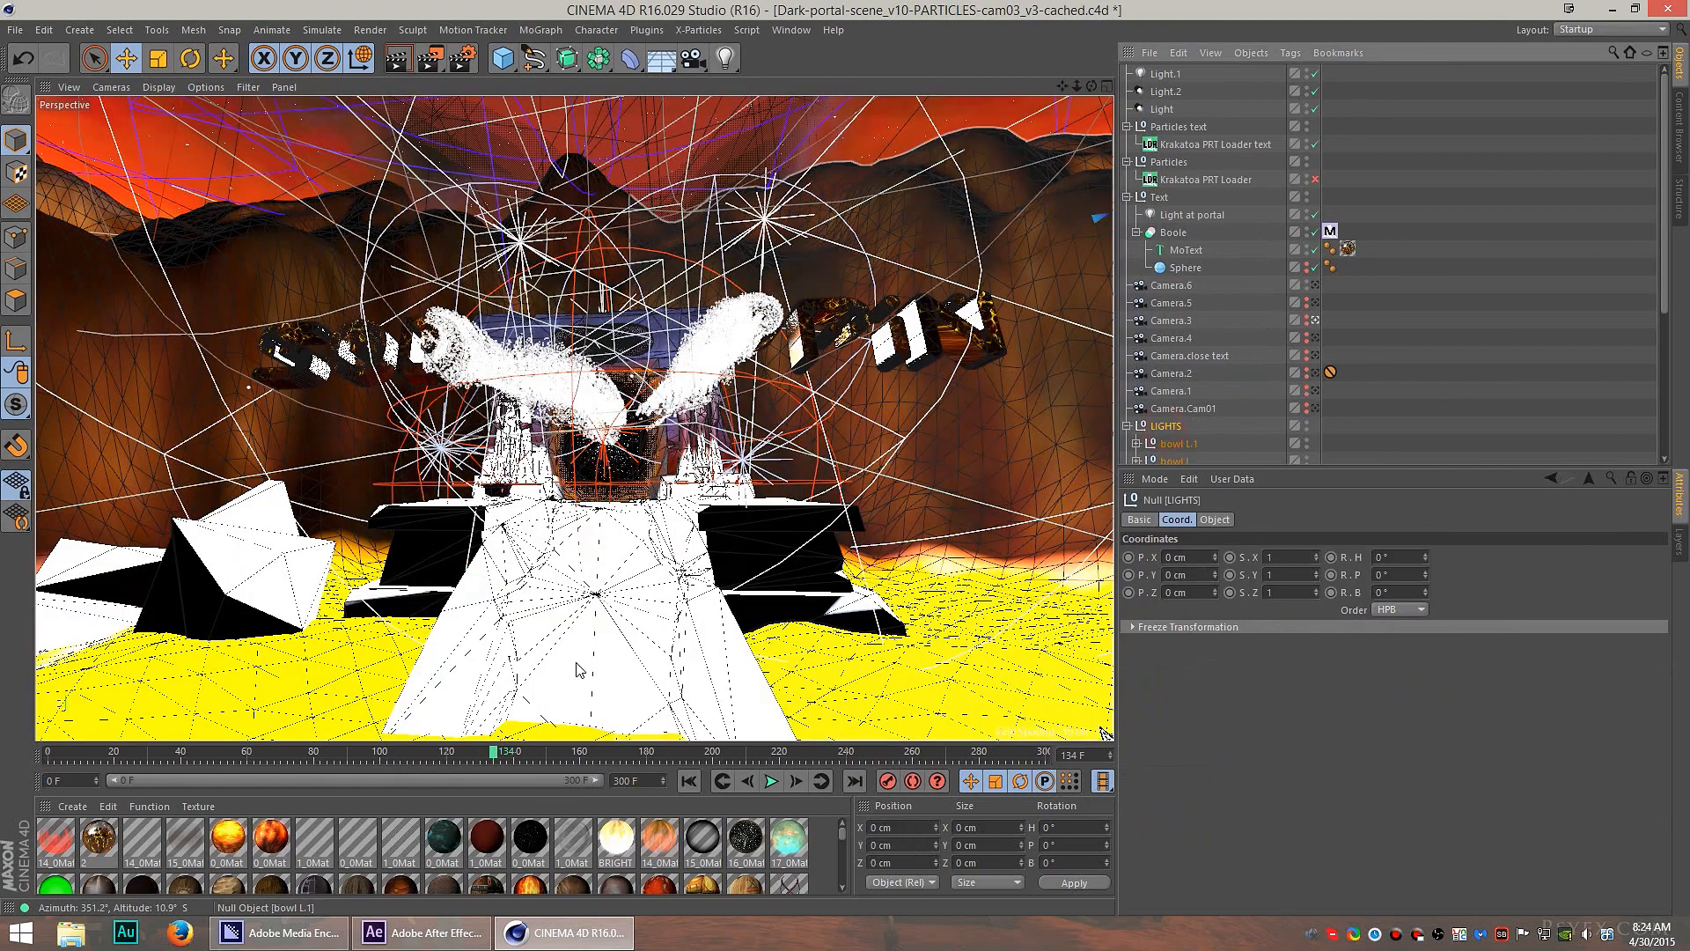
Orbit around the portal particles and scrub to where the SODAPOPPIN text dissolves into streams.
{"action": "left_click_drag", "start_coordinate": [491, 751], "coordinate": [482, 752]}
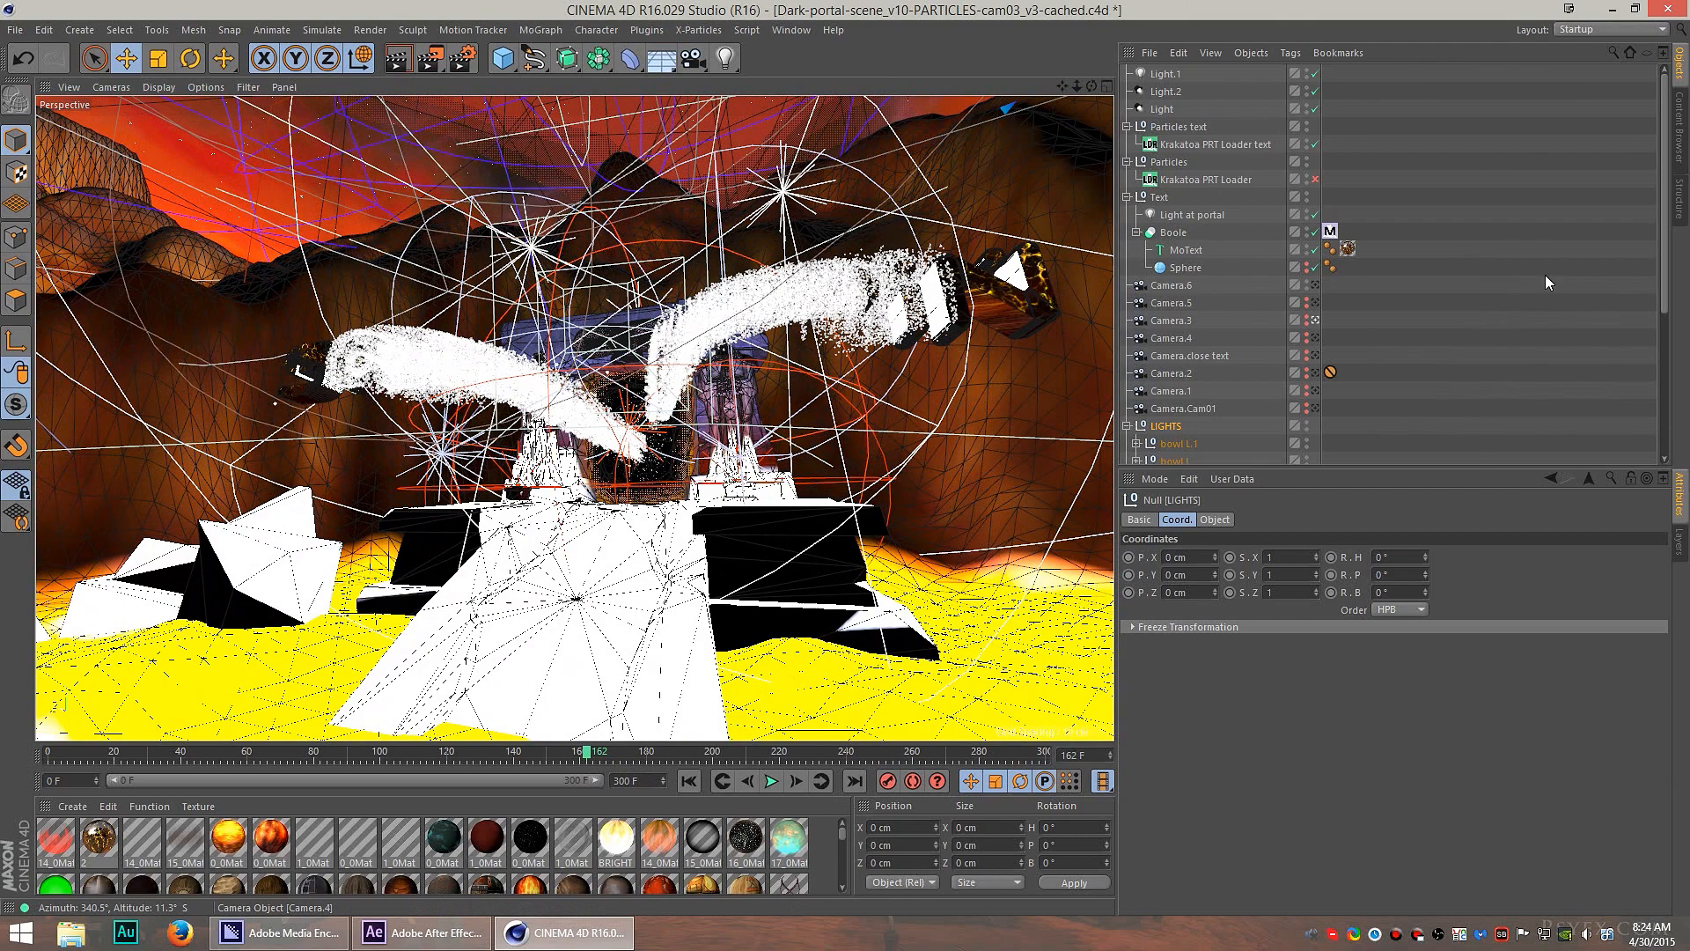
{"action": "left_click_drag", "start_coordinate": [584, 752], "coordinate": [349, 752]}
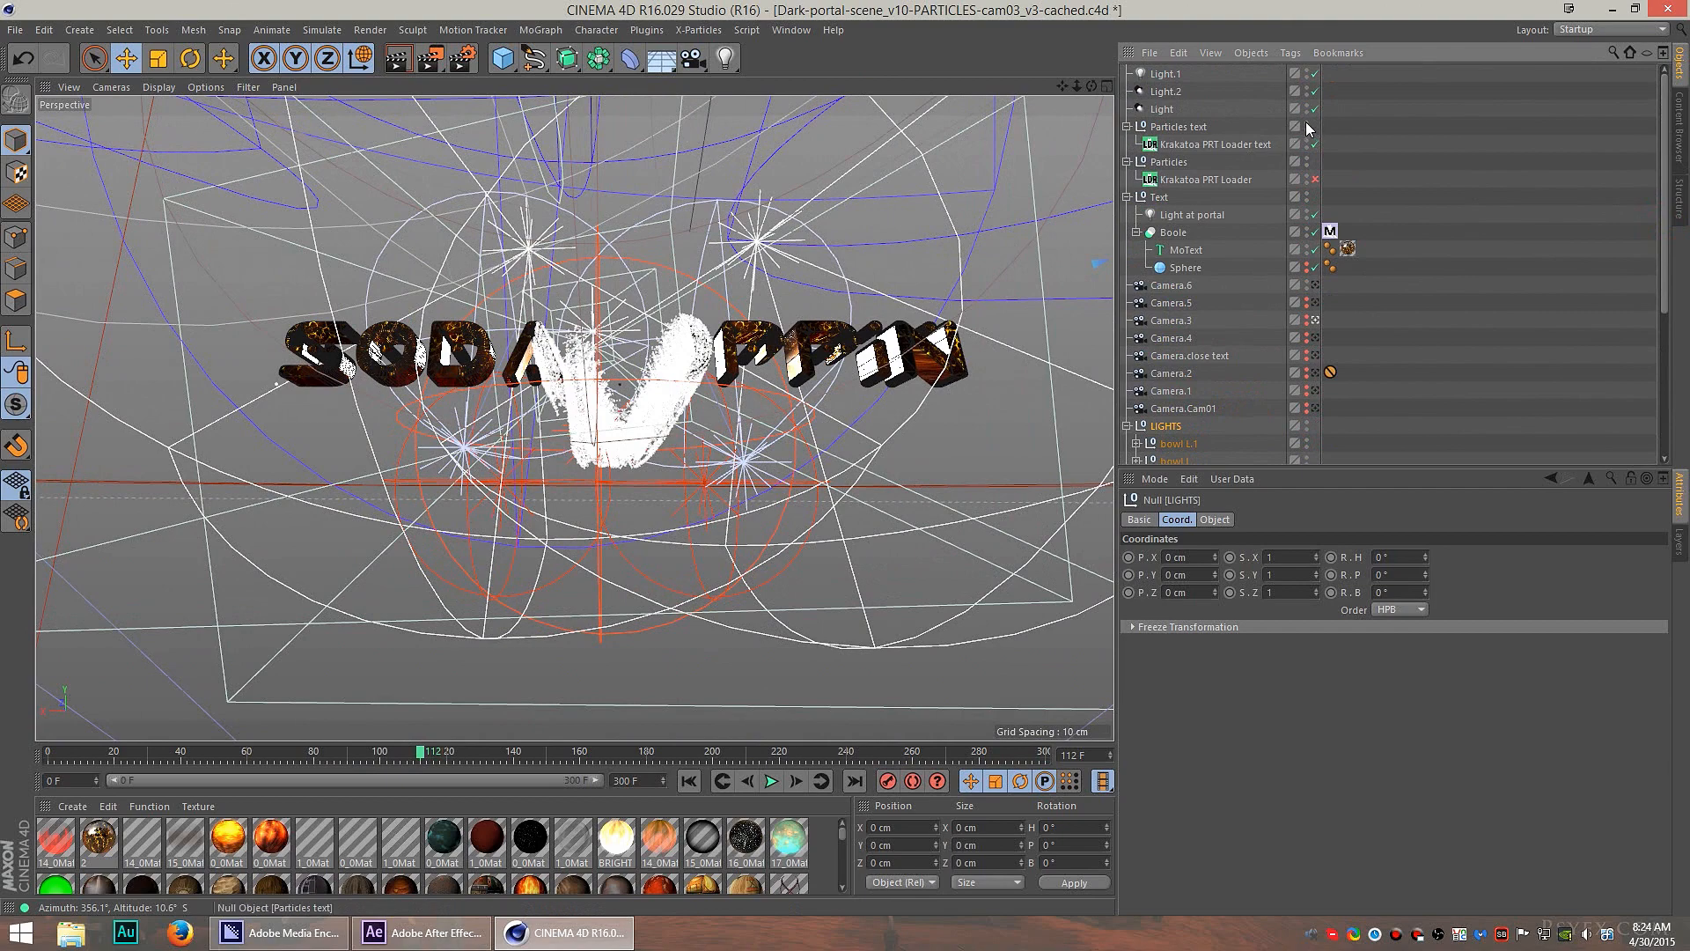
{"action": "left_click_drag", "start_coordinate": [440, 752], "coordinate": [324, 752]}
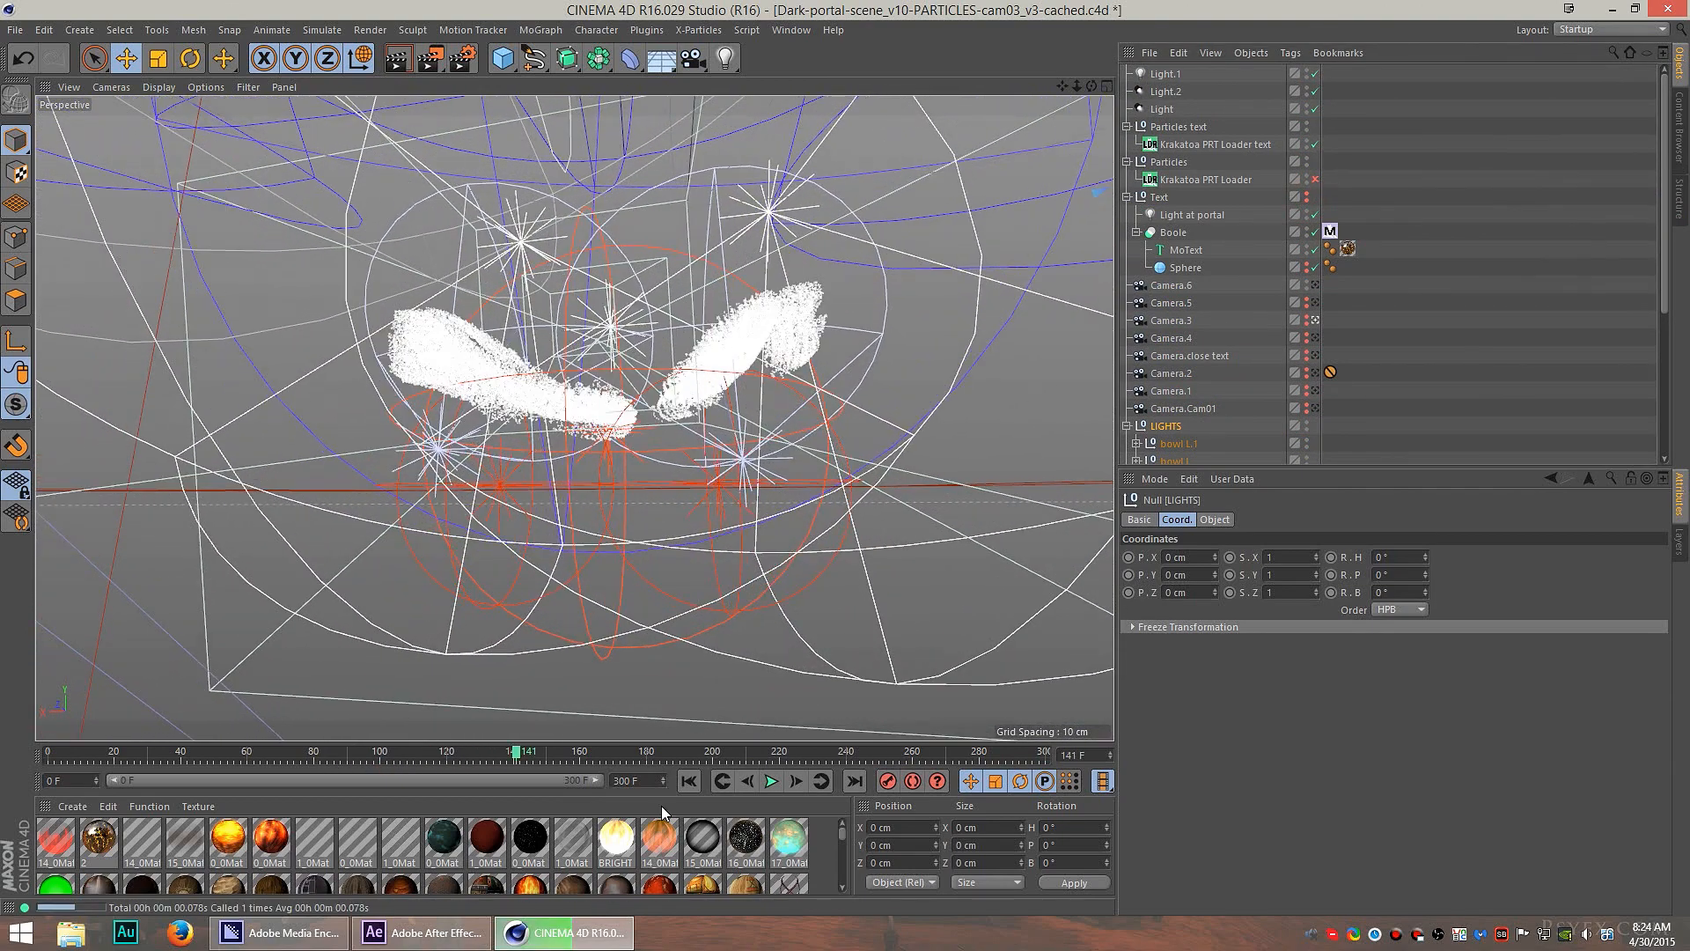
{"action": "left_click", "coordinate": [419, 933]}
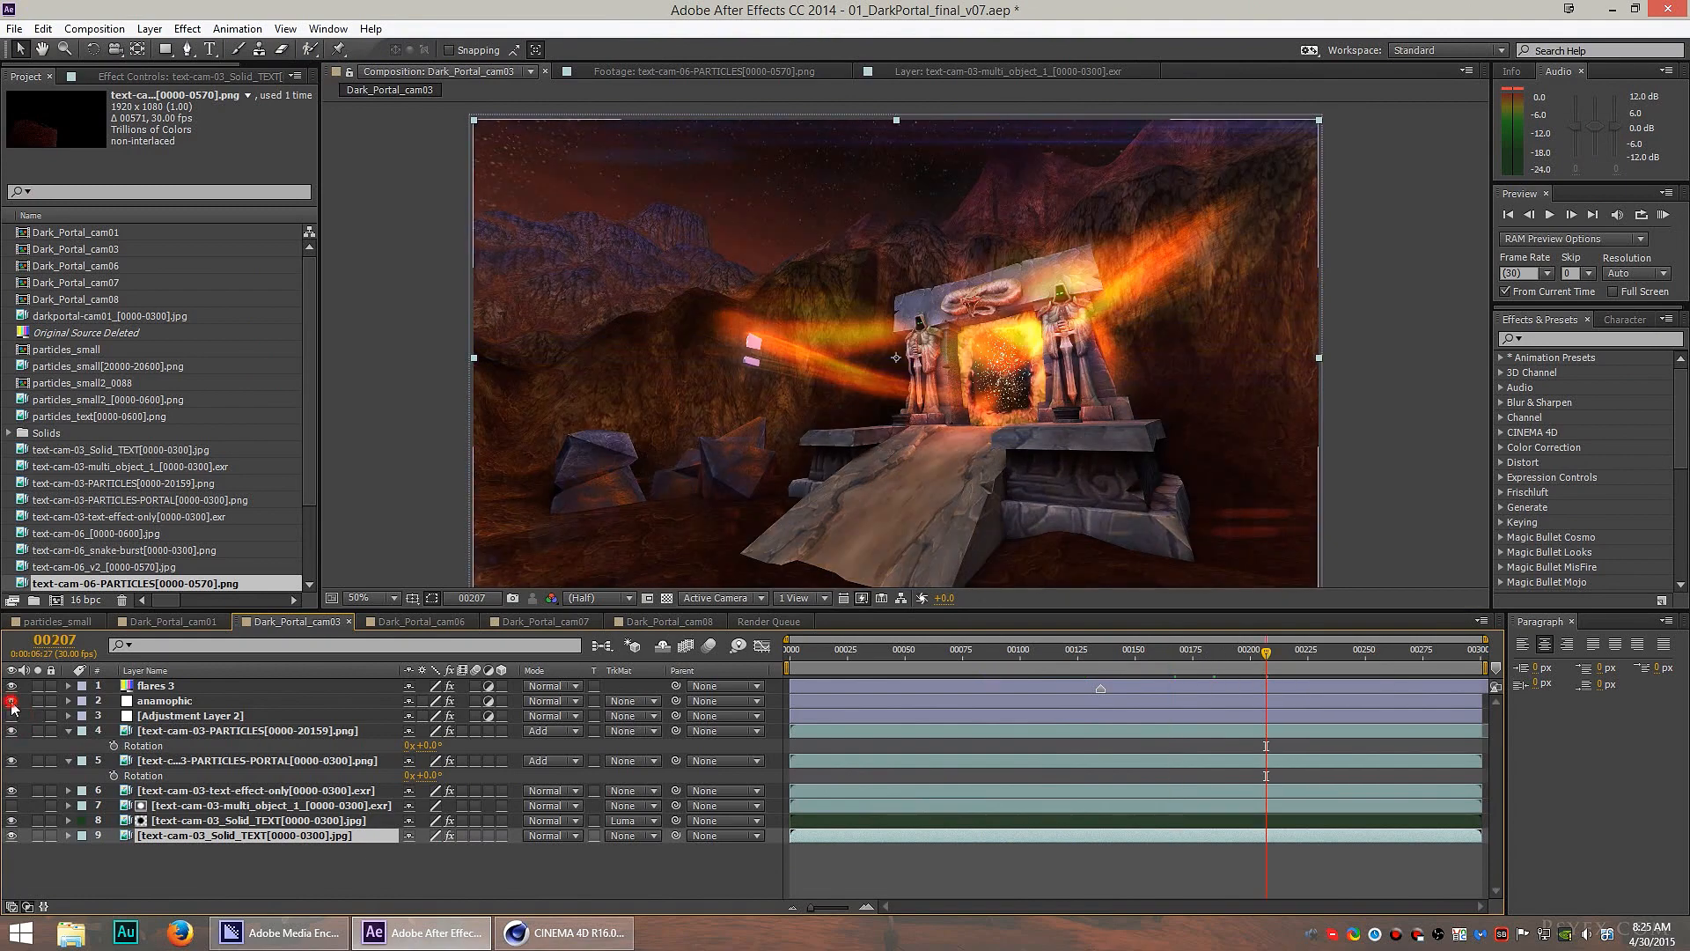
Turn on the anamorphic streak layer at frame 146, then scrub through the Dark_Portal_cam06 snake close-up.
{"action": "left_click", "coordinate": [1126, 649]}
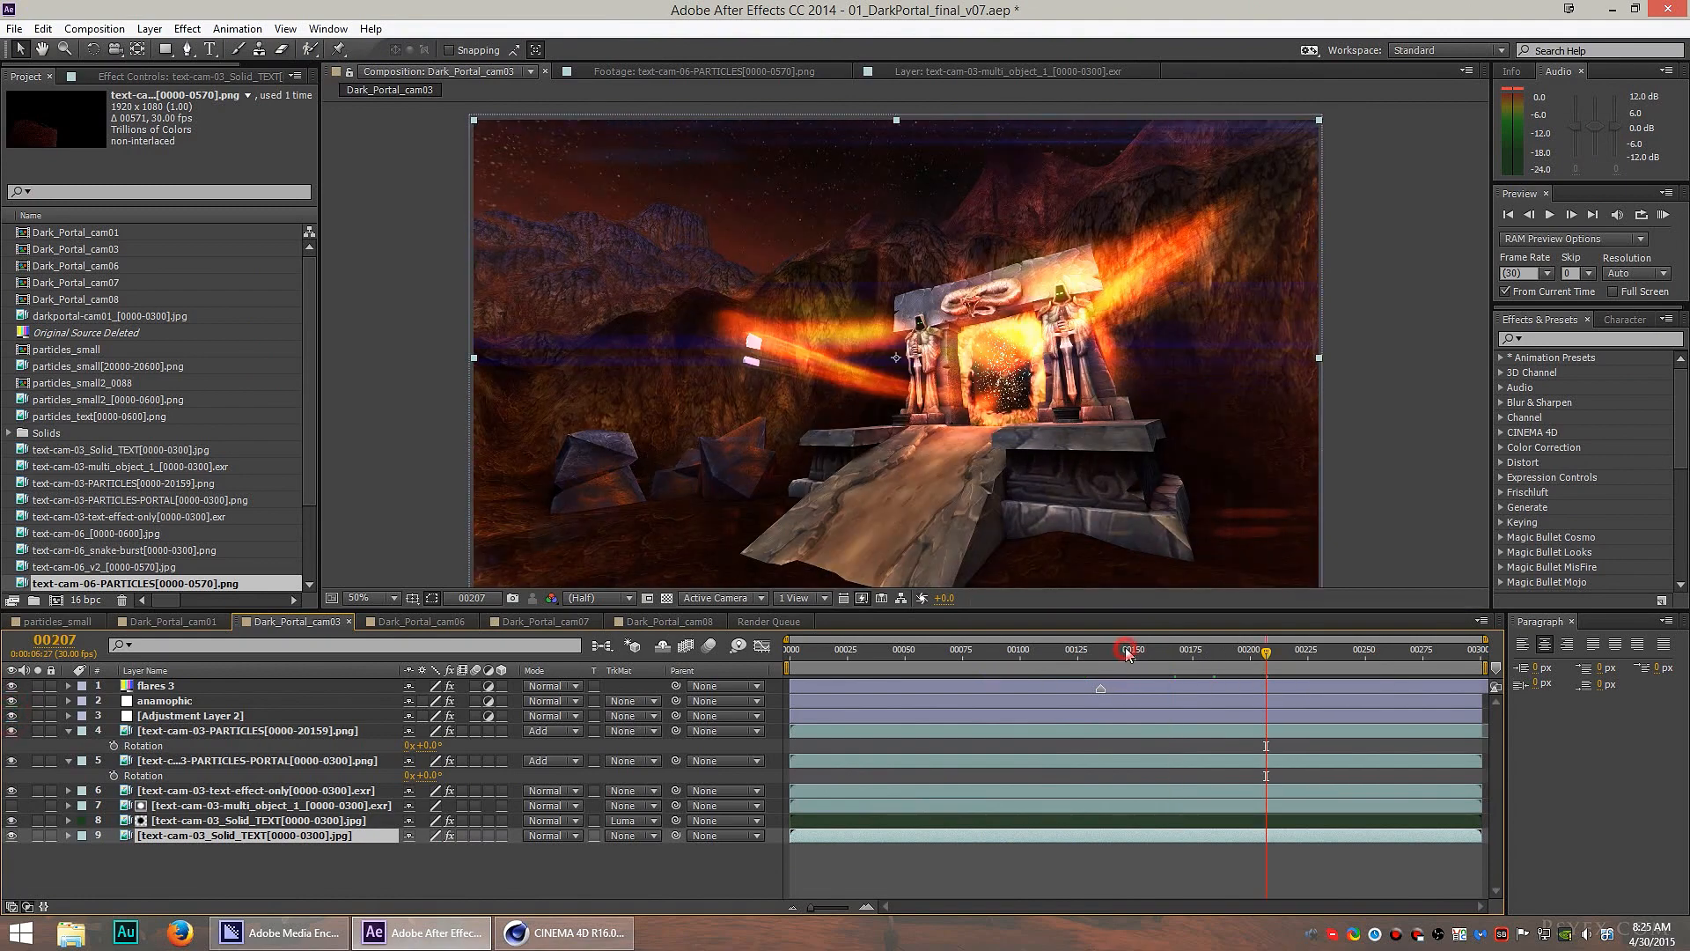
{"action": "left_click", "coordinate": [1125, 649]}
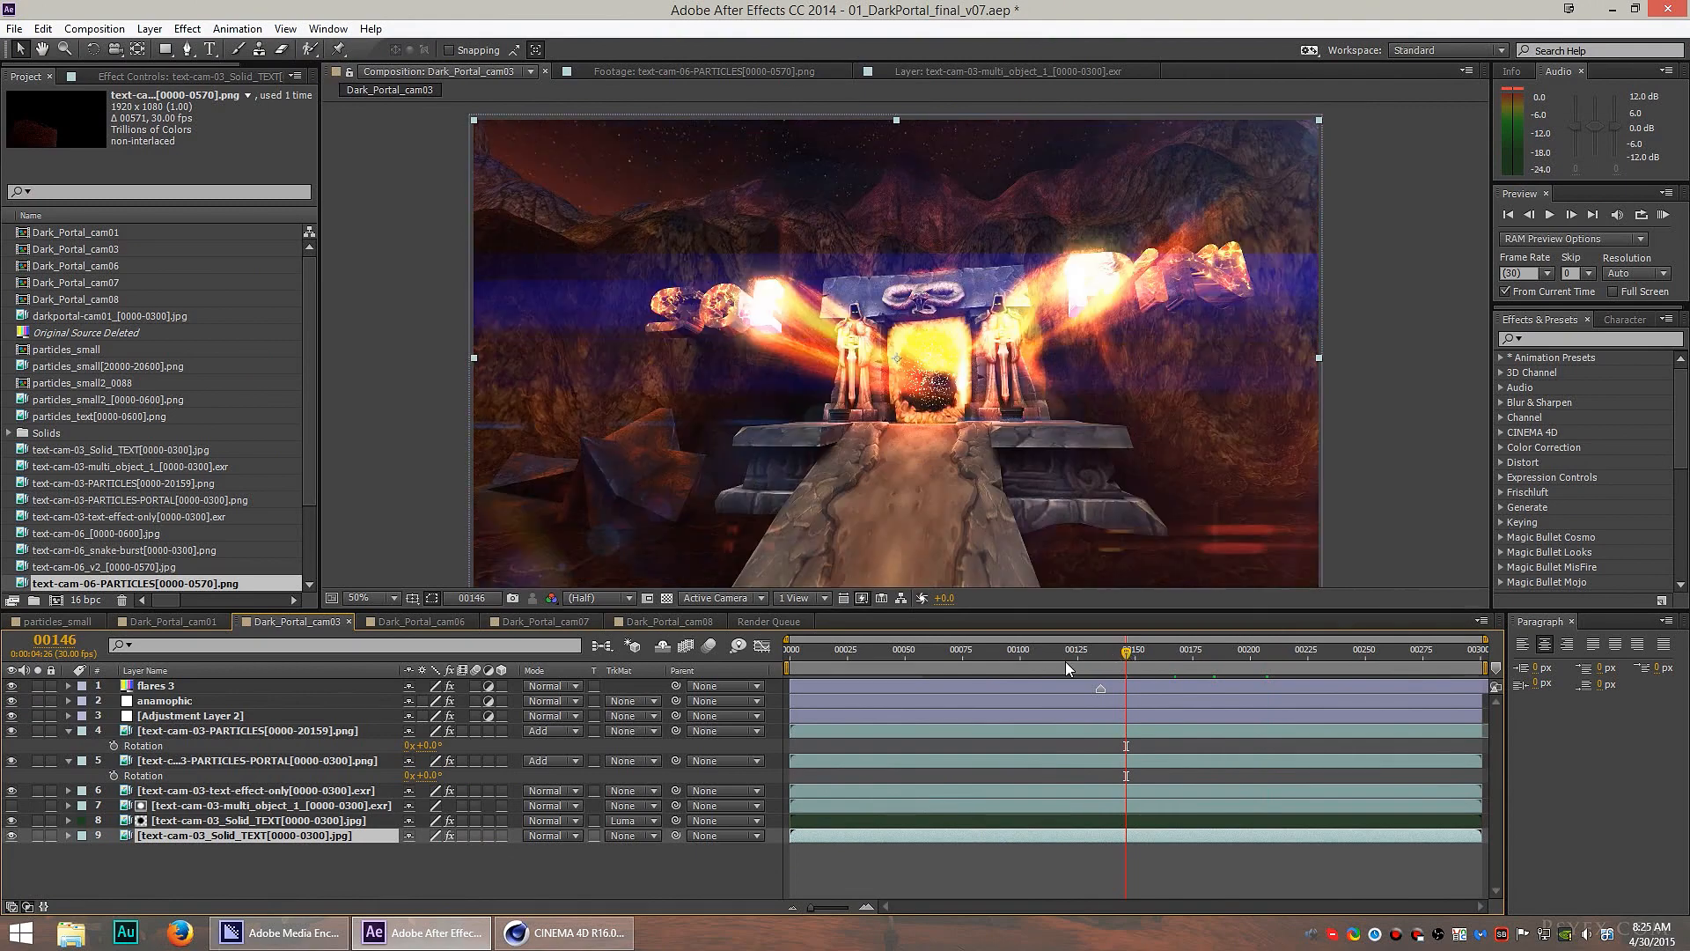
{"action": "mouse_move", "coordinate": [1067, 669]}
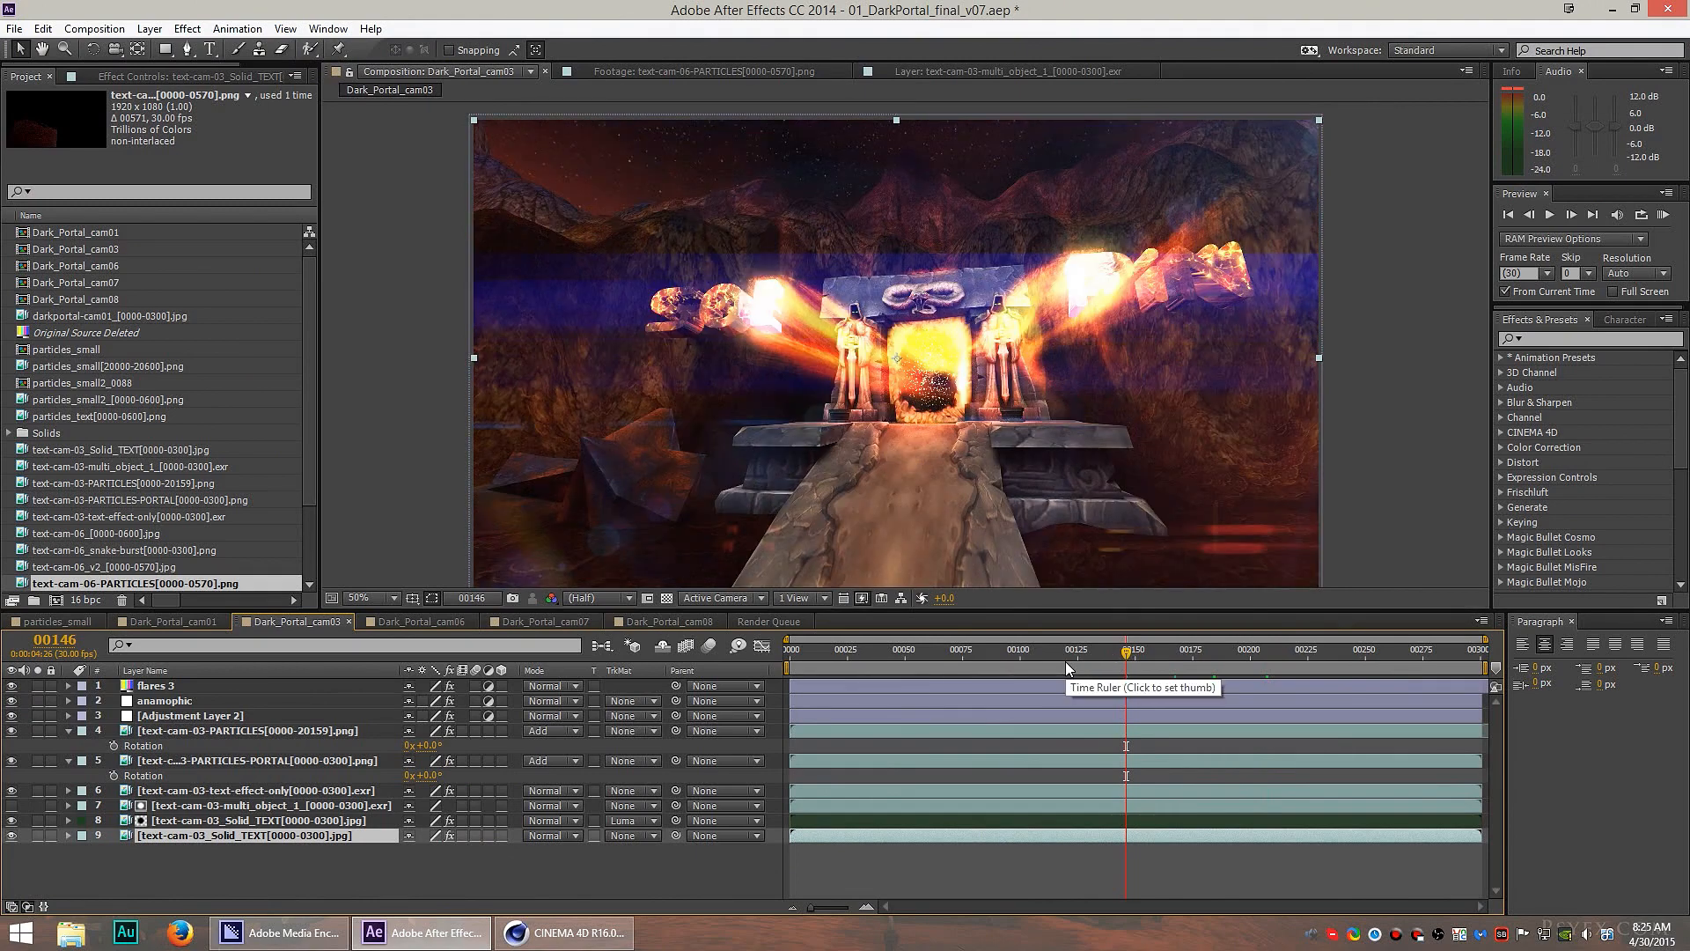
{"action": "left_click", "coordinate": [416, 621]}
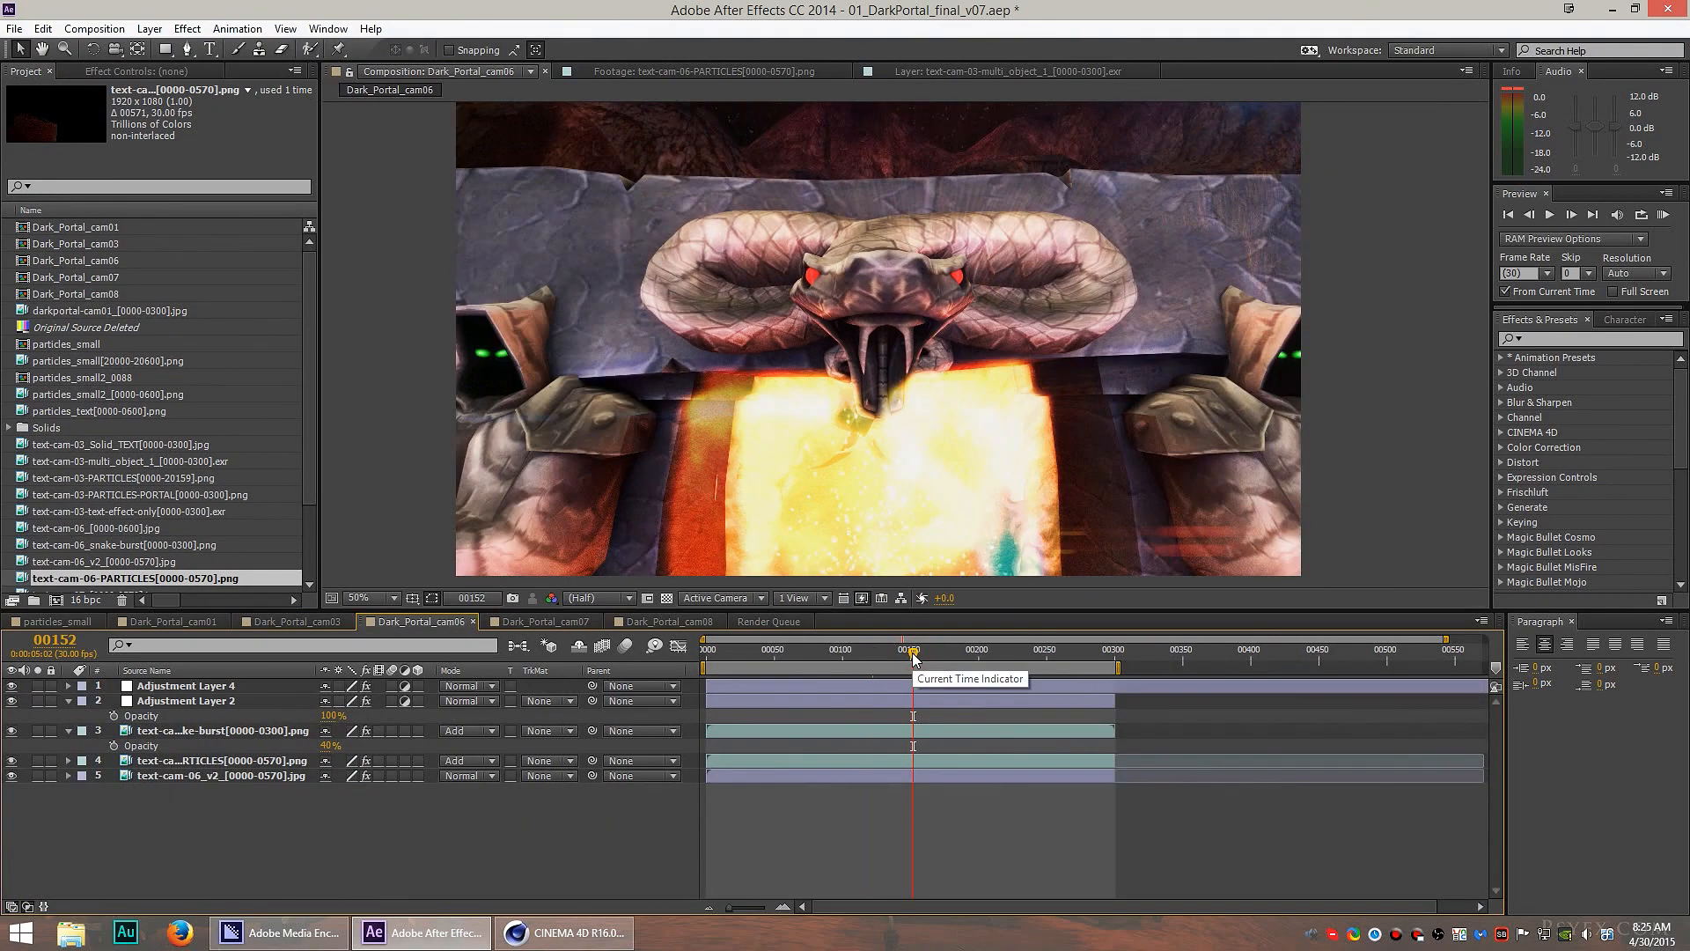
{"action": "left_click_drag", "start_coordinate": [914, 650], "coordinate": [953, 650]}
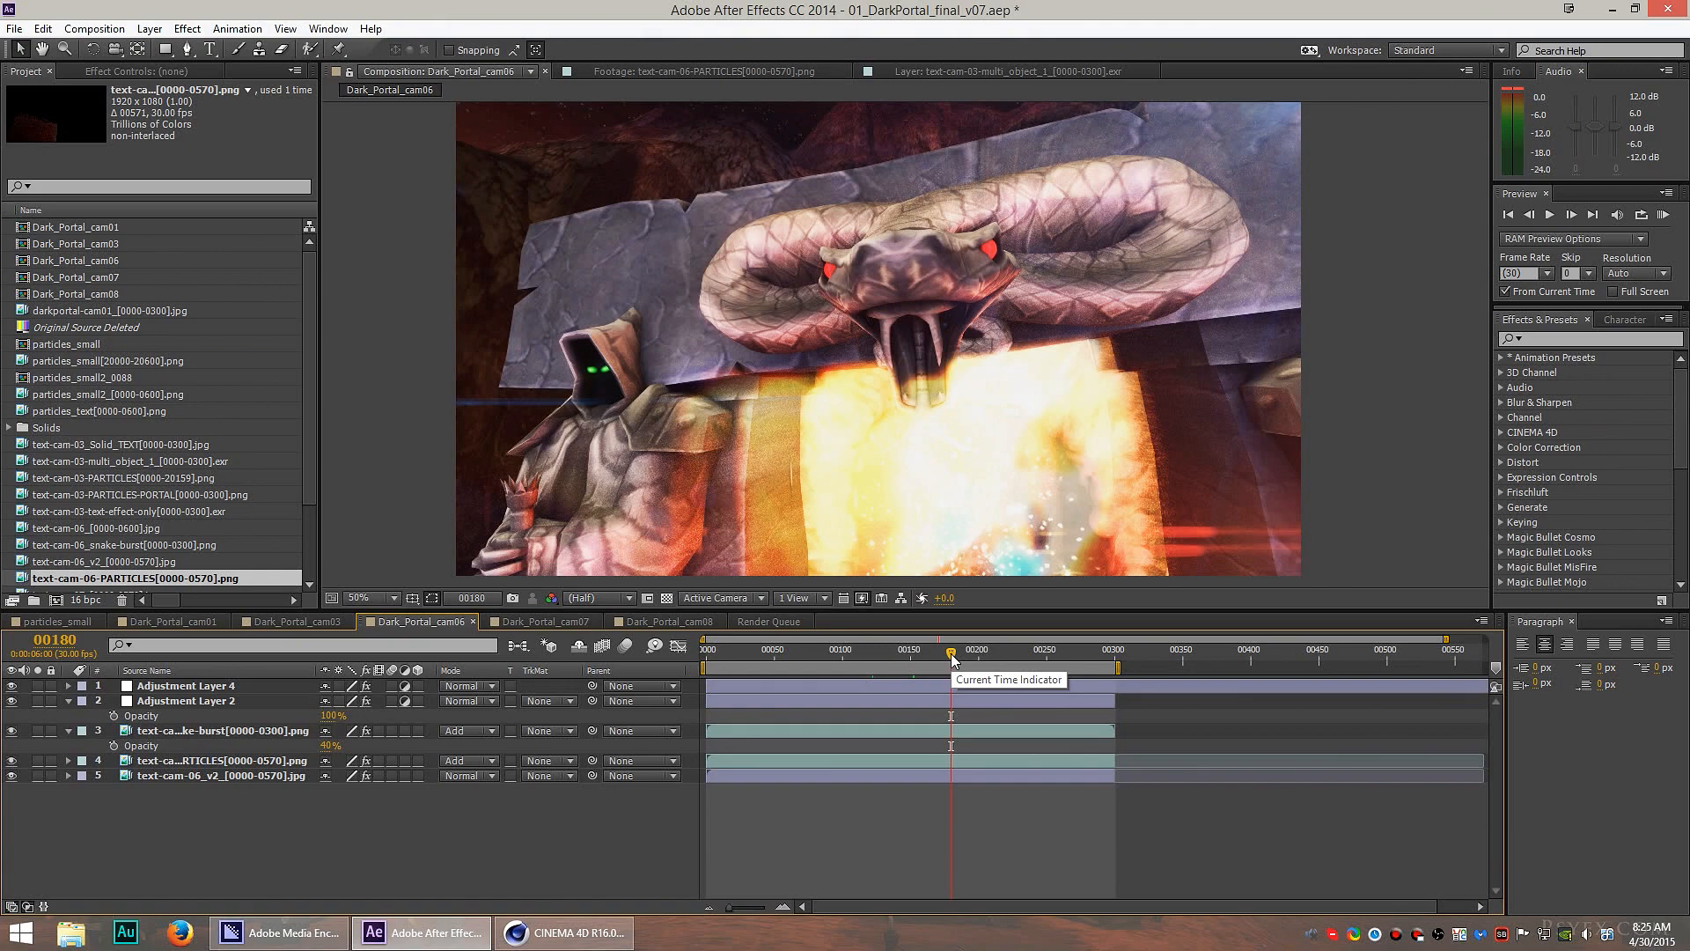
{"action": "left_click_drag", "start_coordinate": [951, 655], "coordinate": [1019, 655]}
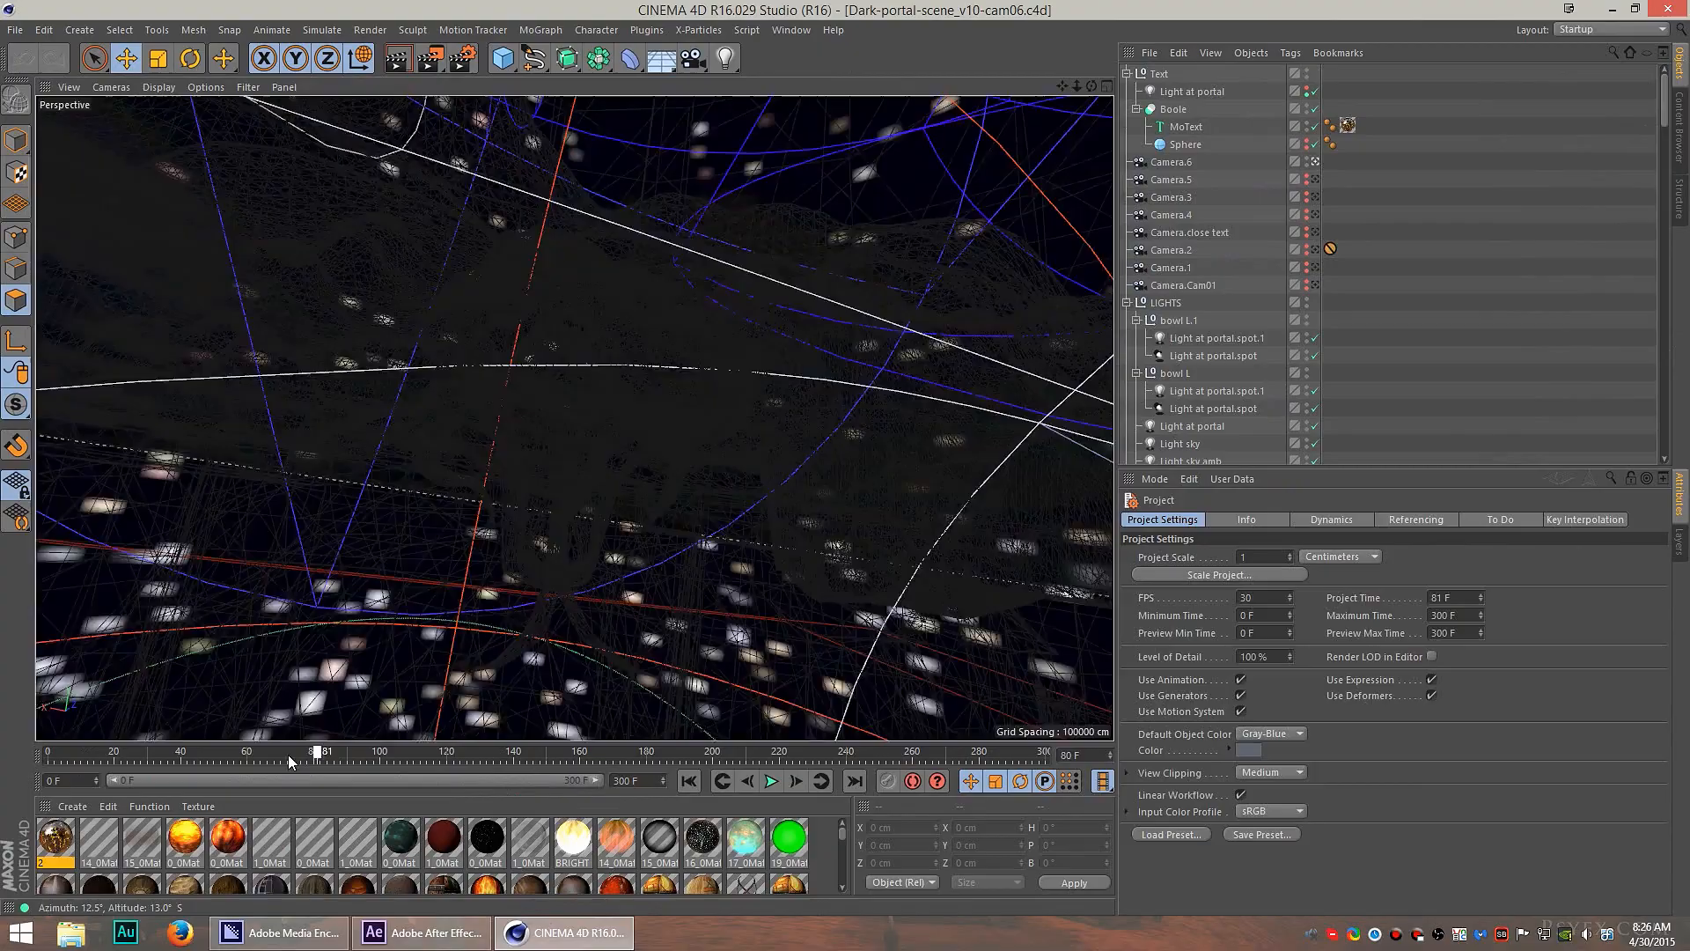
Scrub the cam06 playhead from frame 81 past the snake as the camera swings to frame 236.
{"action": "left_click_drag", "start_coordinate": [313, 752], "coordinate": [536, 752]}
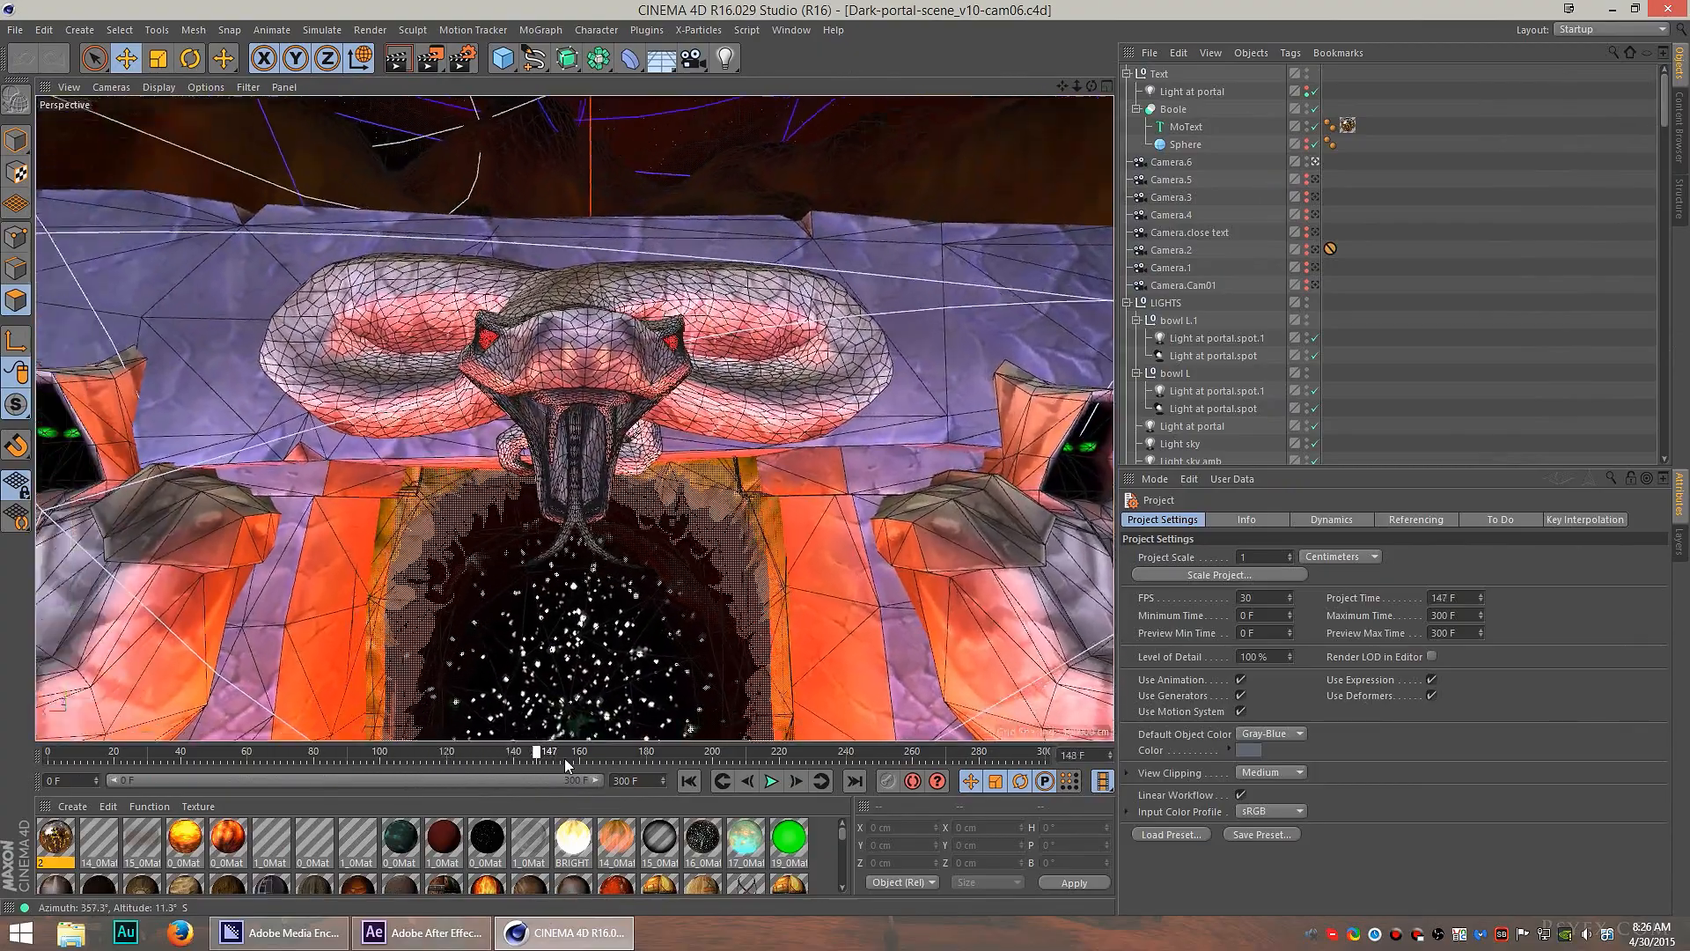
{"action": "left_click_drag", "start_coordinate": [535, 752], "coordinate": [770, 752]}
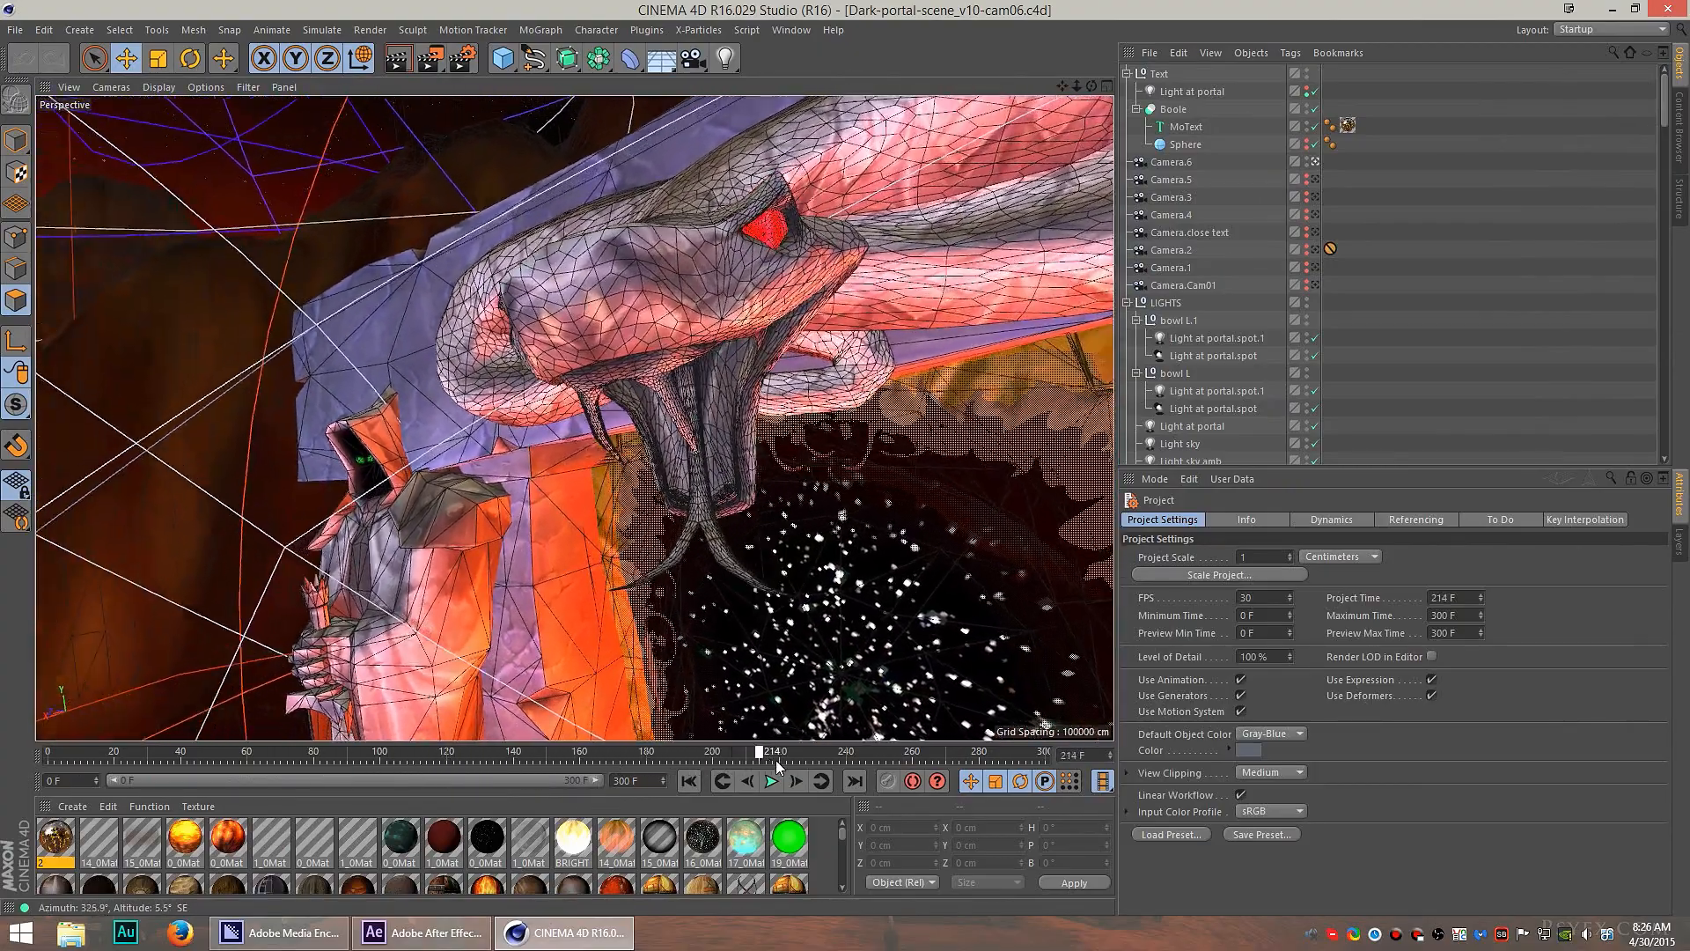
{"action": "left_click_drag", "start_coordinate": [769, 752], "coordinate": [833, 752]}
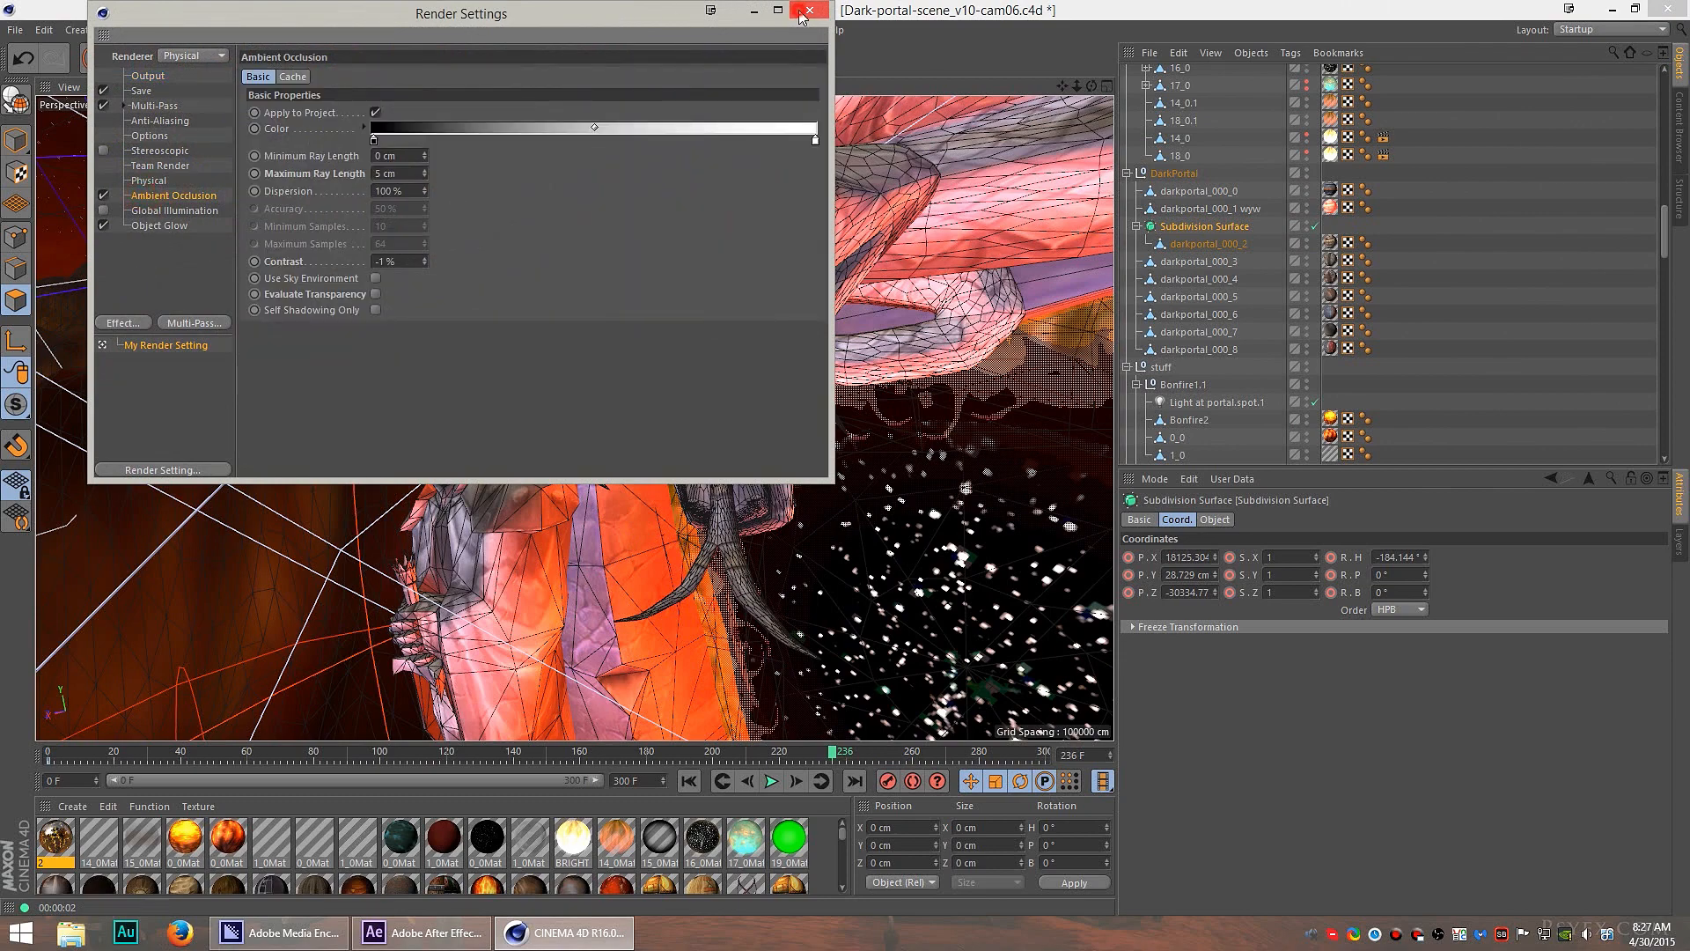
Close the Ambient Occlusion render settings window and switch away to After Effects.
{"action": "left_click", "coordinate": [810, 13]}
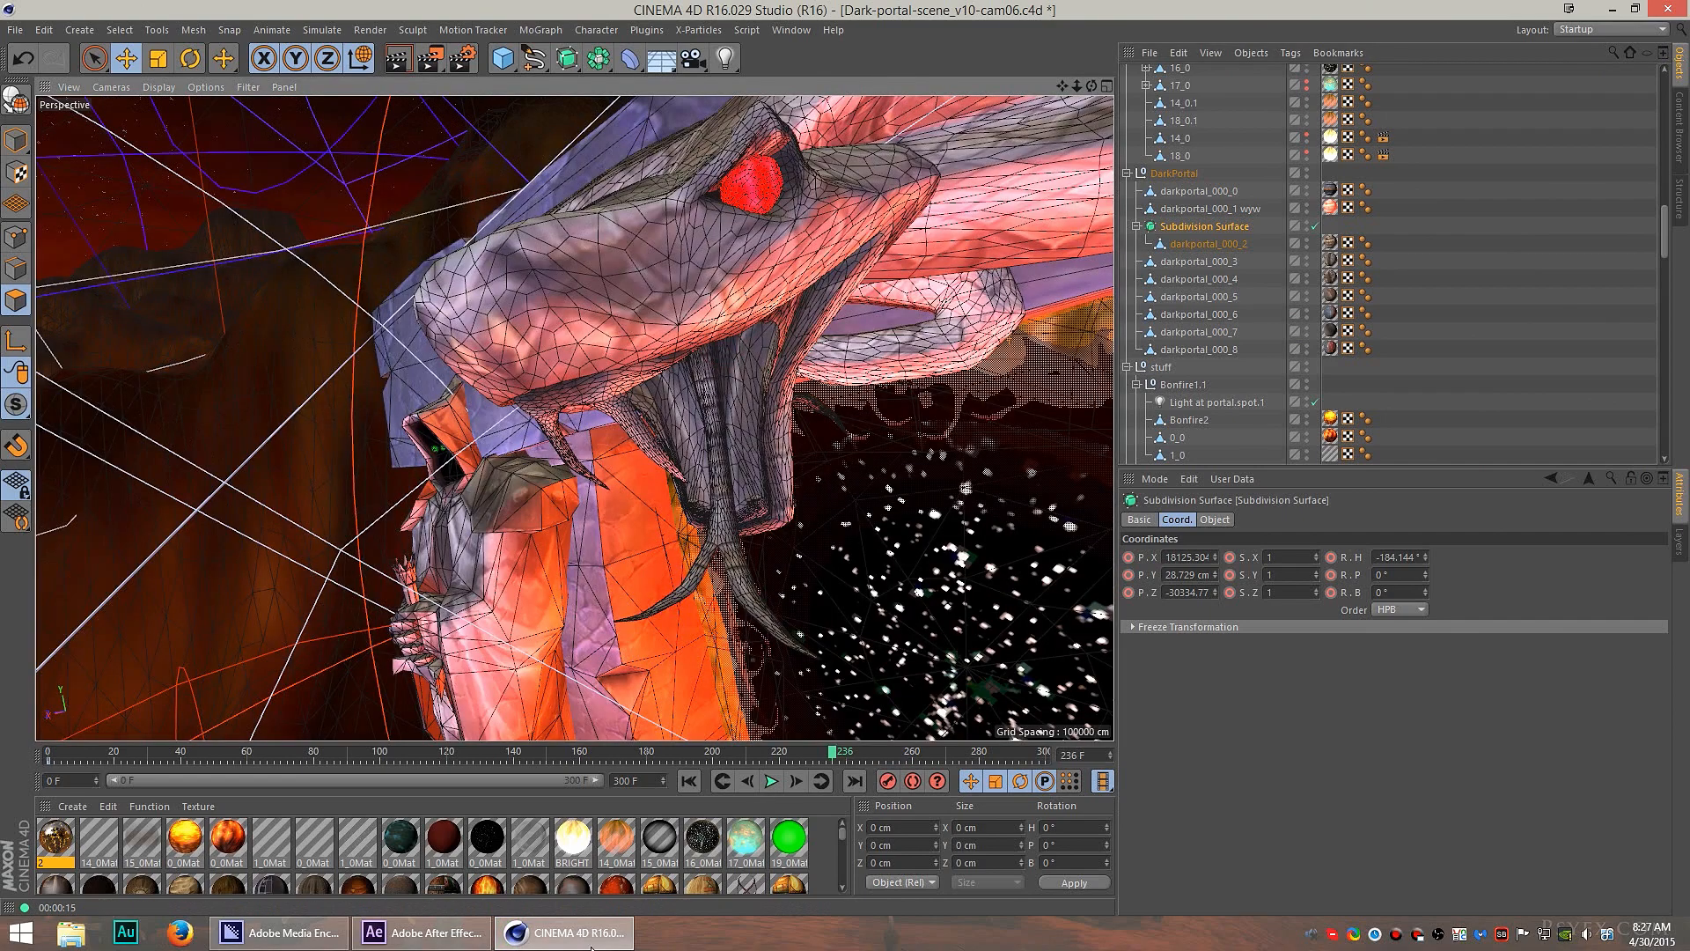
{"action": "left_click", "coordinate": [421, 933]}
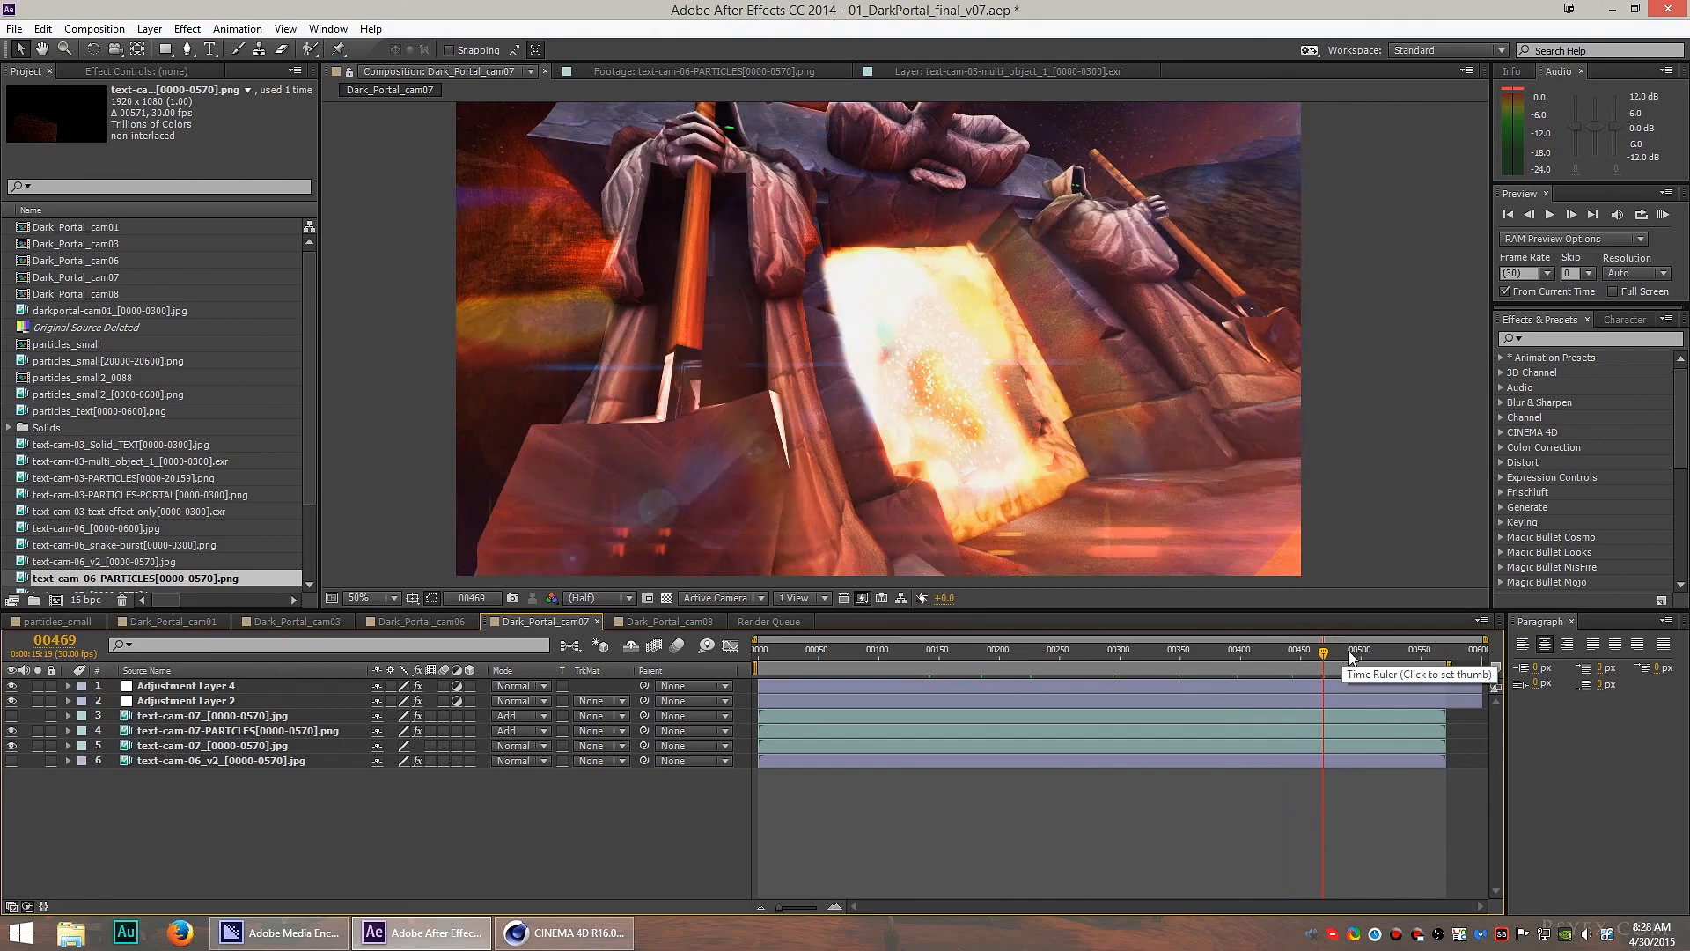
{"action": "mouse_move", "coordinate": [1354, 658]}
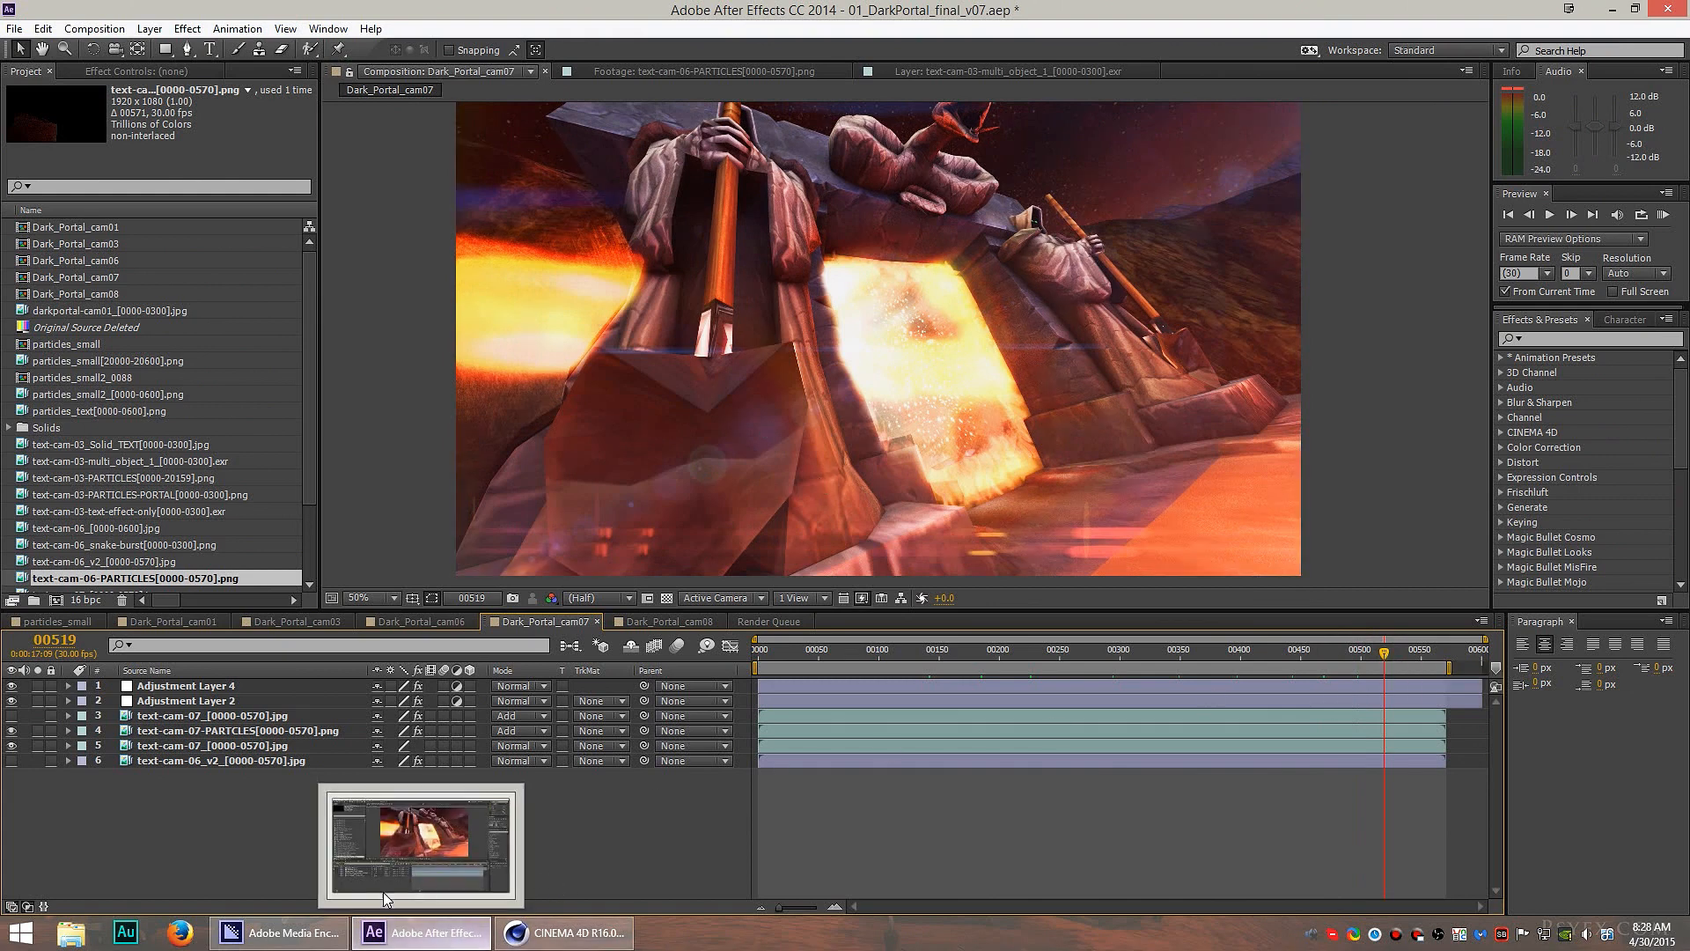
Bring the After Effects window forward on the Dark_Portal_cam07 shovel shot.
{"action": "left_click", "coordinate": [564, 934]}
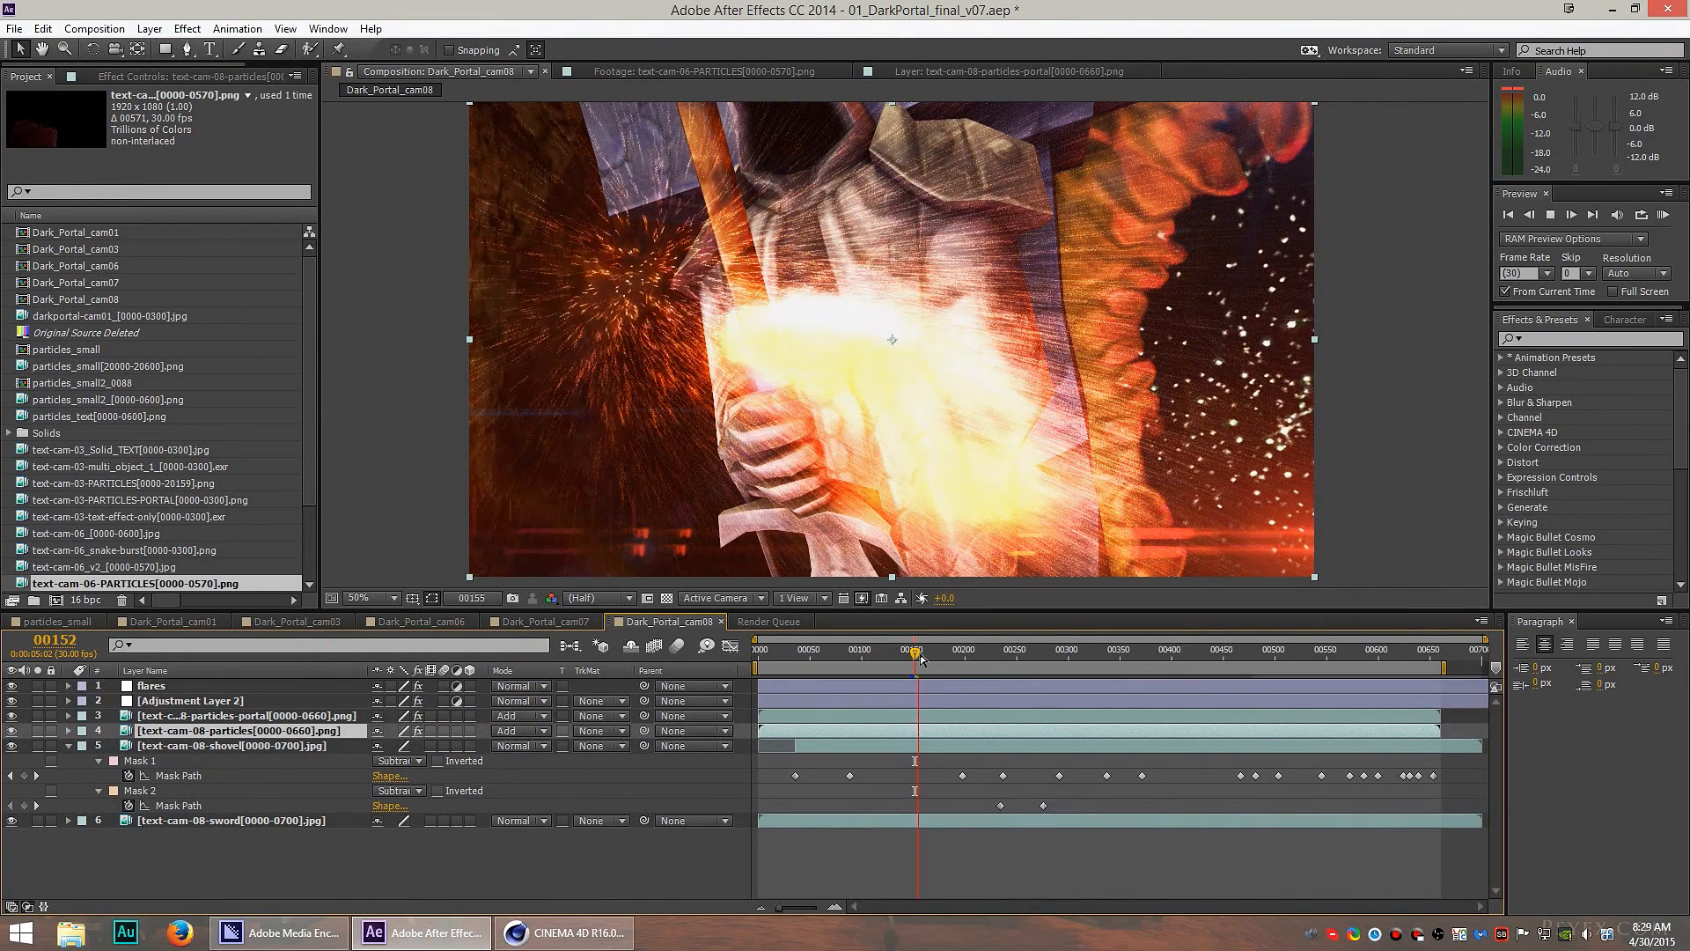
Scrub through the Mask Path keyframes to watch the sword dissolve into the shovel.
{"action": "left_click_drag", "start_coordinate": [916, 648], "coordinate": [1007, 648]}
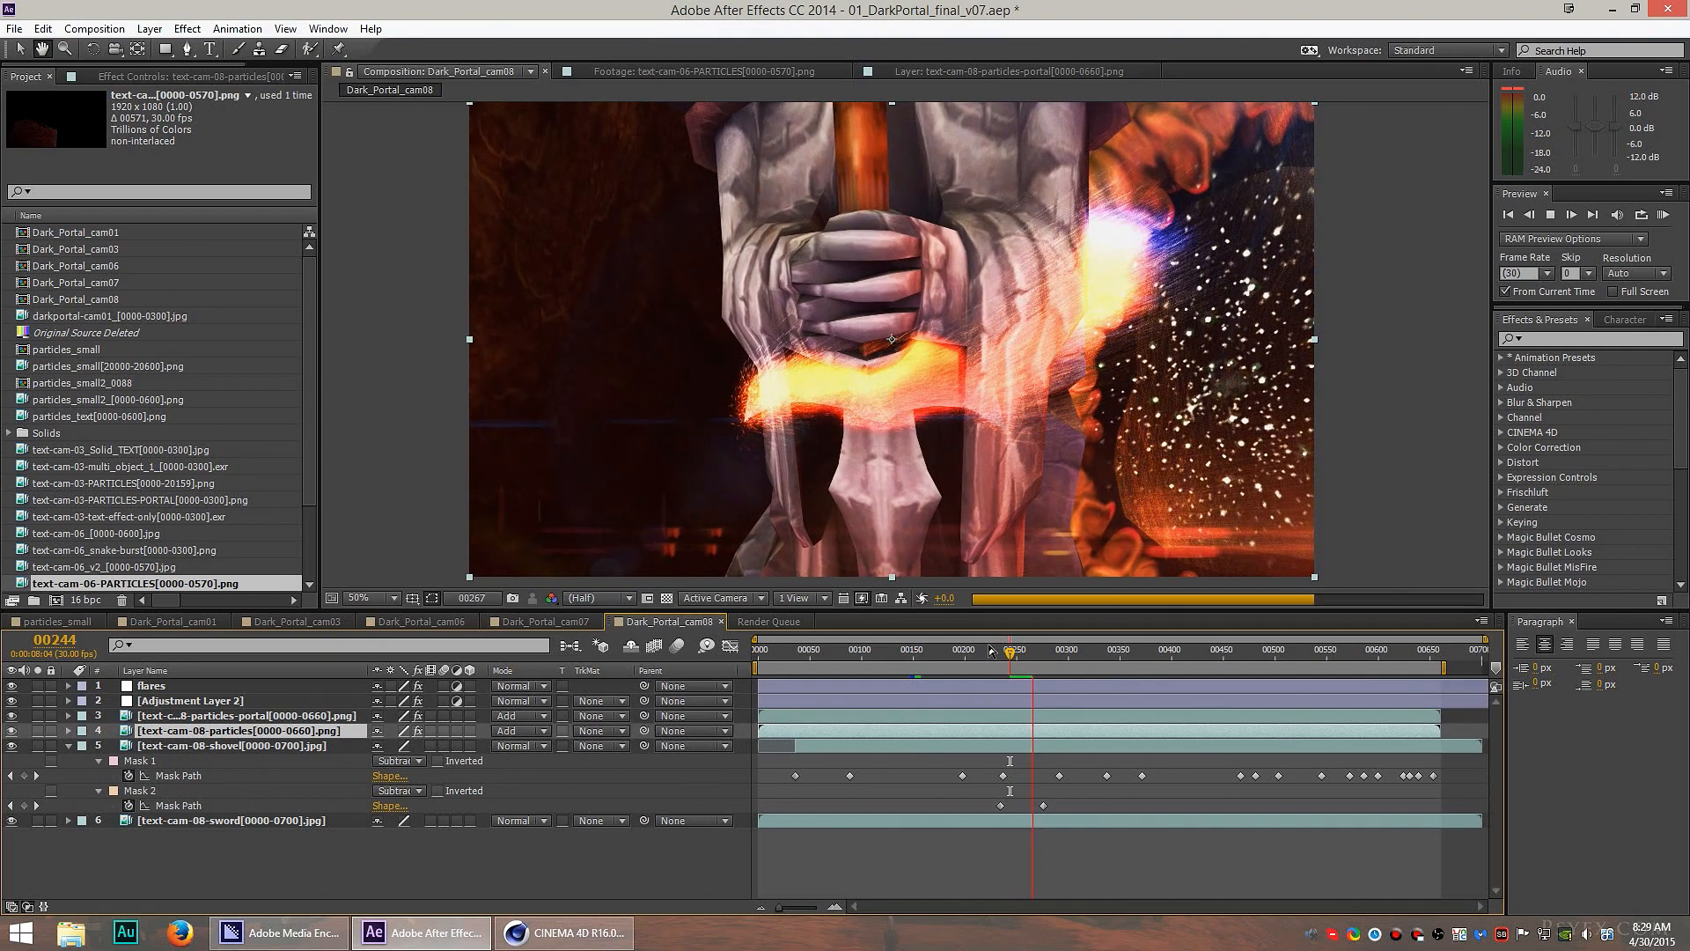
{"action": "left_click_drag", "start_coordinate": [1011, 648], "coordinate": [1238, 648]}
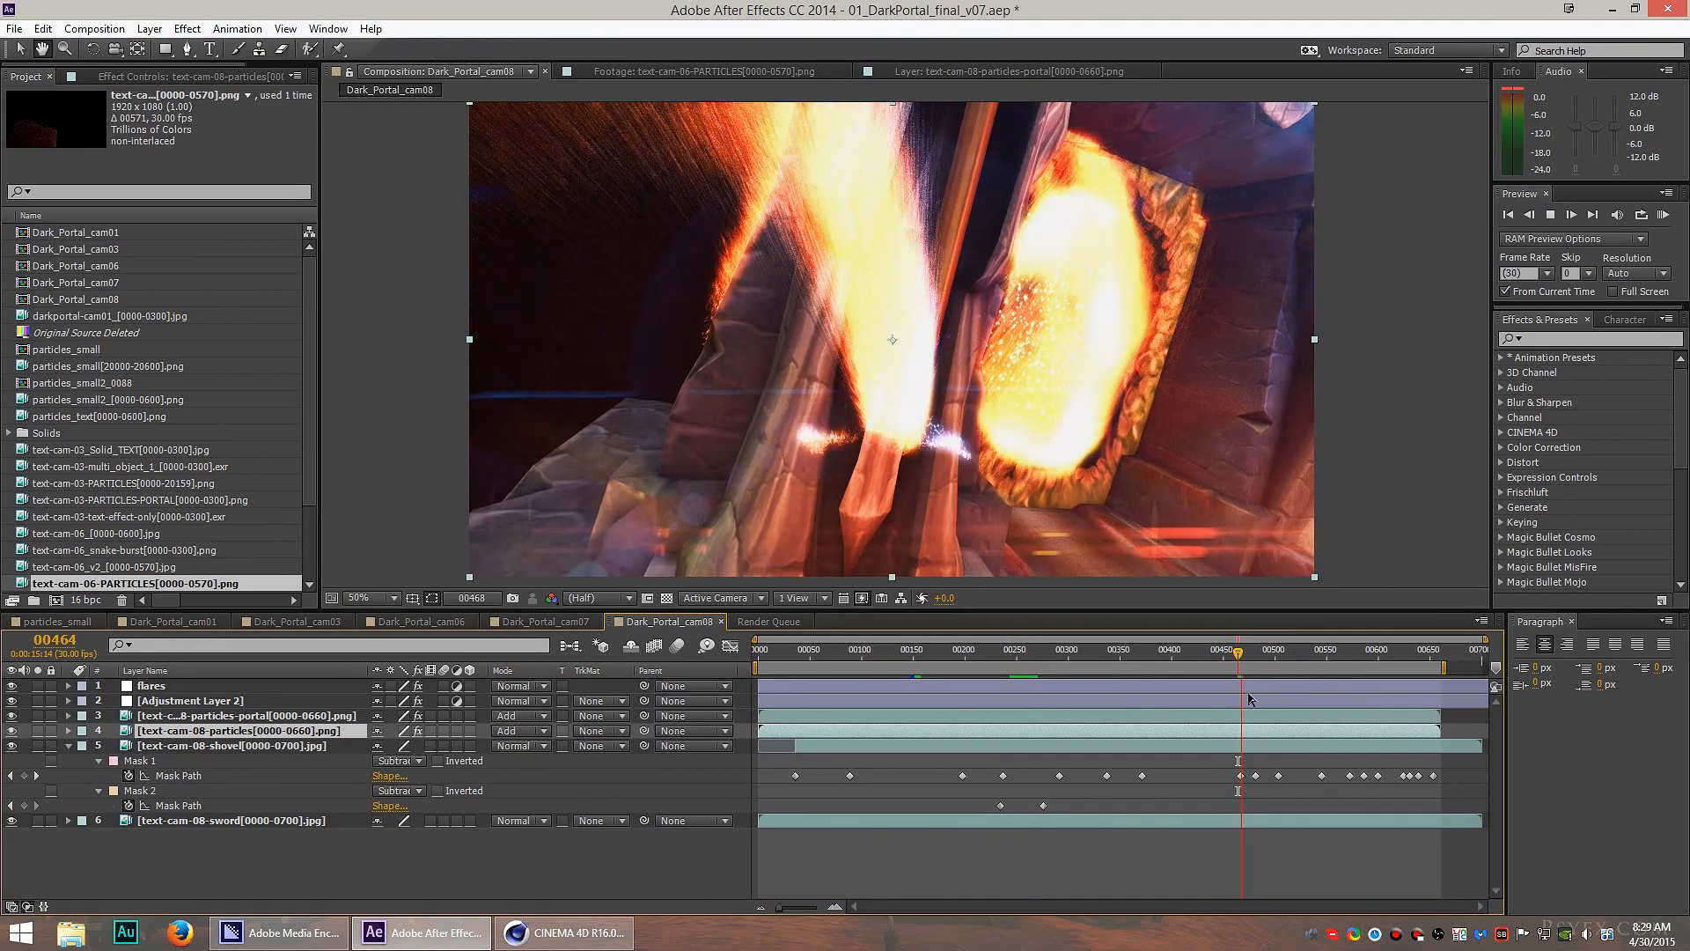
{"action": "left_click", "coordinate": [544, 622]}
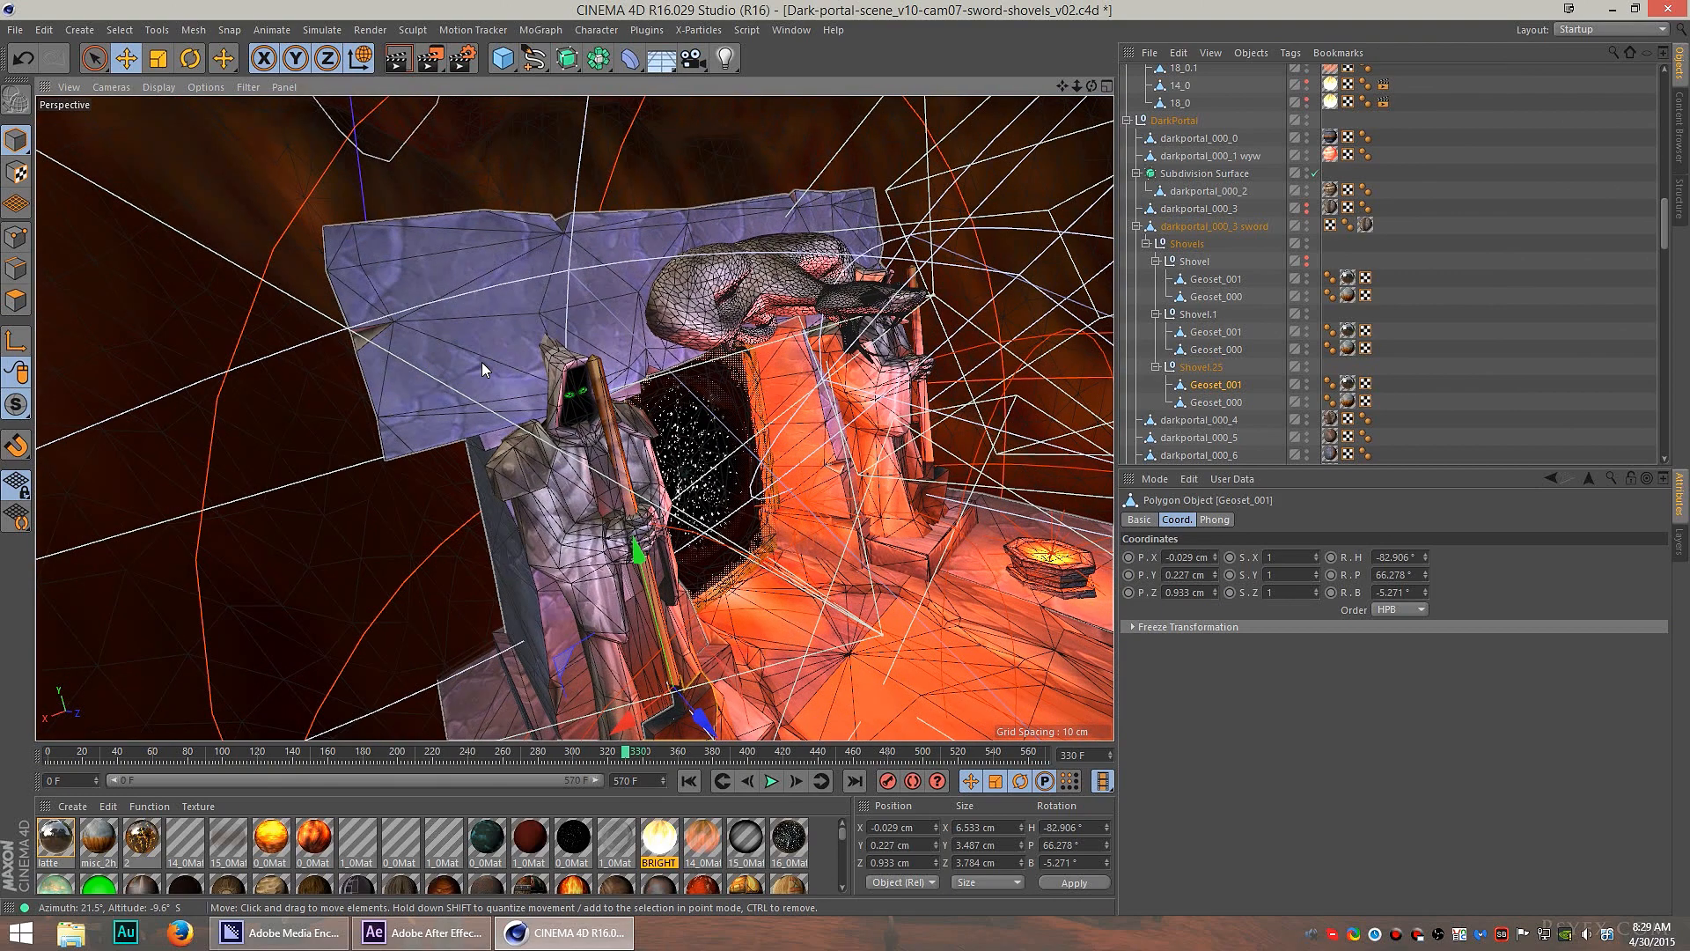
Orbit the Perspective view around the portal to see the hooded guard and his shovel.
{"action": "left_click", "coordinate": [583, 294]}
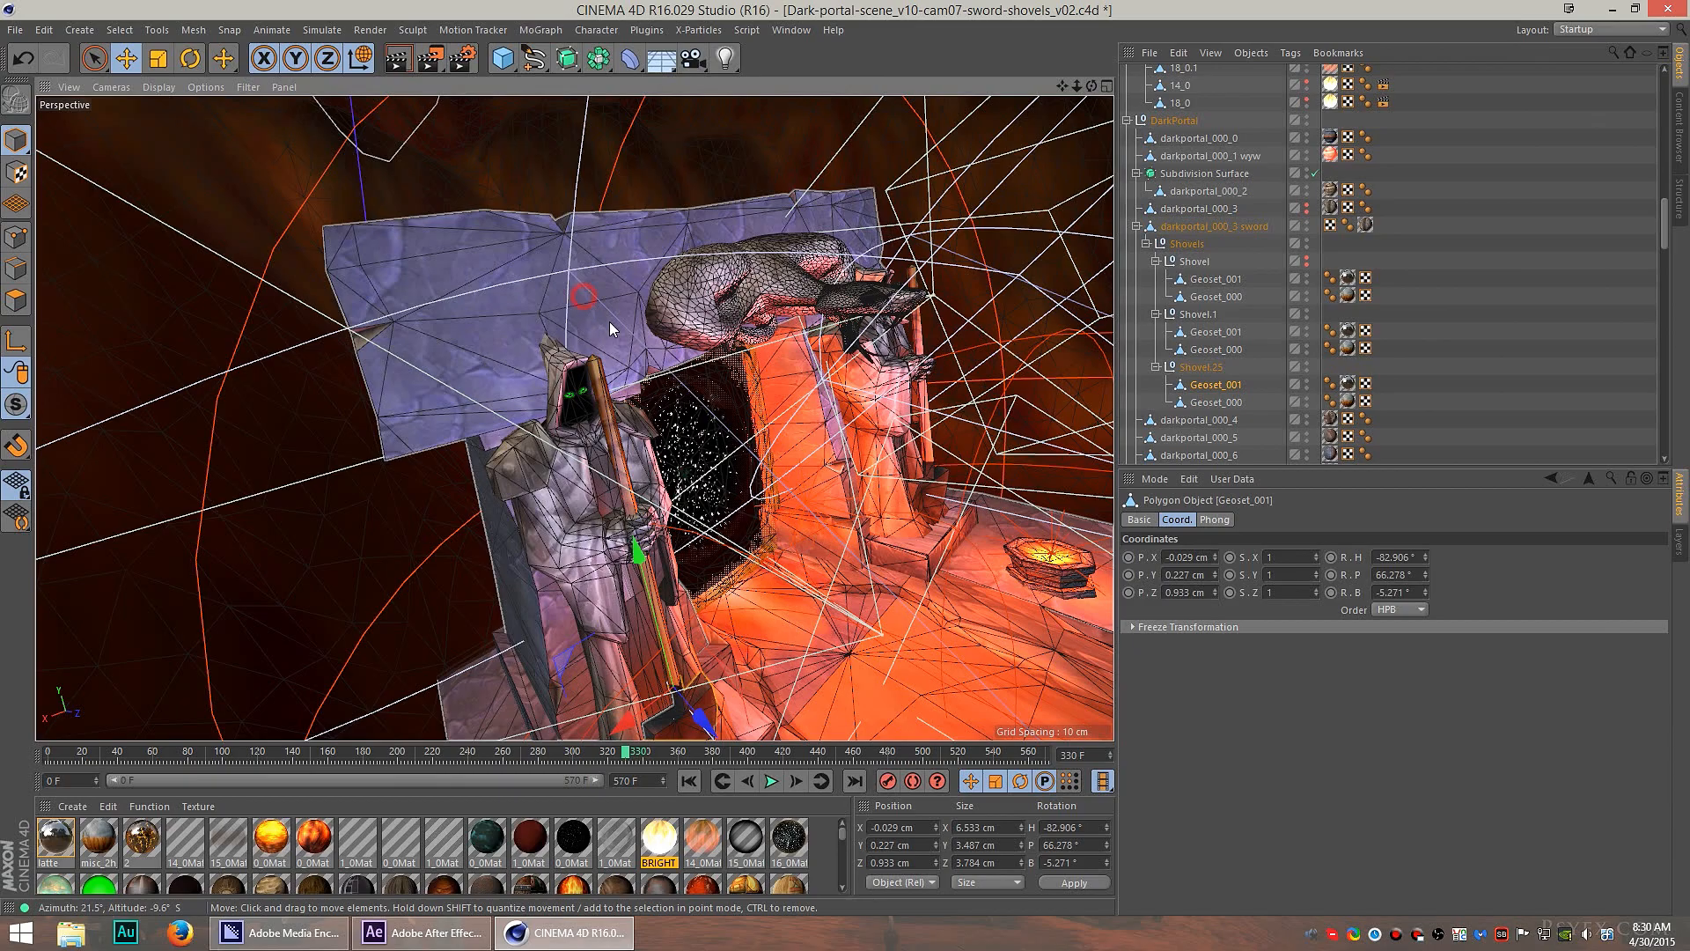
{"action": "left_click_drag", "start_coordinate": [609, 329], "coordinate": [388, 388]}
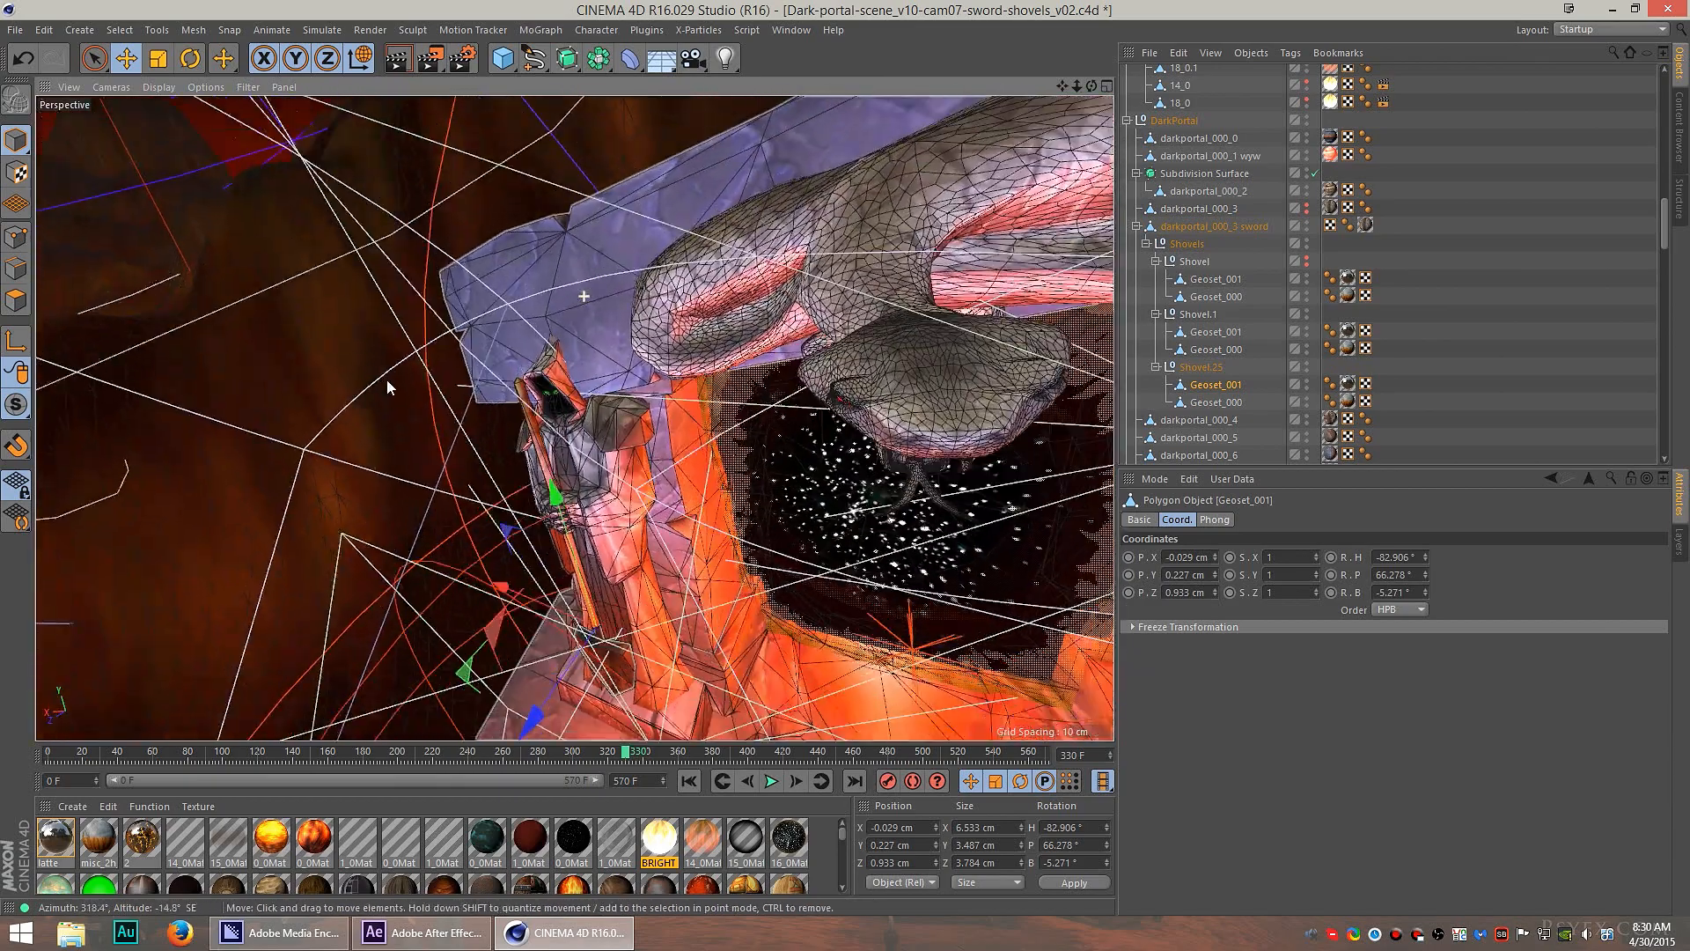
{"action": "left_click_drag", "start_coordinate": [583, 387], "coordinate": [777, 335]}
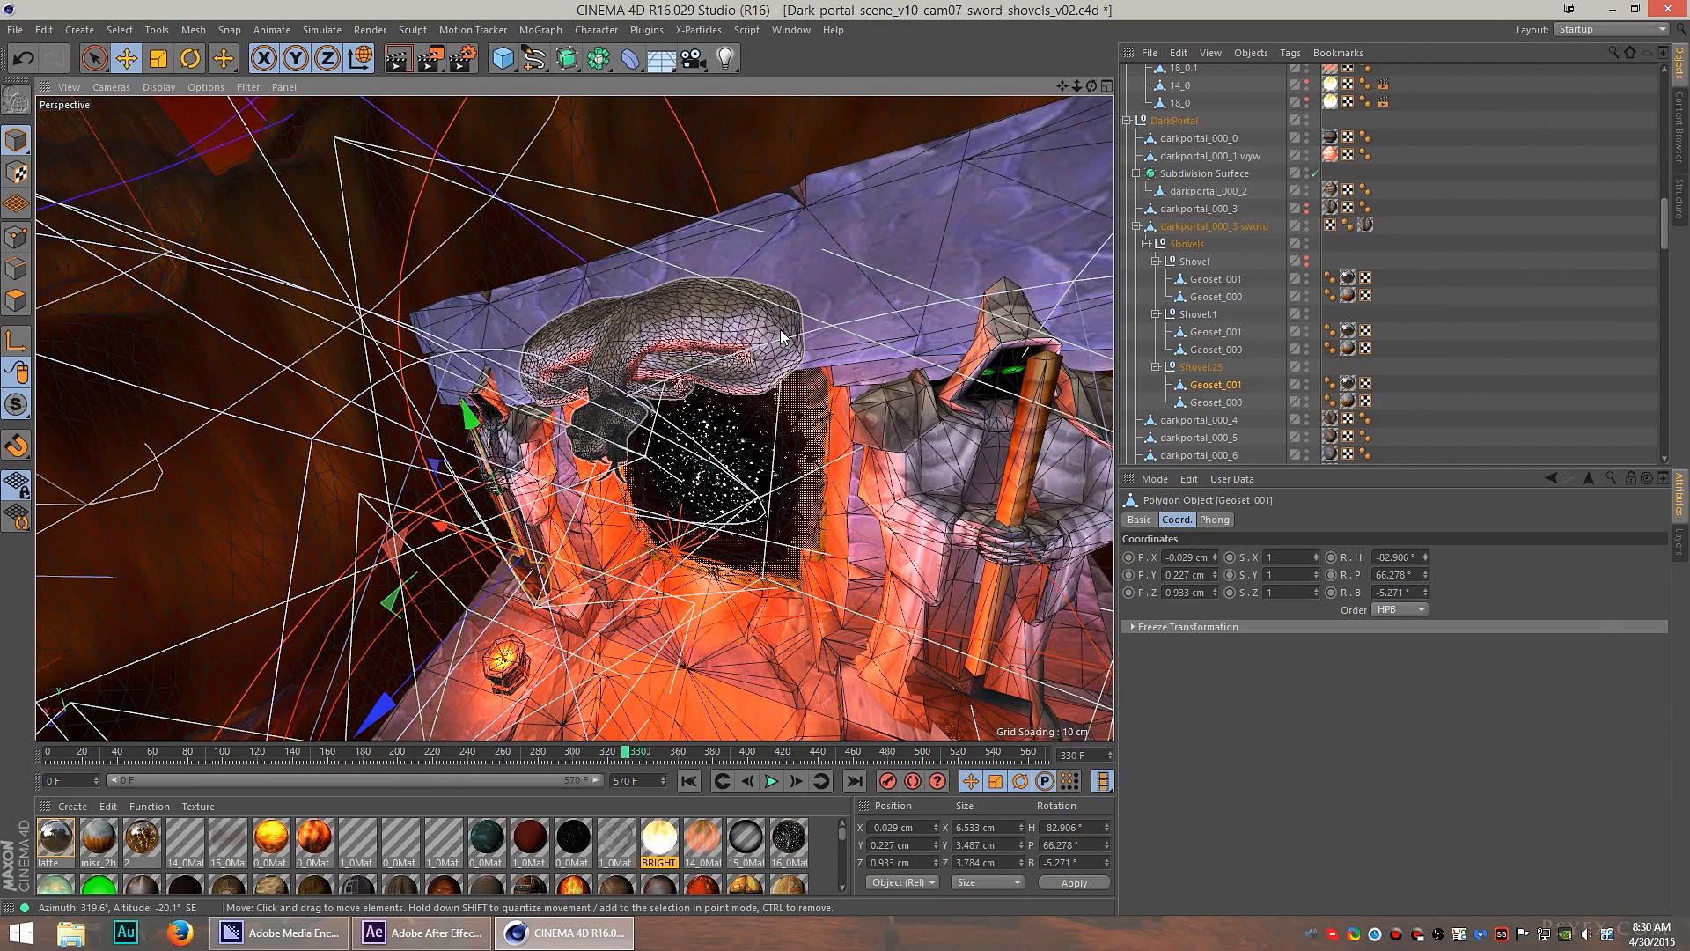